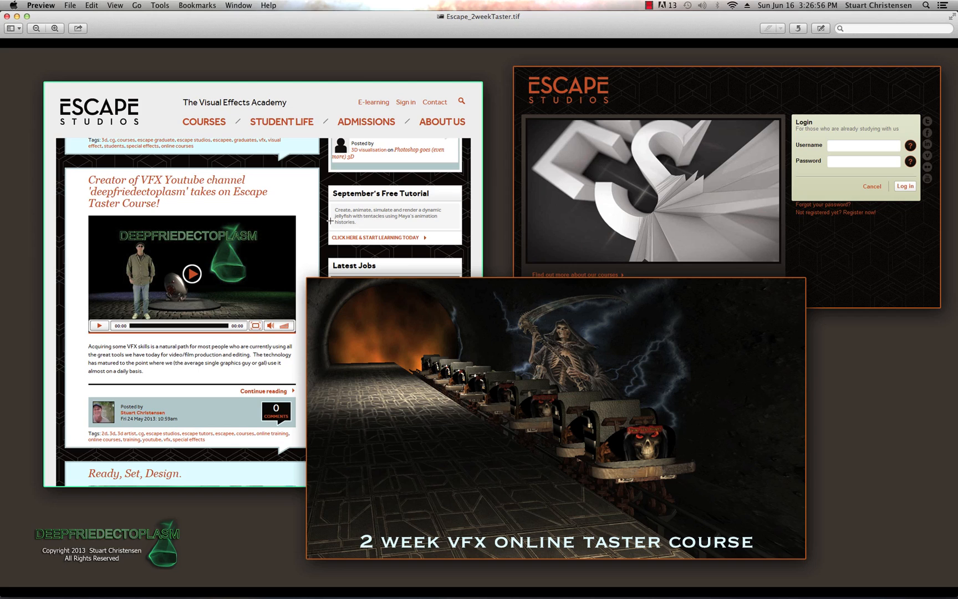
pyautogui.moveTo(383, 190)
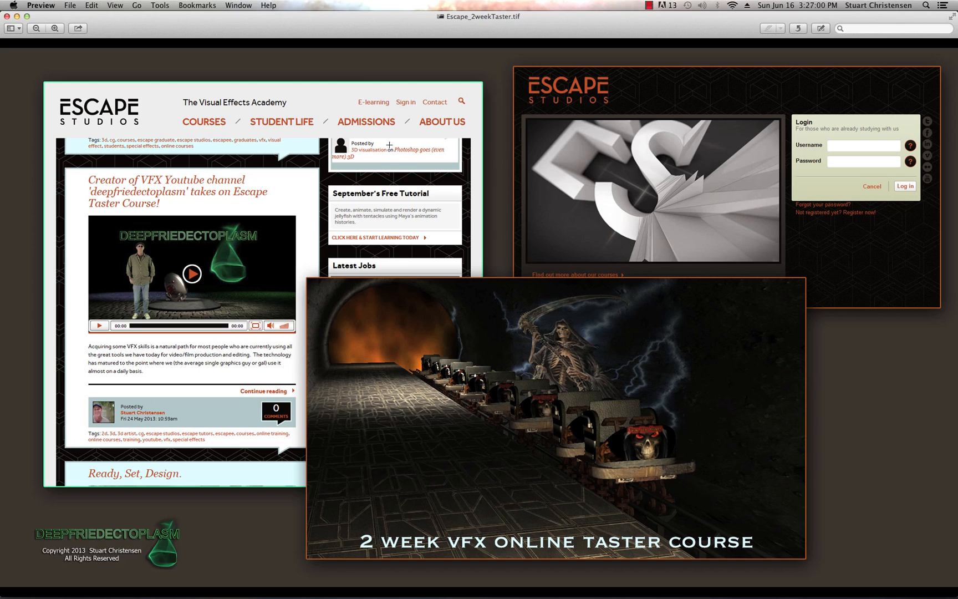
pyautogui.moveTo(263, 69)
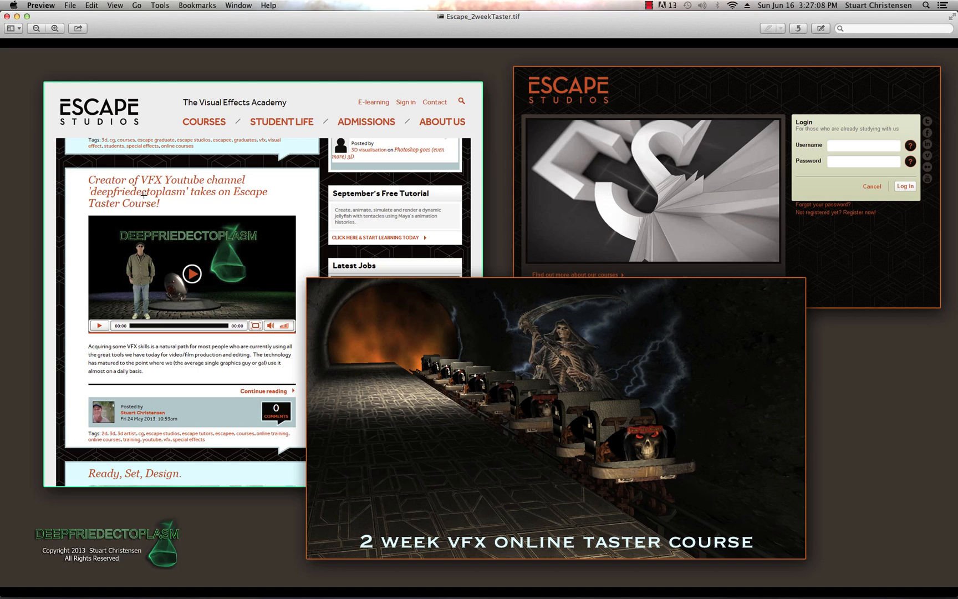
pyautogui.moveTo(541, 200)
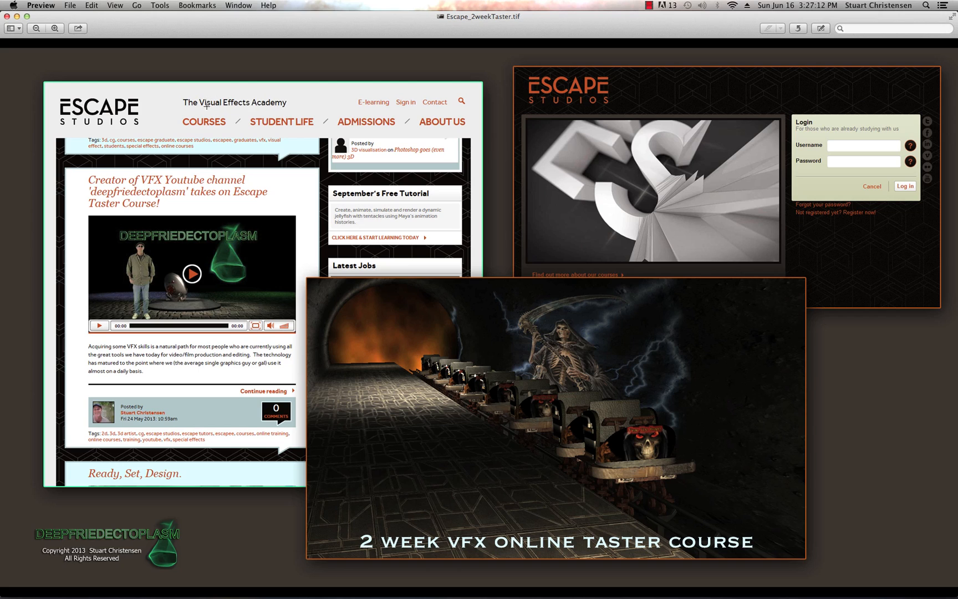
pyautogui.moveTo(369, 97)
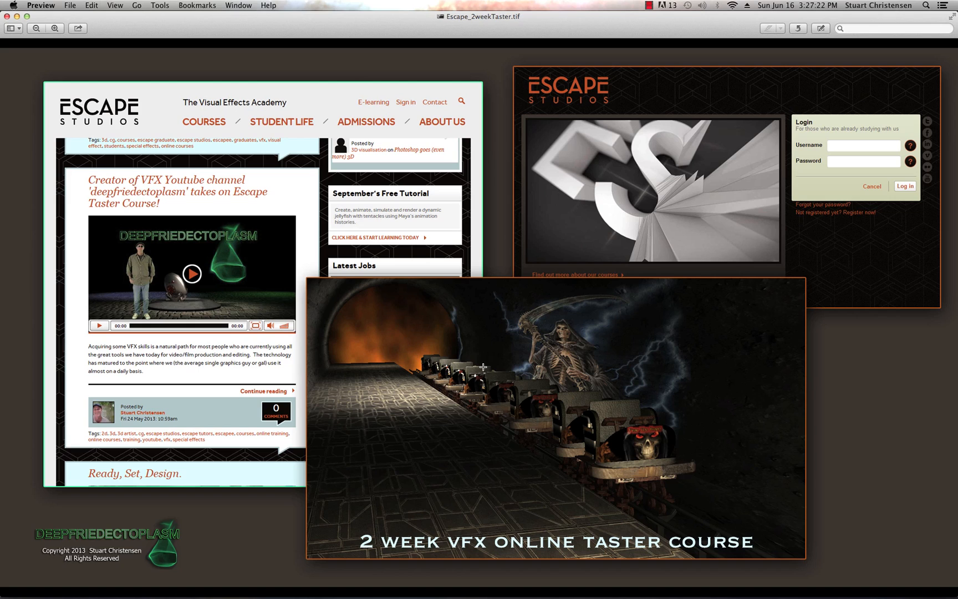
pyautogui.moveTo(599, 312)
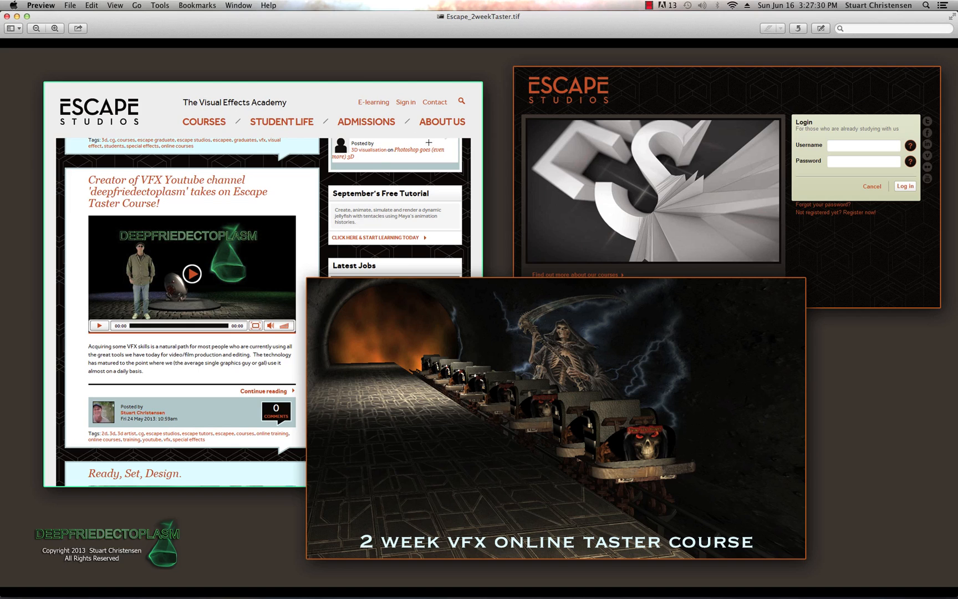
pyautogui.moveTo(449, 197)
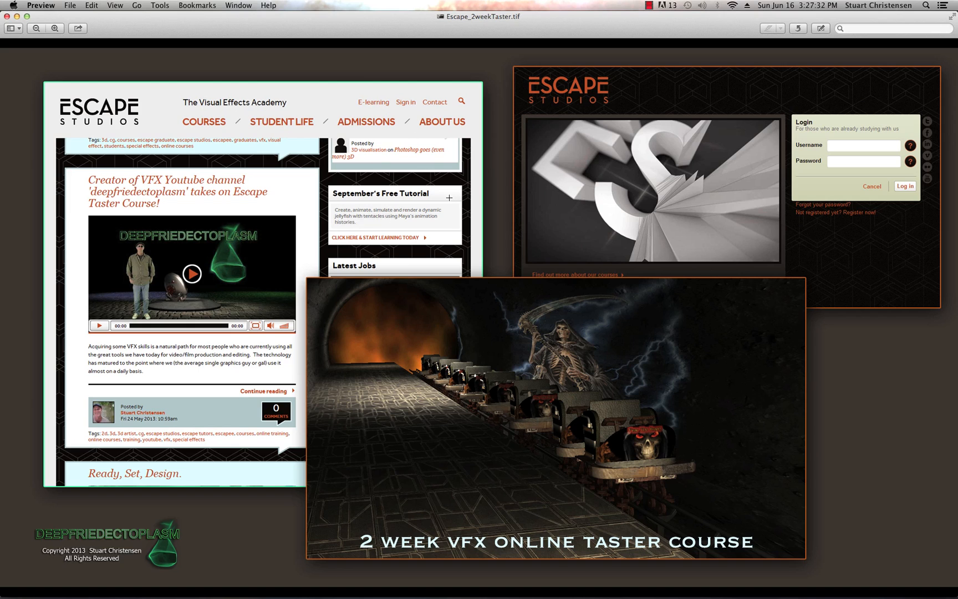
pyautogui.moveTo(506, 285)
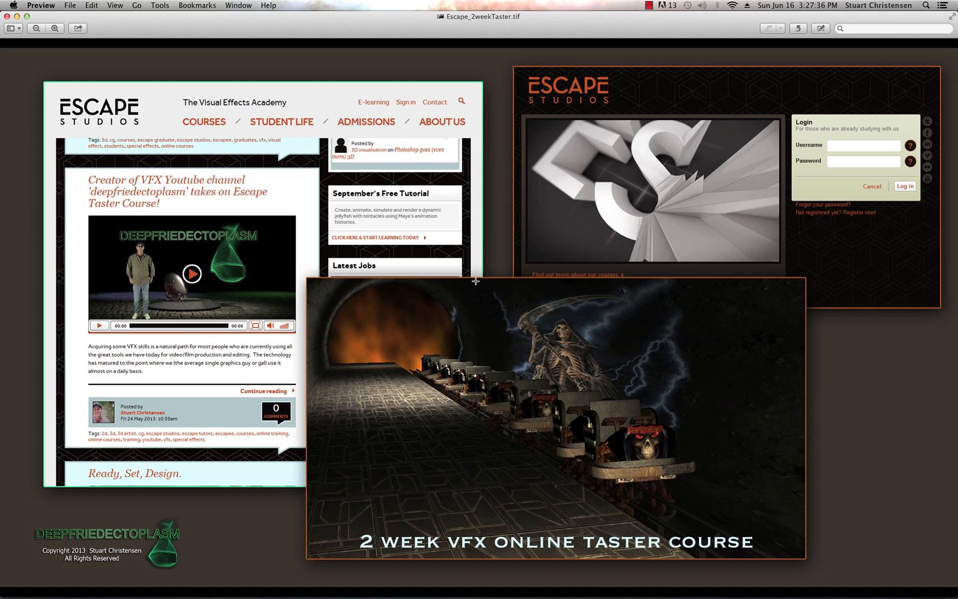
pyautogui.moveTo(468, 272)
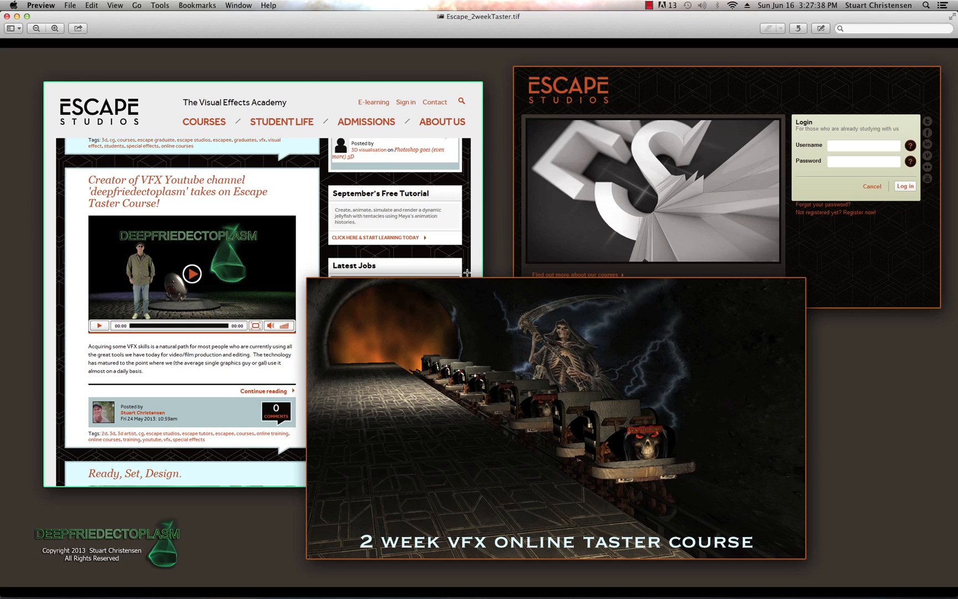
pyautogui.moveTo(562, 233)
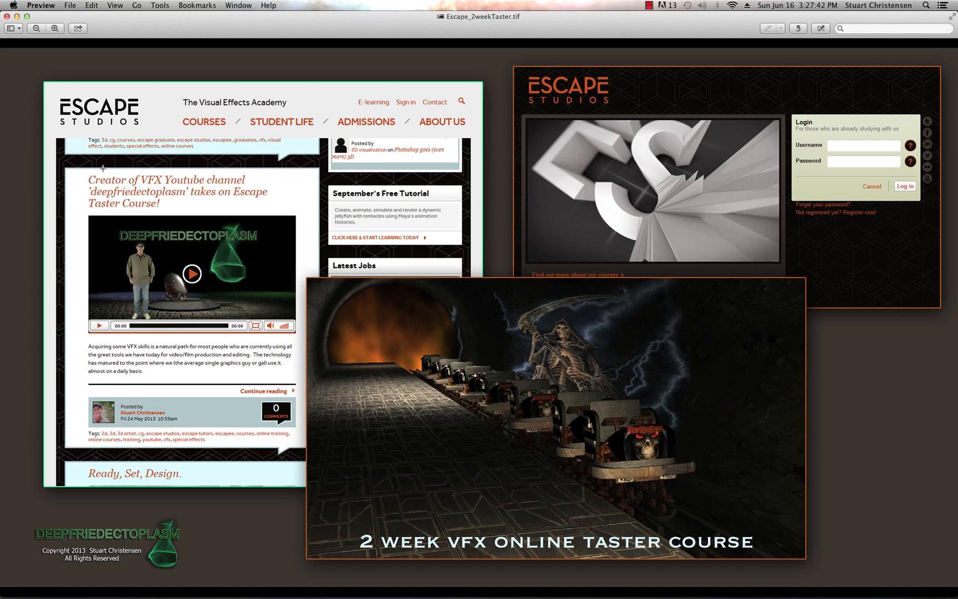
pyautogui.moveTo(843, 178)
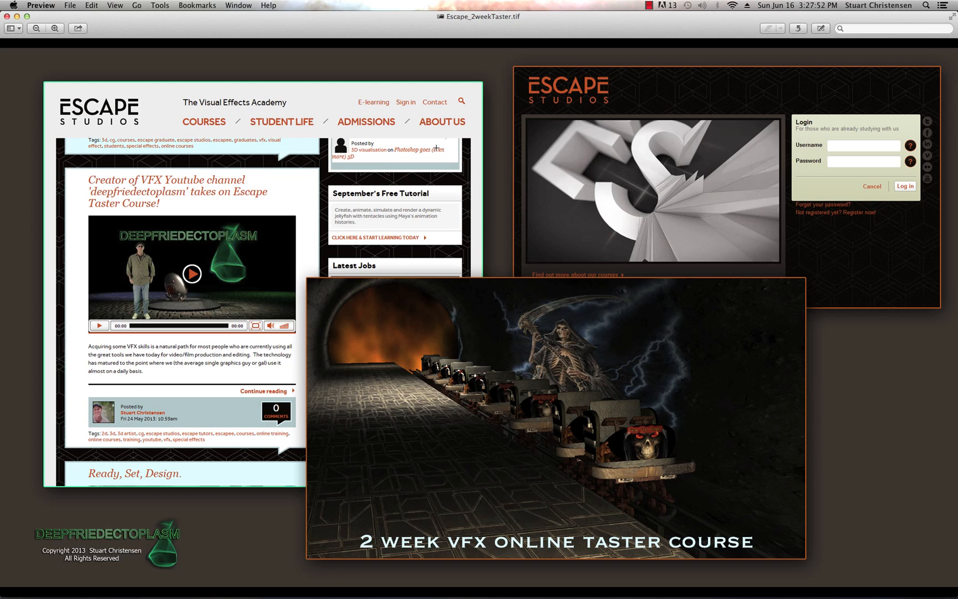
pyautogui.moveTo(137, 27)
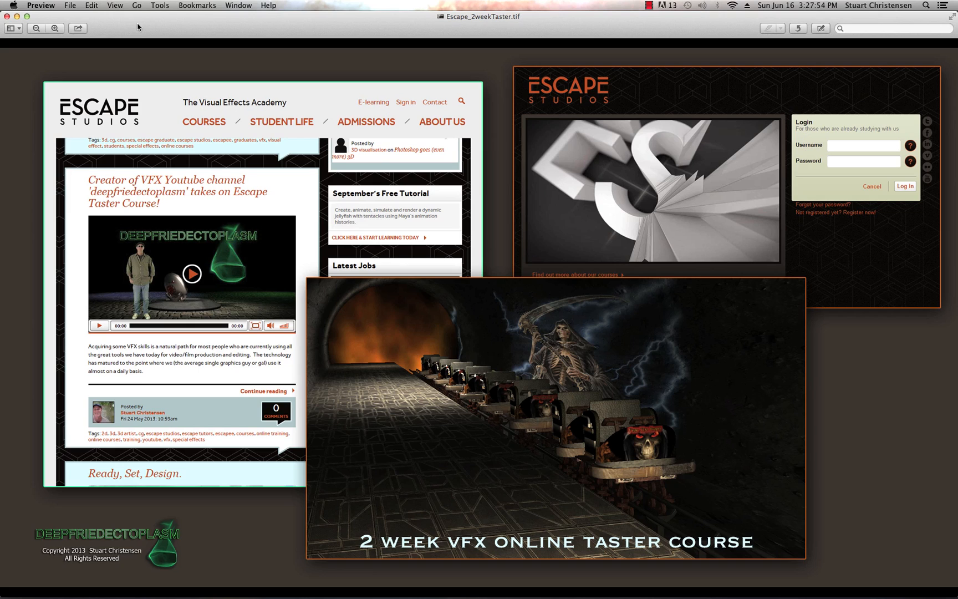
pyautogui.moveTo(135, 27)
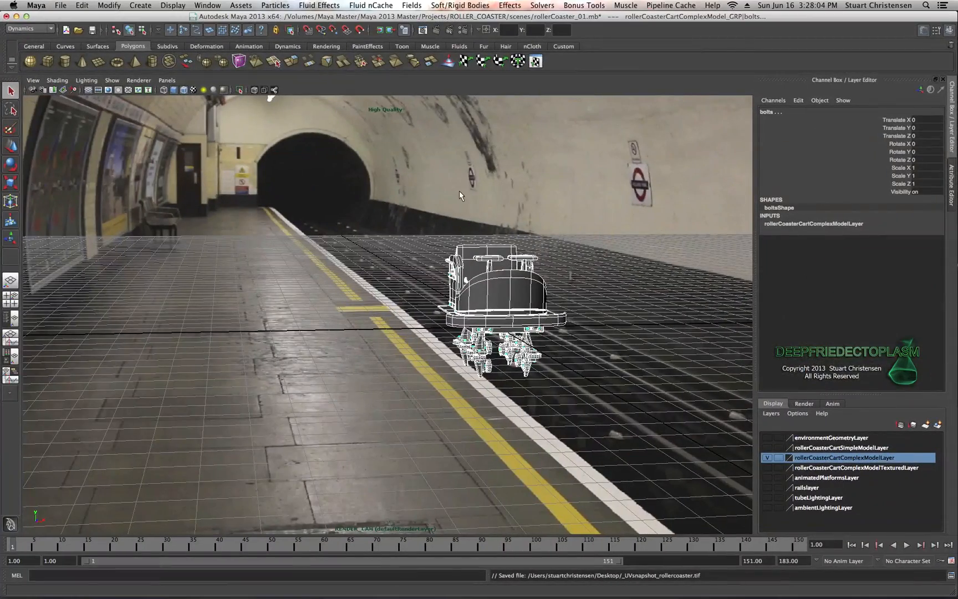
pyautogui.moveTo(347, 224)
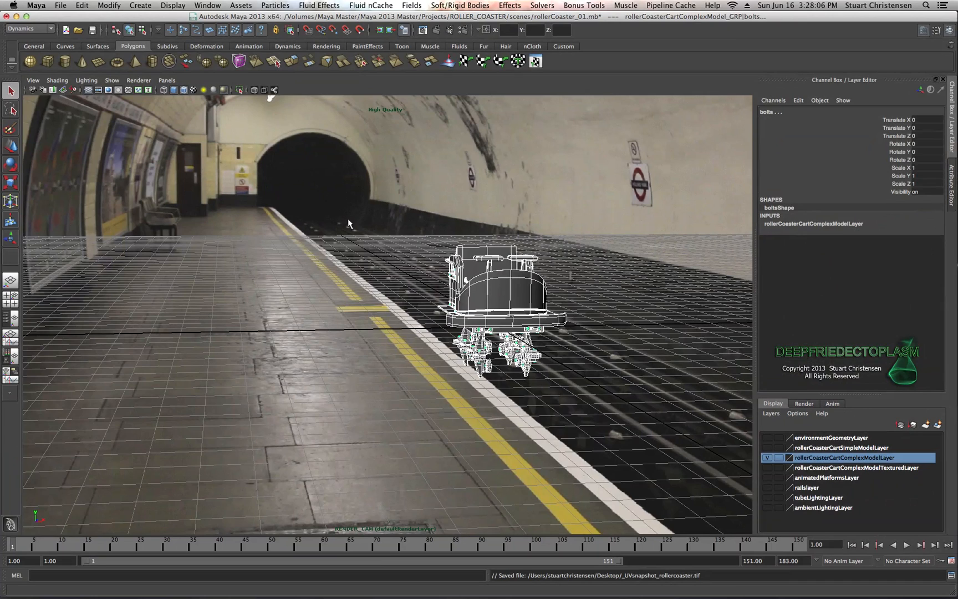
pyautogui.moveTo(685, 435)
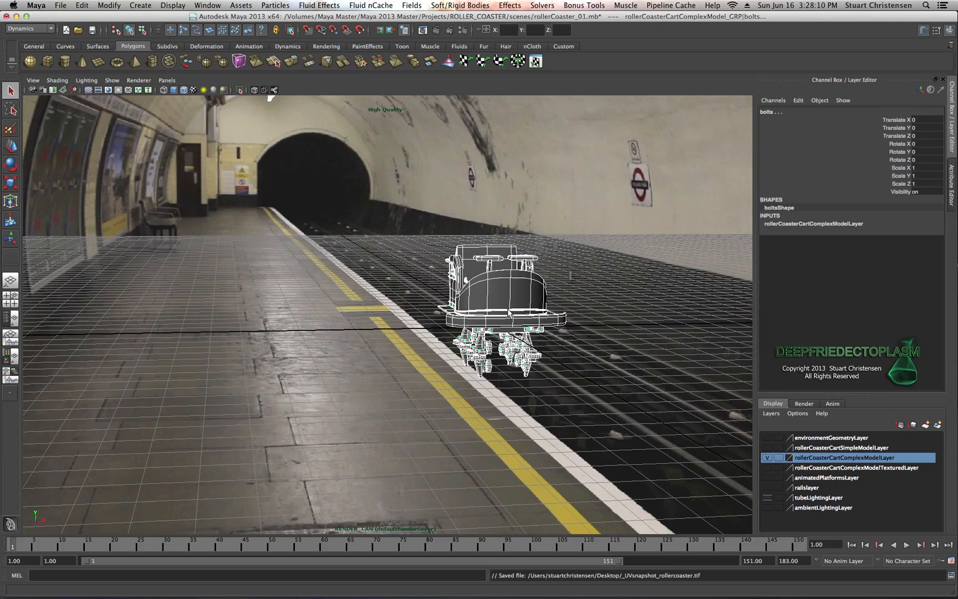
# - Play the cart animation along the station platform and stop it partway
pyautogui.click(906, 544)
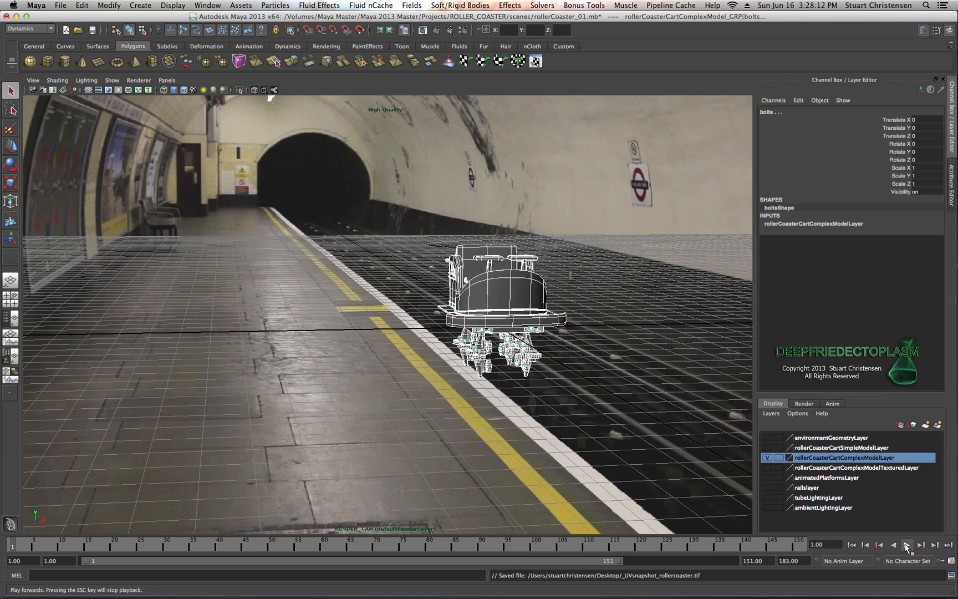
pyautogui.click(893, 544)
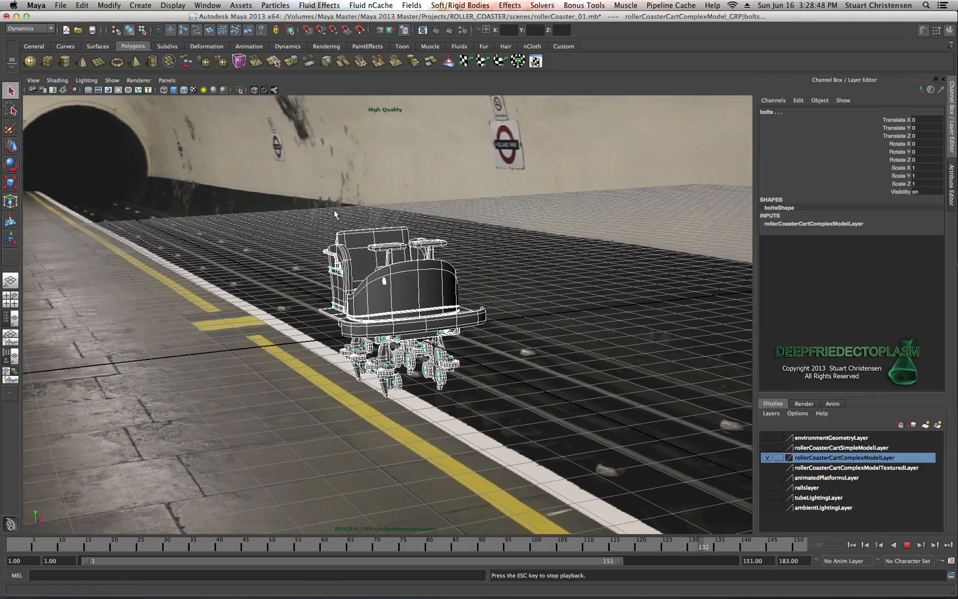
pyautogui.click(908, 545)
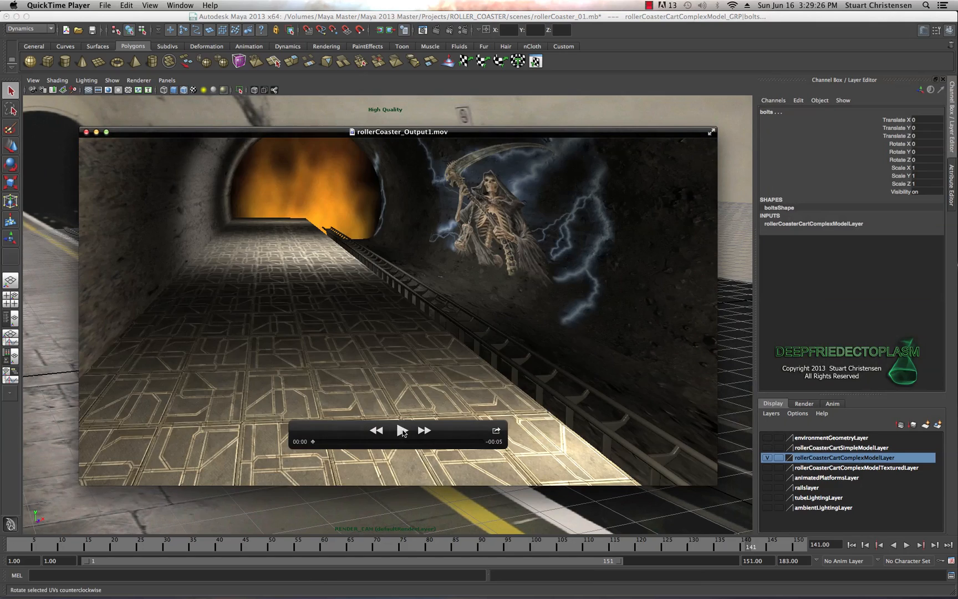
# - Play rollerCoaster_Output1.mov and pause it with the skull carts in the tunnel
pyautogui.click(401, 430)
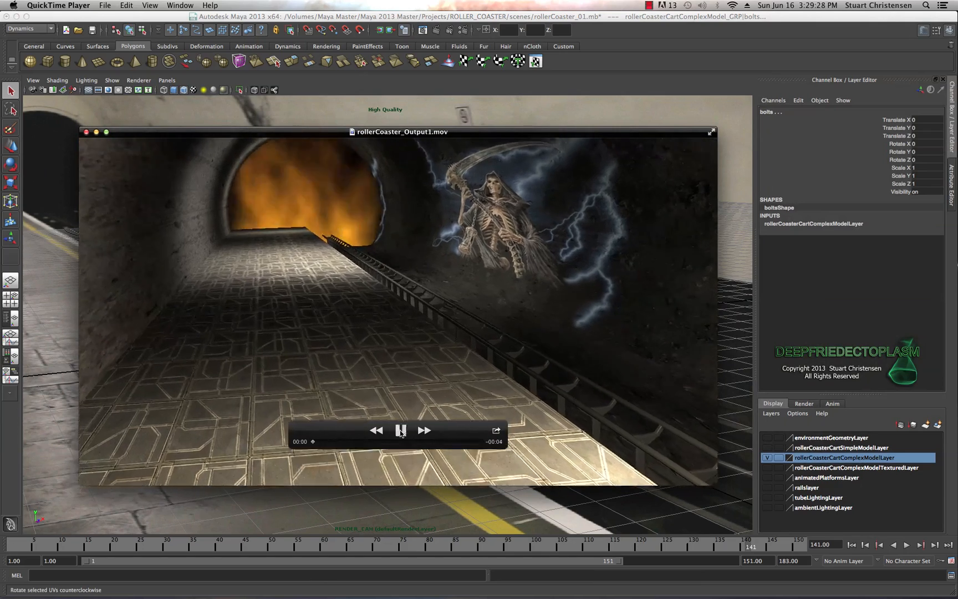
pyautogui.click(400, 430)
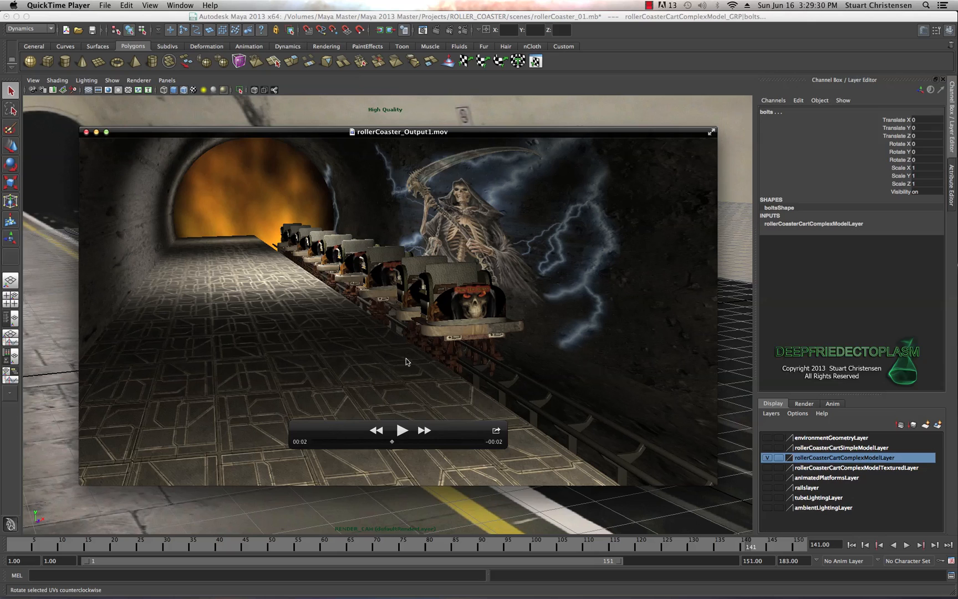
pyautogui.moveTo(287, 250)
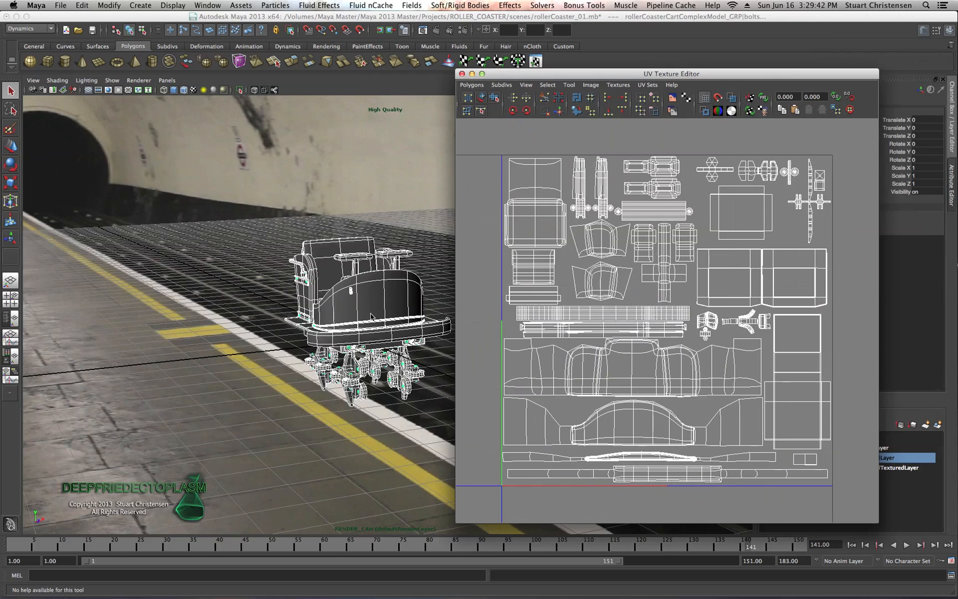
pyautogui.moveTo(332, 316)
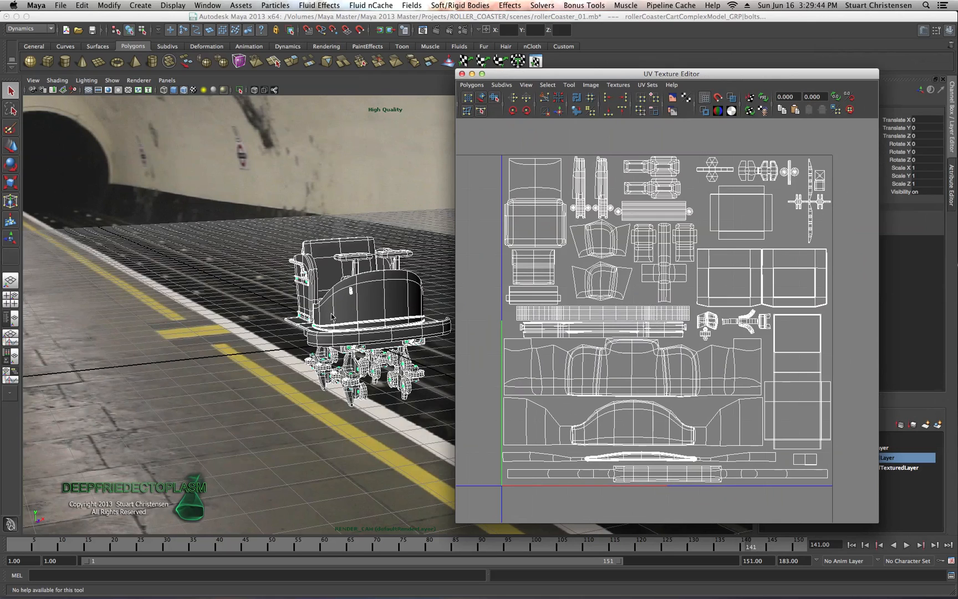
pyautogui.moveTo(352, 283)
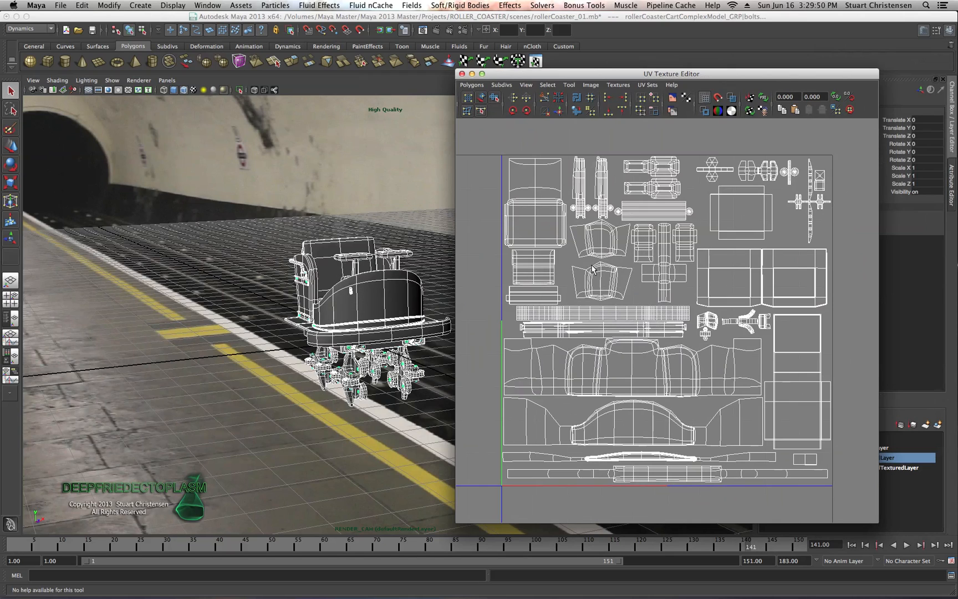
pyautogui.moveTo(546, 227)
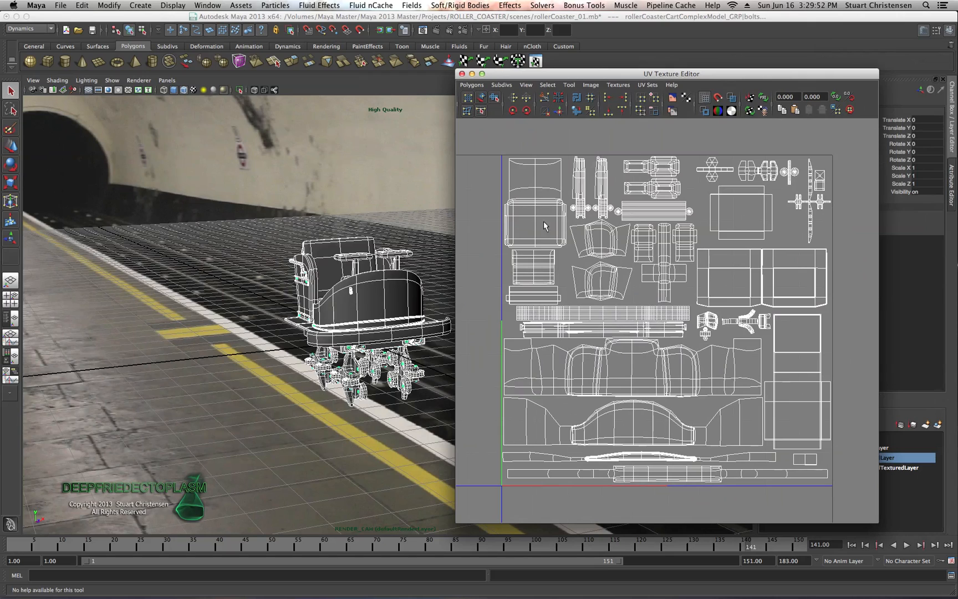
pyautogui.moveTo(667, 205)
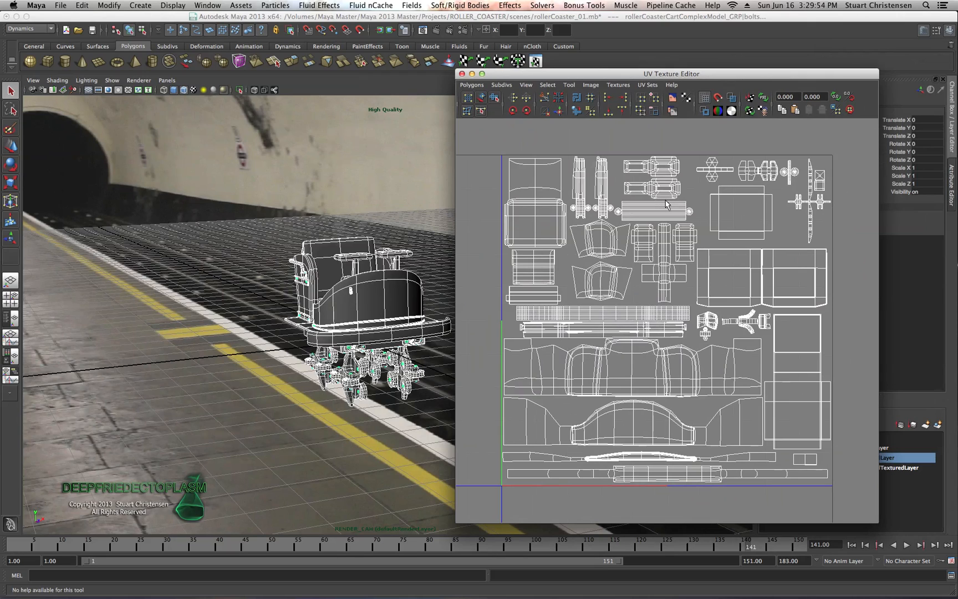
pyautogui.moveTo(630, 232)
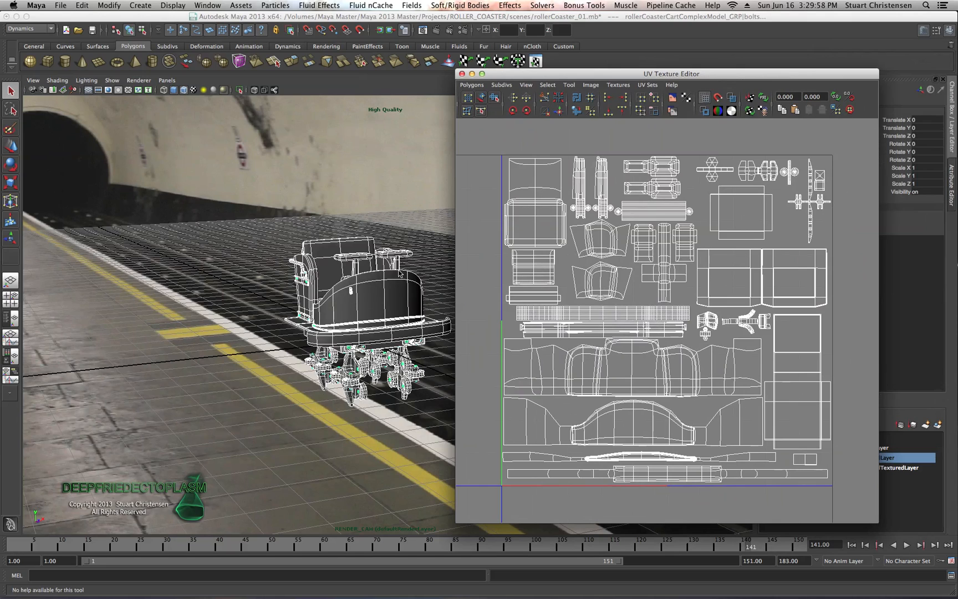
pyautogui.moveTo(684, 221)
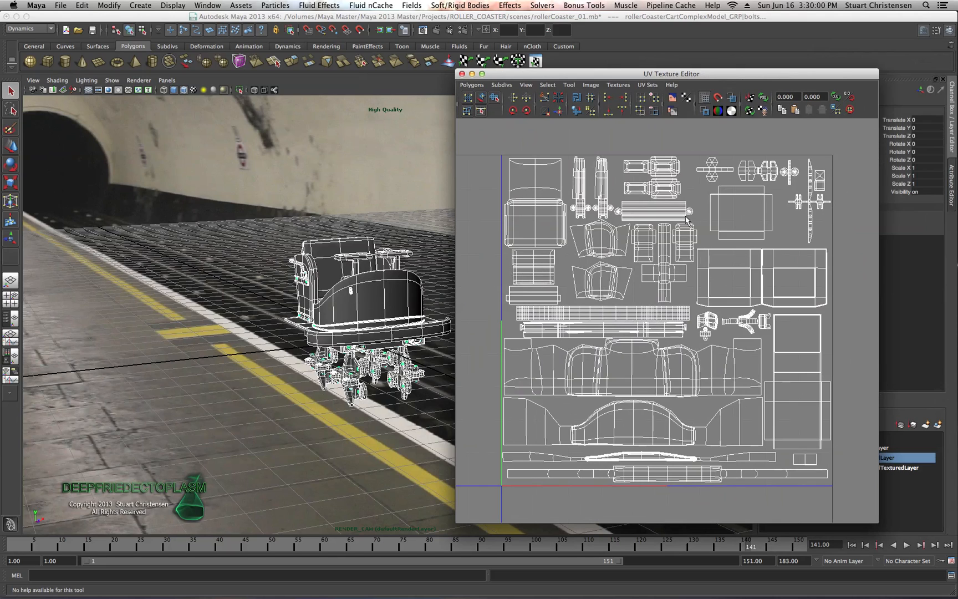
pyautogui.moveTo(712, 247)
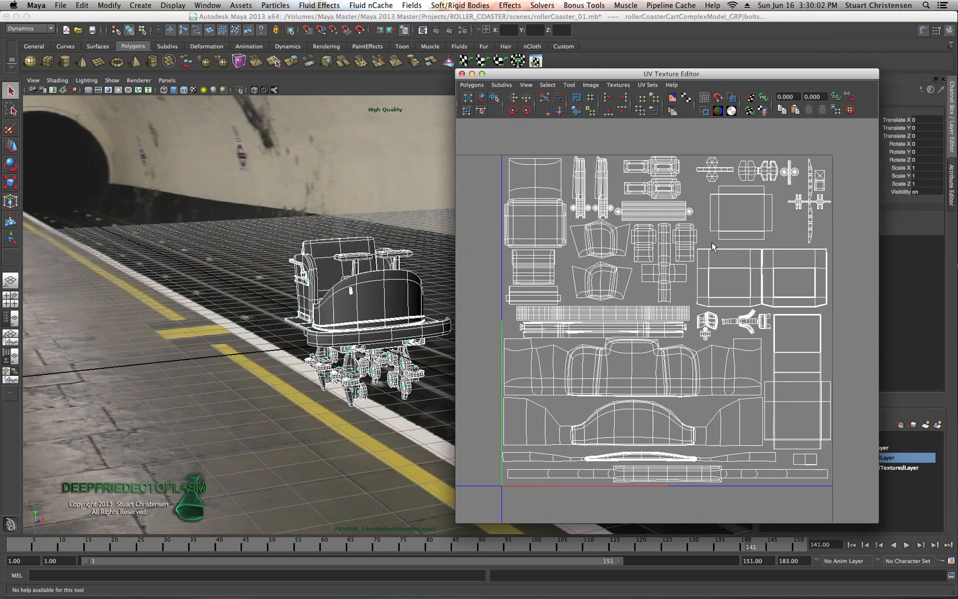
pyautogui.moveTo(545, 275)
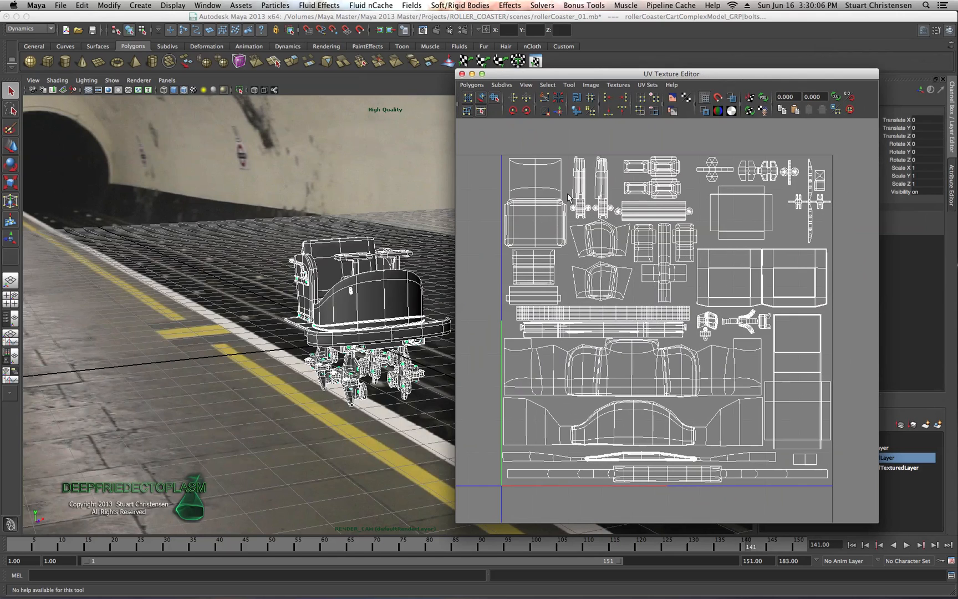
pyautogui.moveTo(532, 175)
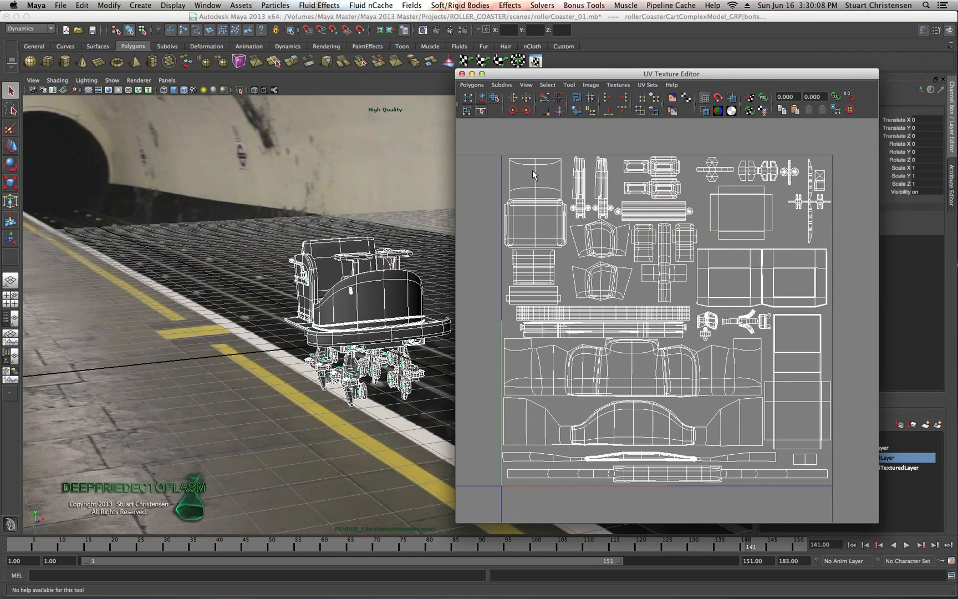
pyautogui.moveTo(545, 165)
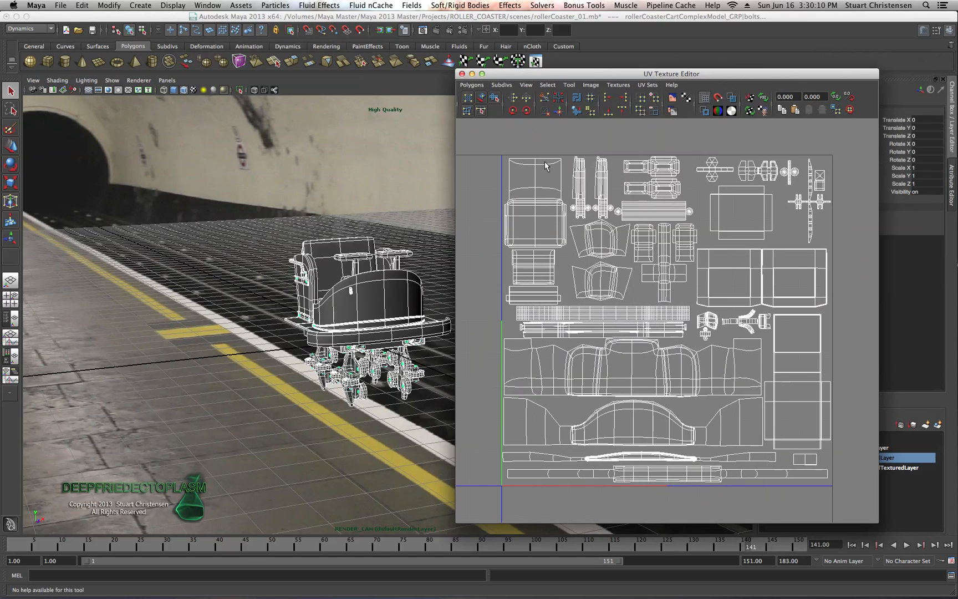
pyautogui.moveTo(529, 77)
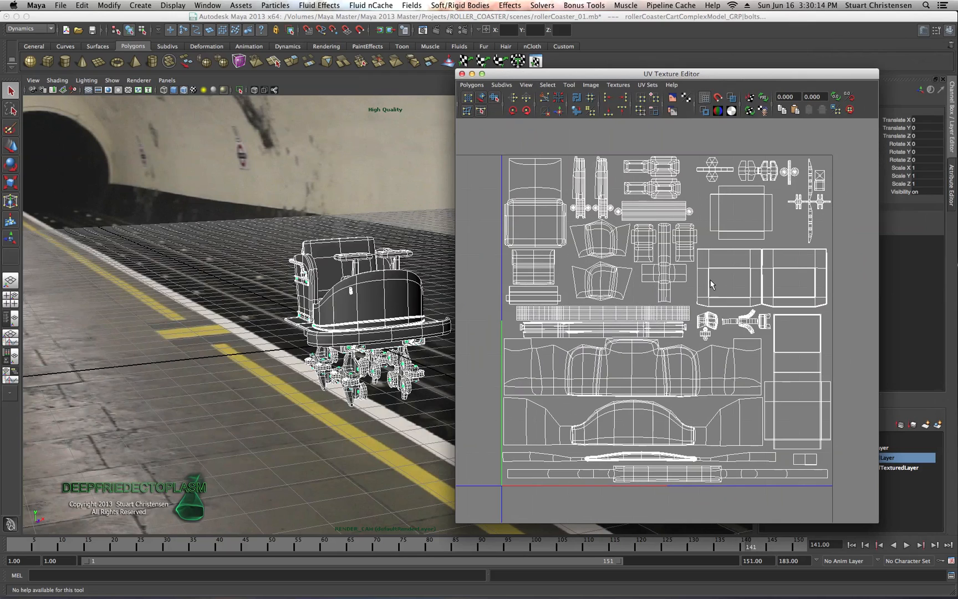
pyautogui.moveTo(633, 263)
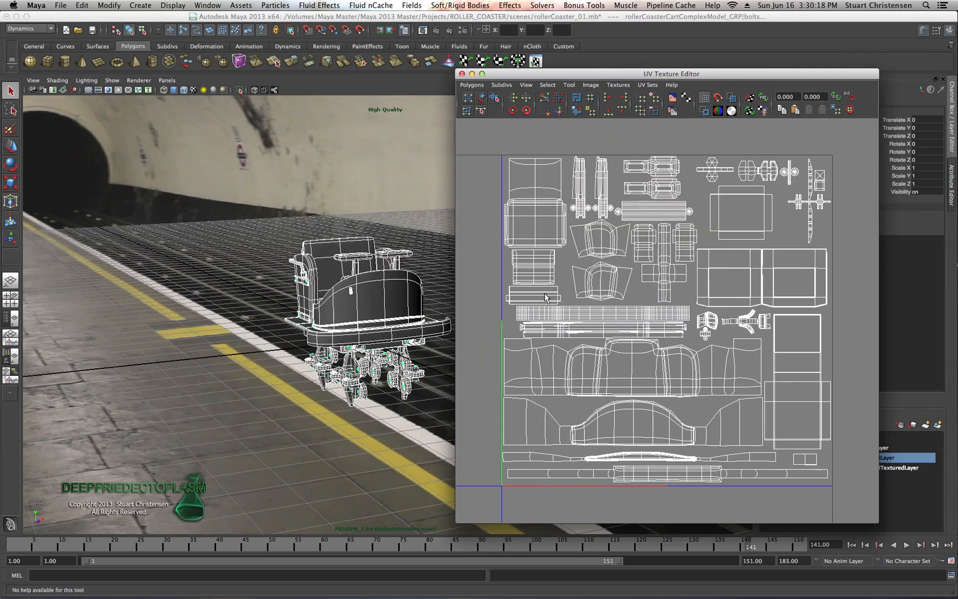
pyautogui.moveTo(617, 181)
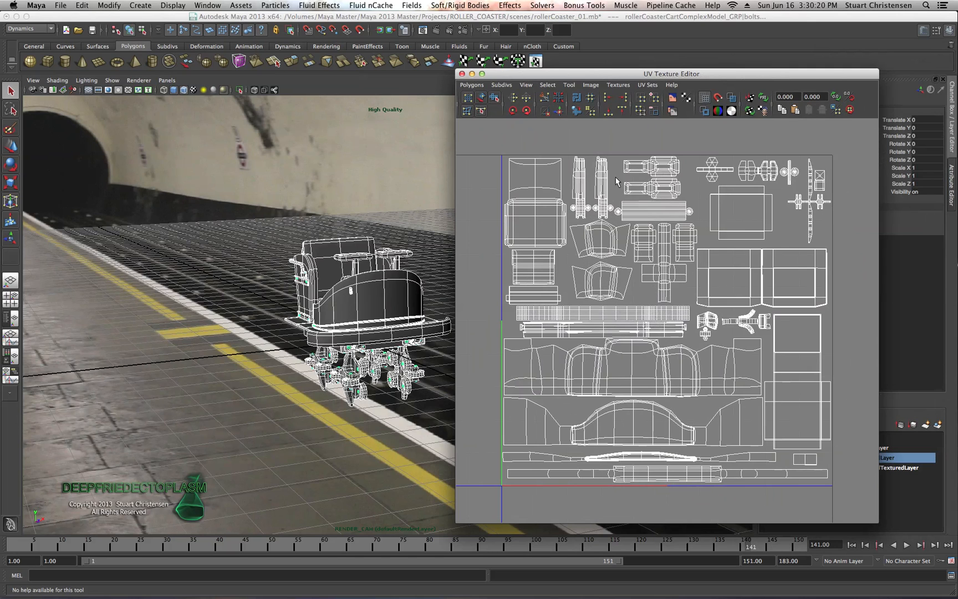
# - Move the UV Texture Editor window to the right, revealing the cart in the tunnel
pyautogui.moveTo(671, 73); pyautogui.dragTo(830, 73)
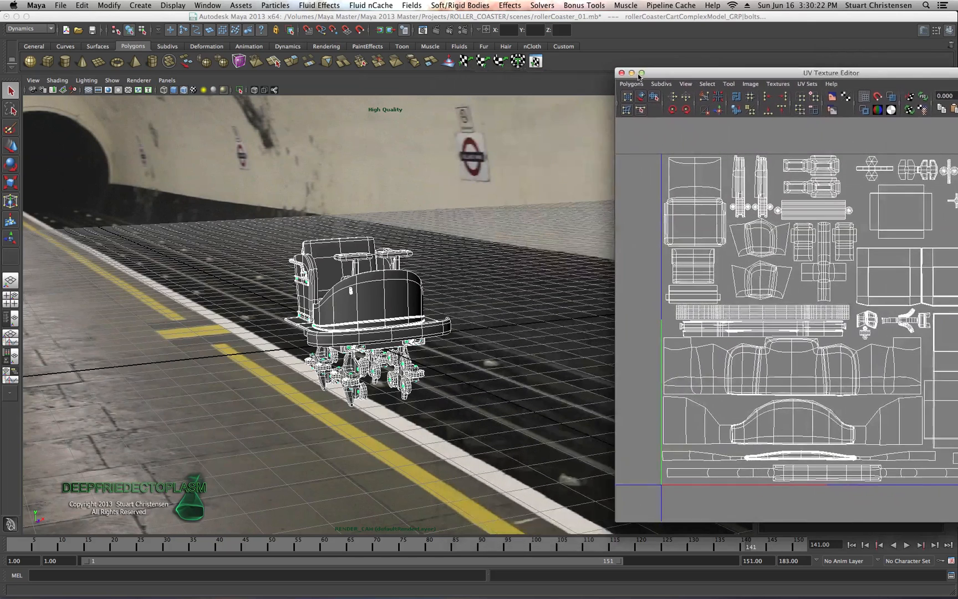
pyautogui.click(621, 73)
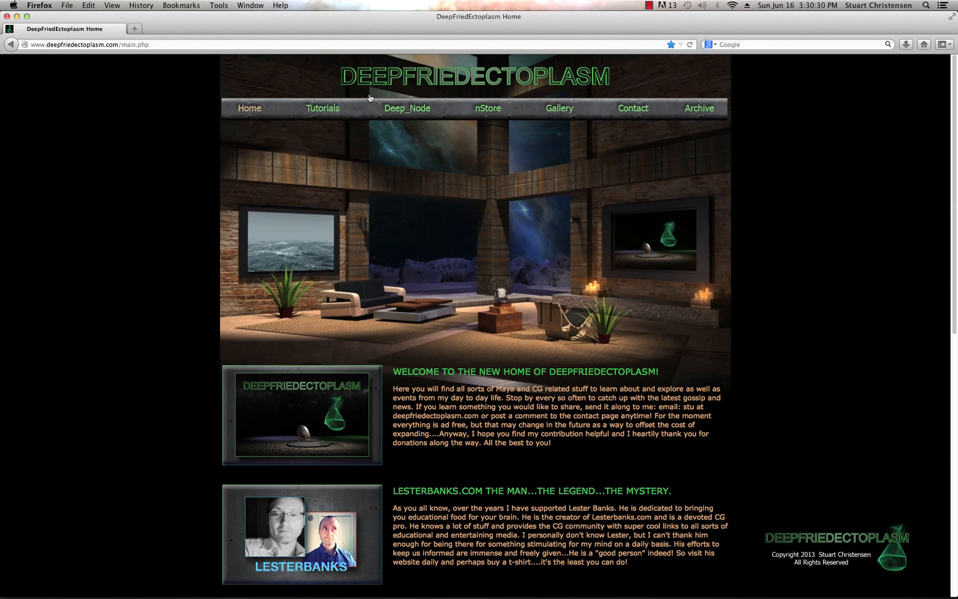
pyautogui.moveTo(212, 138)
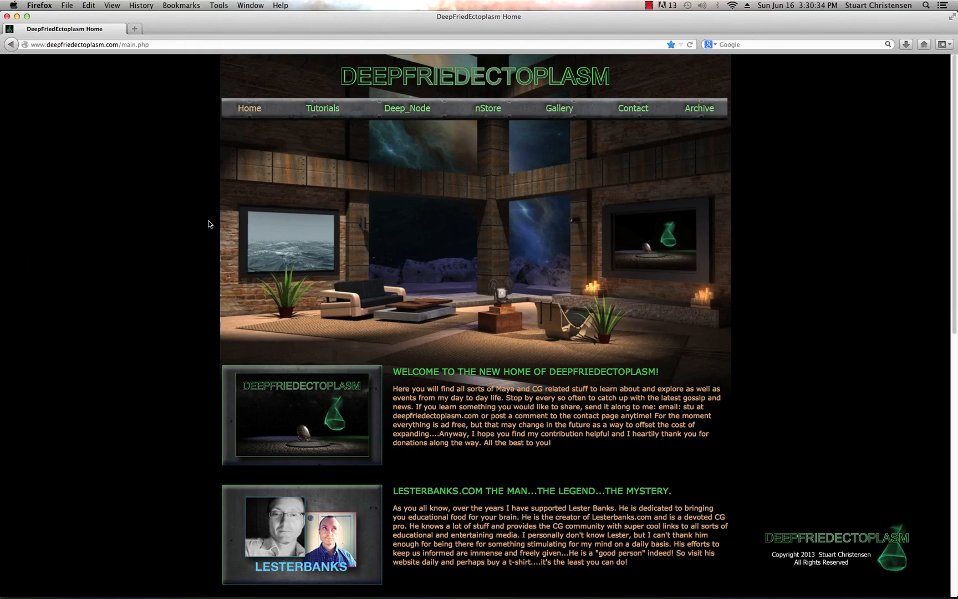
# - Go to the DeepFriedEctoplasm Tutorials page and browse its Maya tutorial links
pyautogui.scroll(-3)
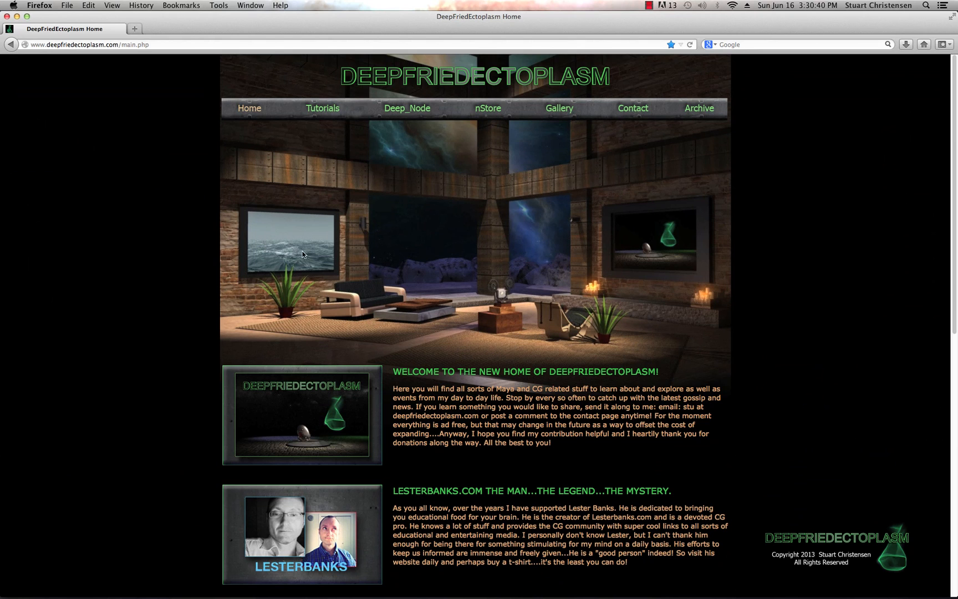
pyautogui.click(323, 109)
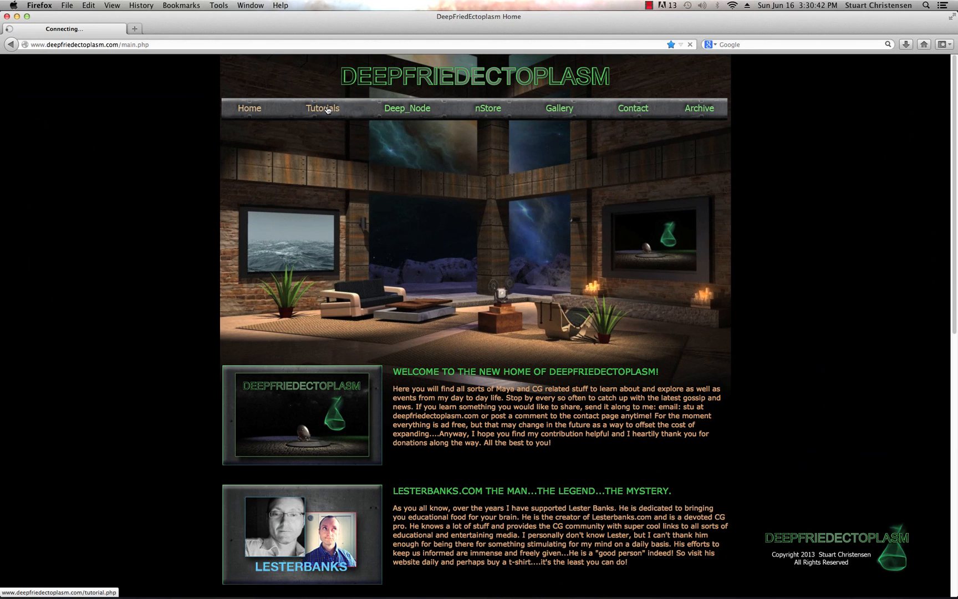
pyautogui.click(323, 109)
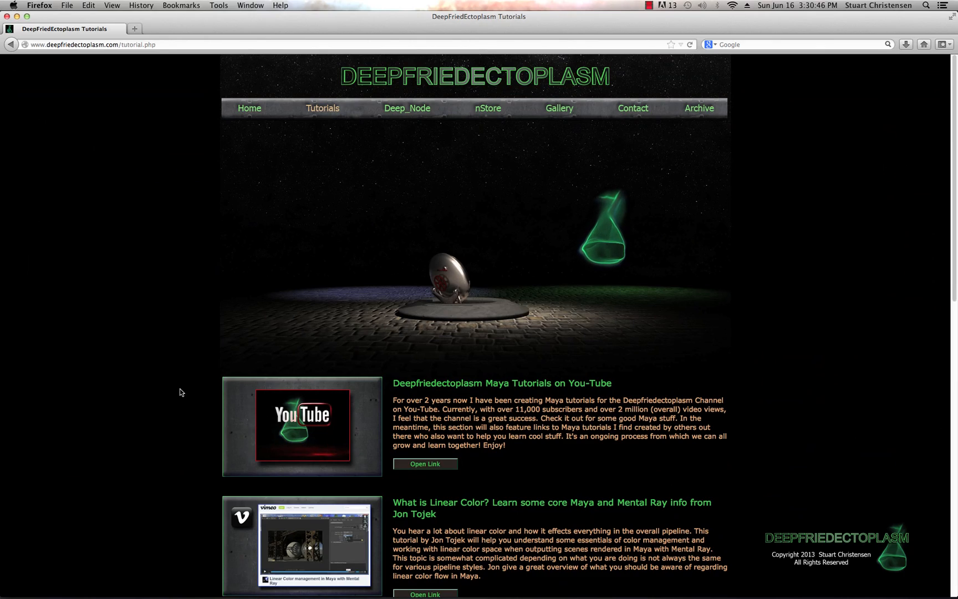
pyautogui.scroll(-3)
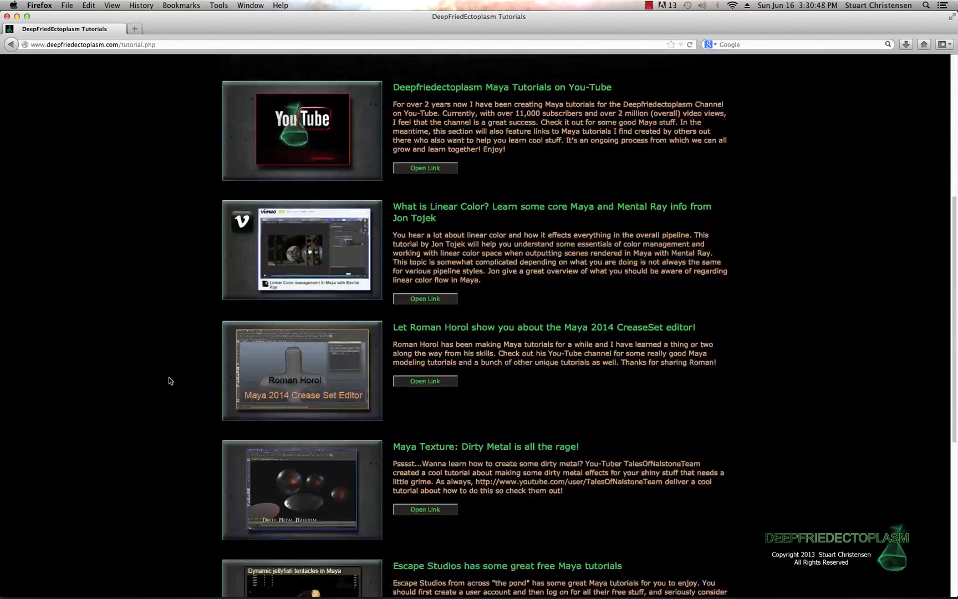
pyautogui.scroll(-3)
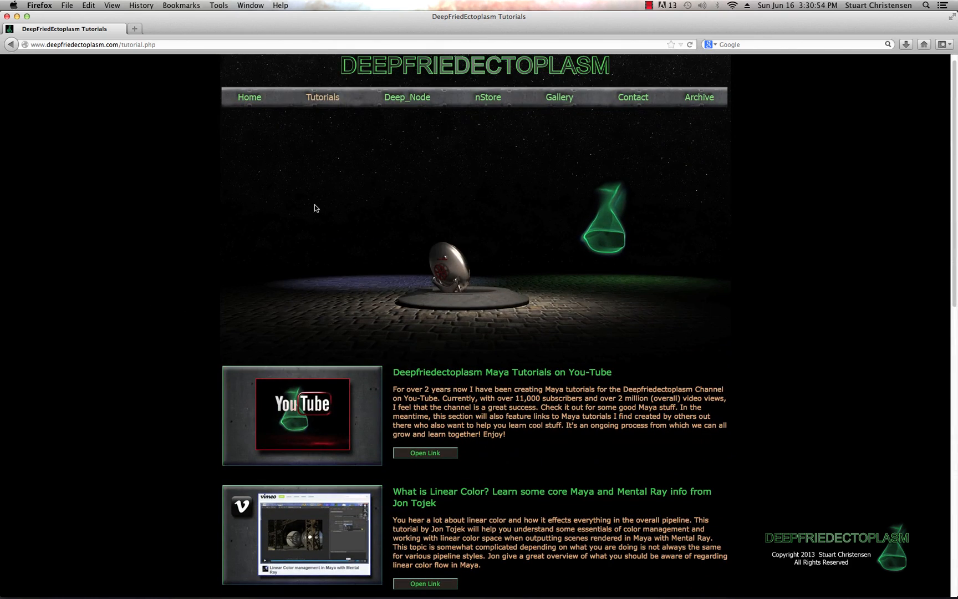
# - Load deepnode.php and scroll through its donation request and tutorial listings
pyautogui.click(406, 98)
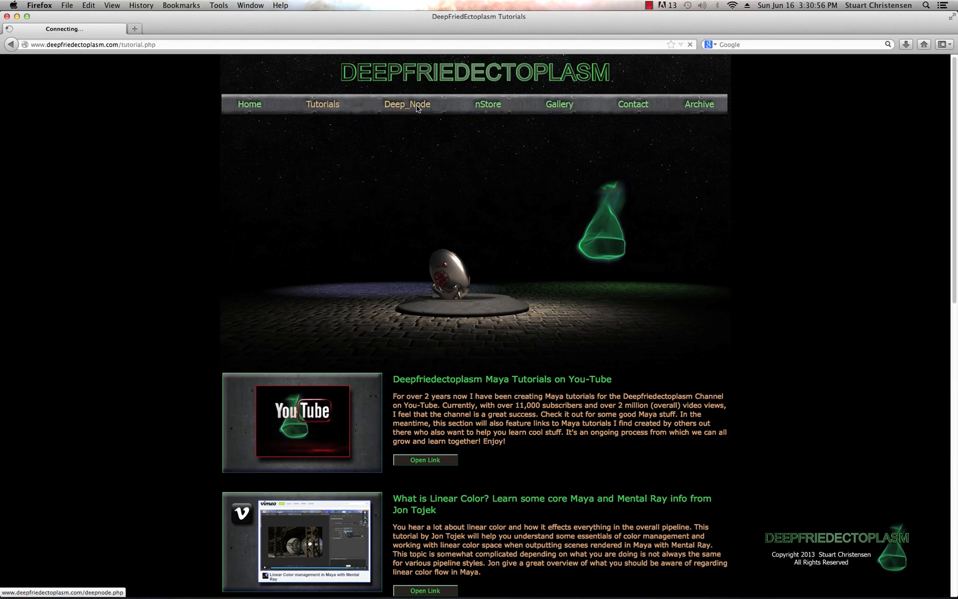
pyautogui.click(407, 104)
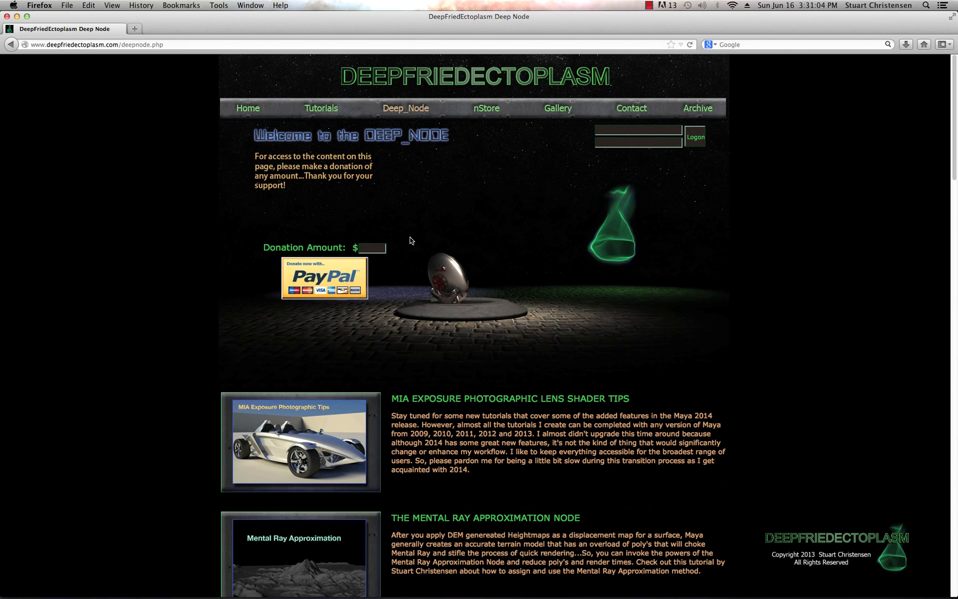
pyautogui.moveTo(307, 232)
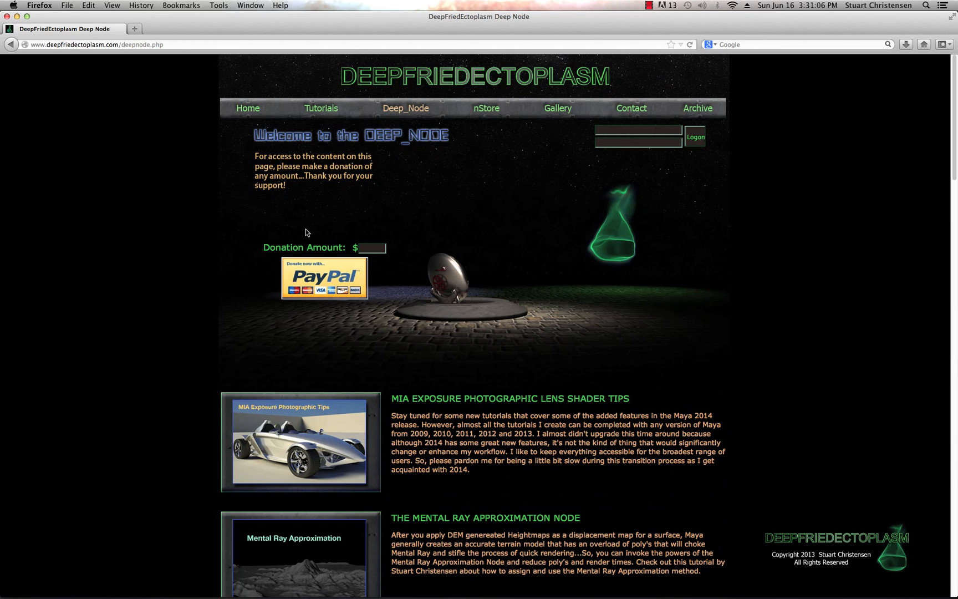
pyautogui.moveTo(166, 270)
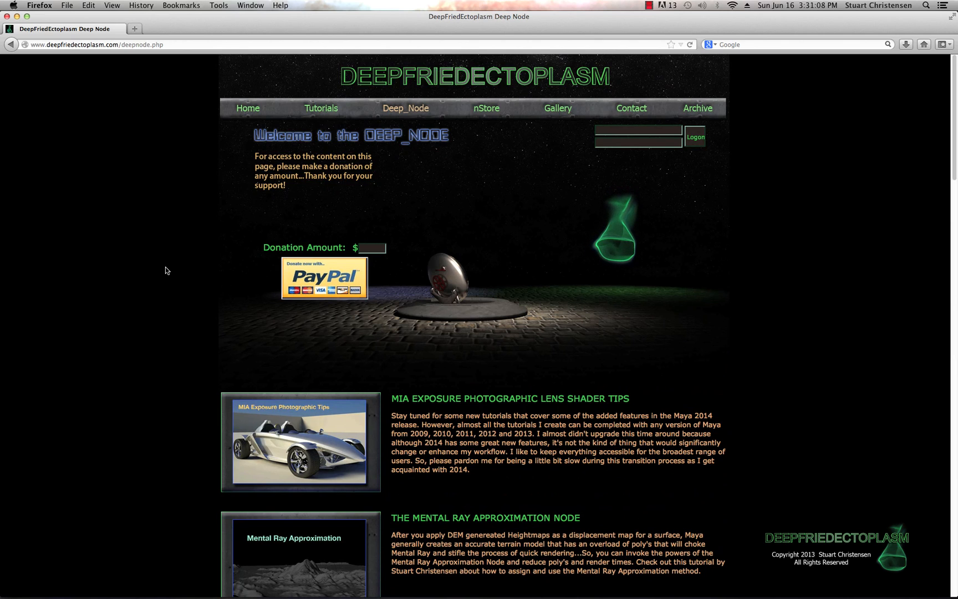
pyautogui.moveTo(292, 336)
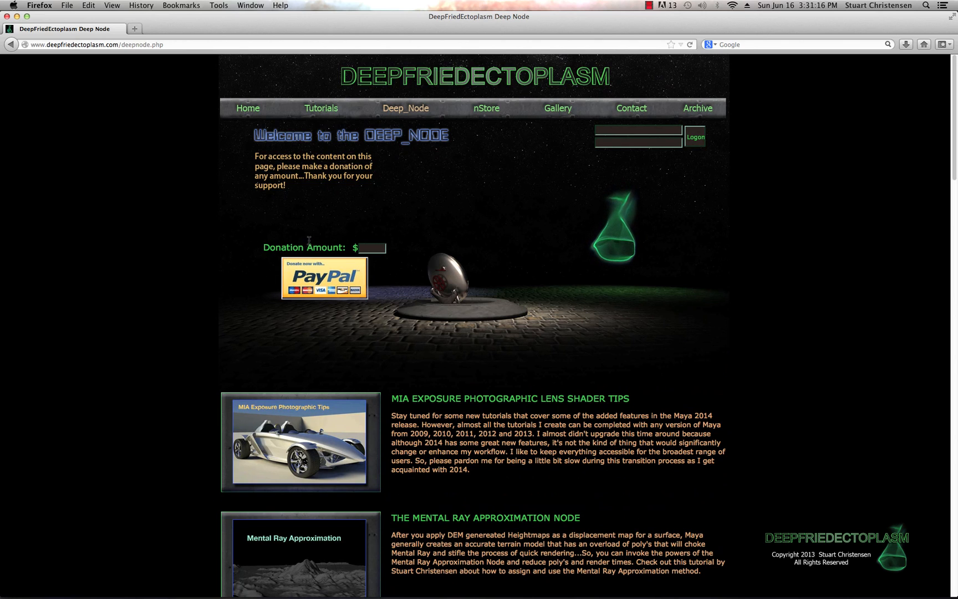
pyautogui.scroll(-3)
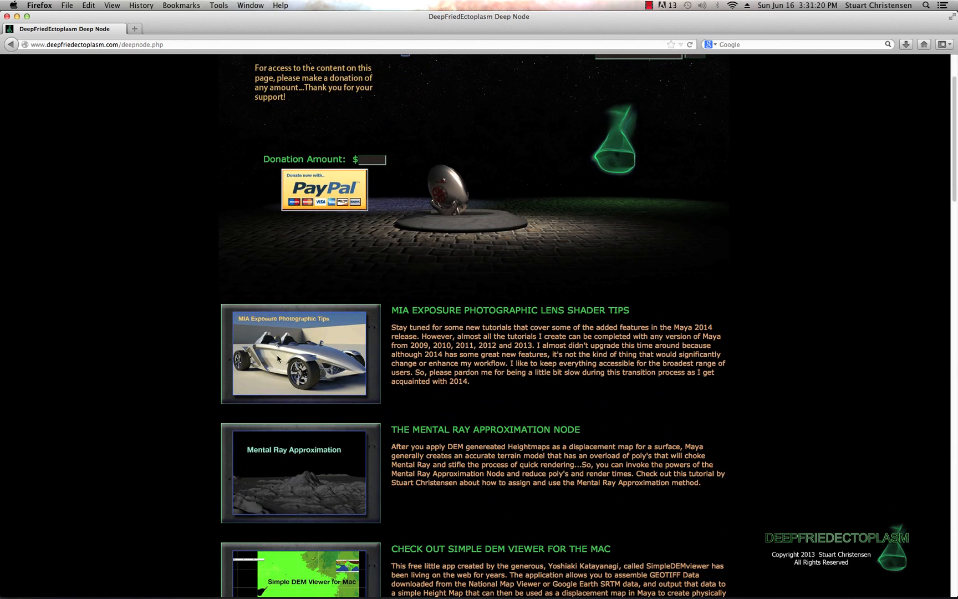
pyautogui.scroll(-3)
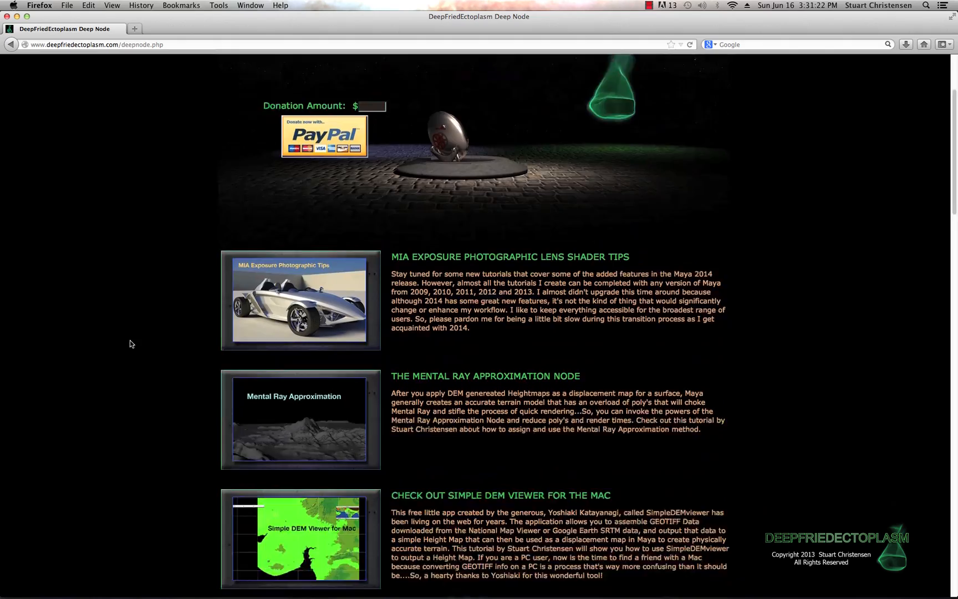
pyautogui.scroll(-3)
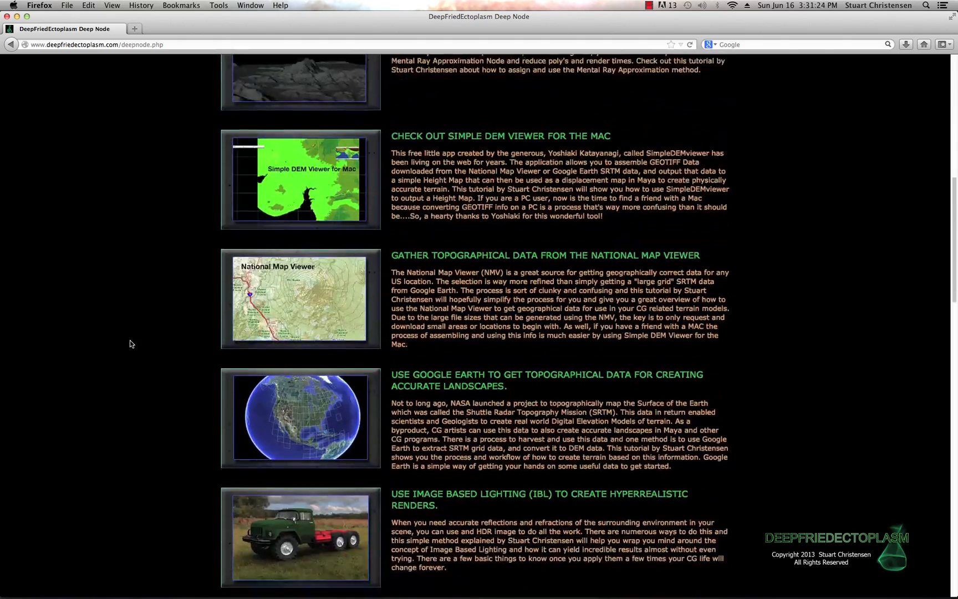
pyautogui.scroll(-3)
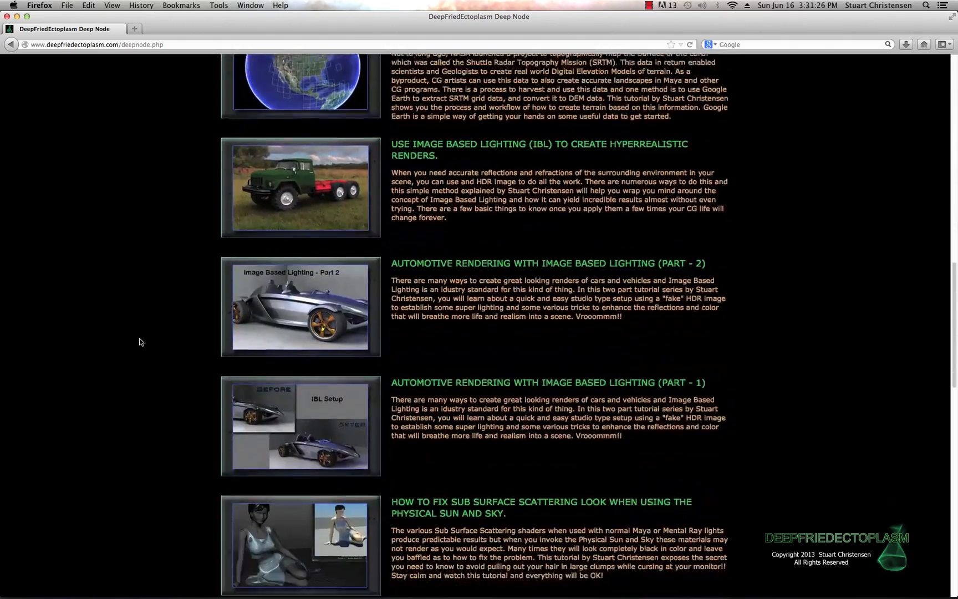
pyautogui.scroll(-3)
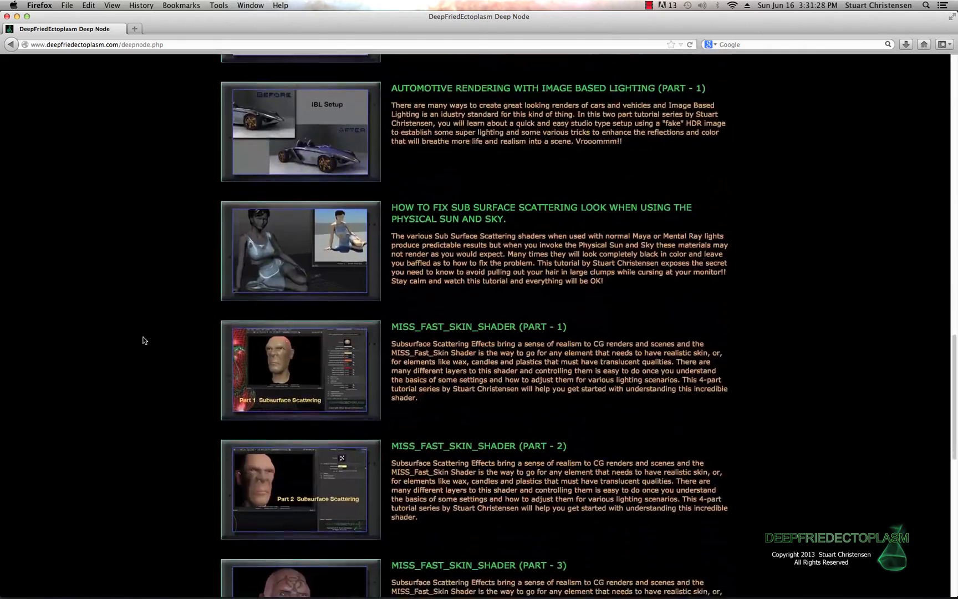
pyautogui.scroll(-3)
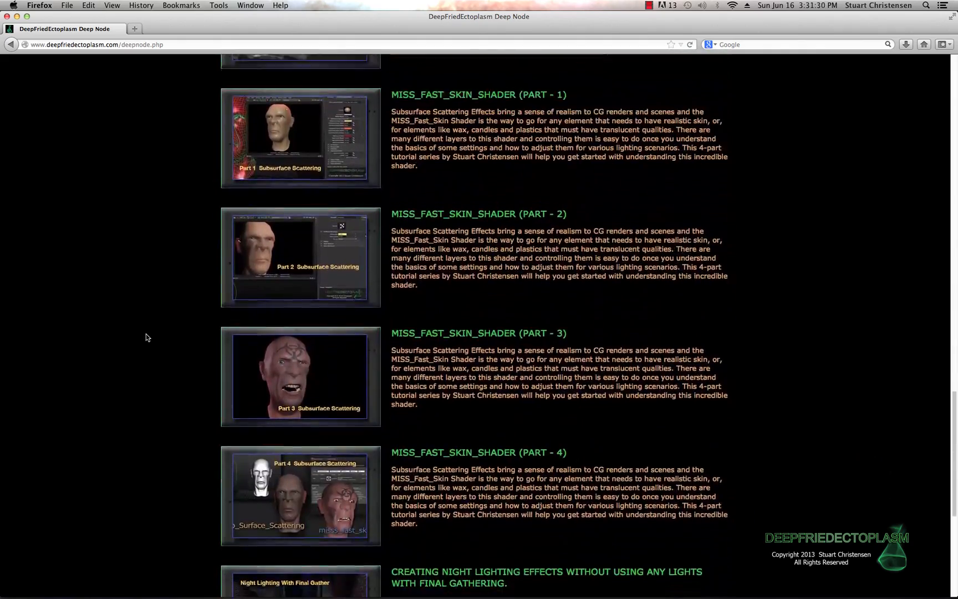
pyautogui.scroll(-3)
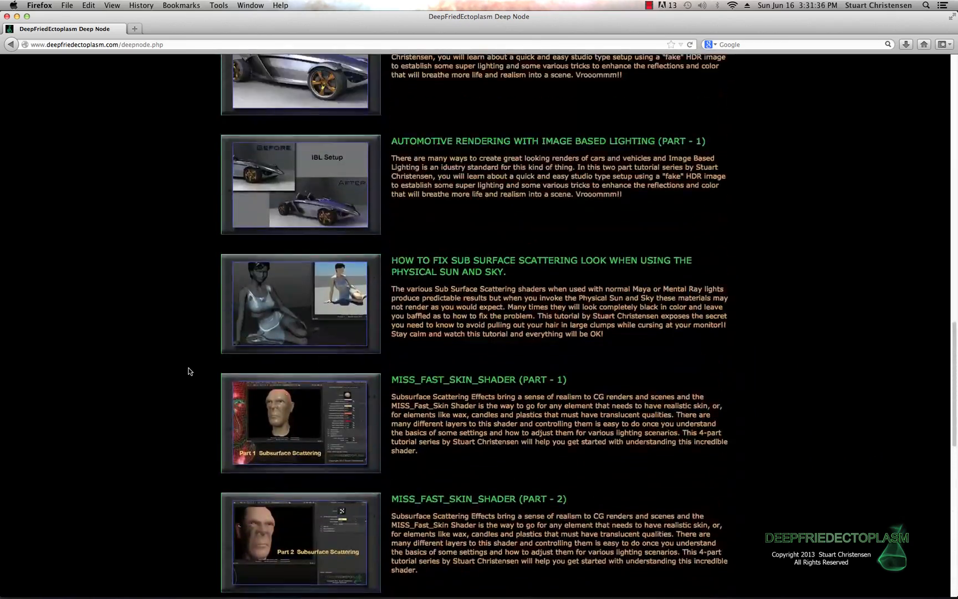
pyautogui.scroll(-3)
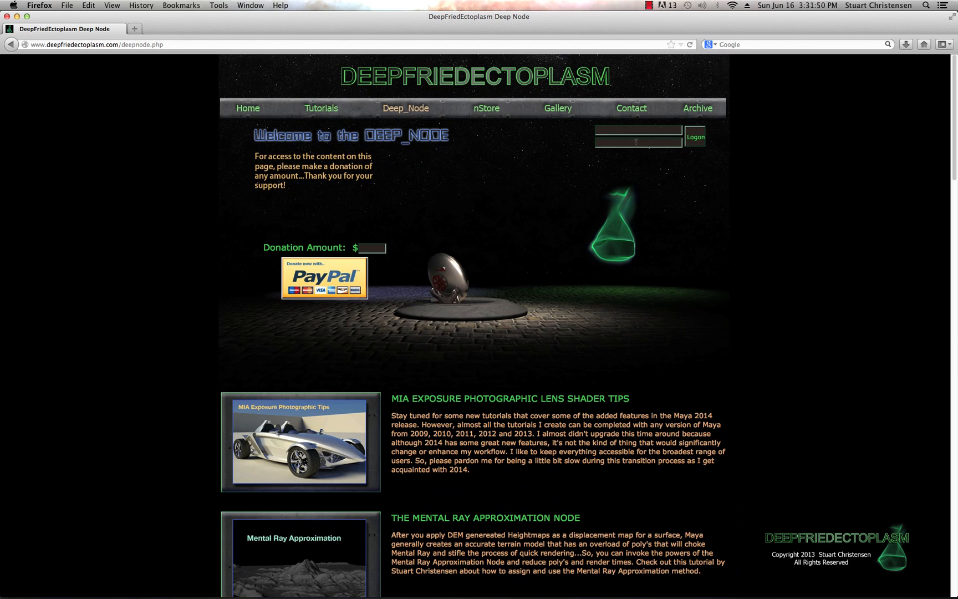
pyautogui.moveTo(336, 310)
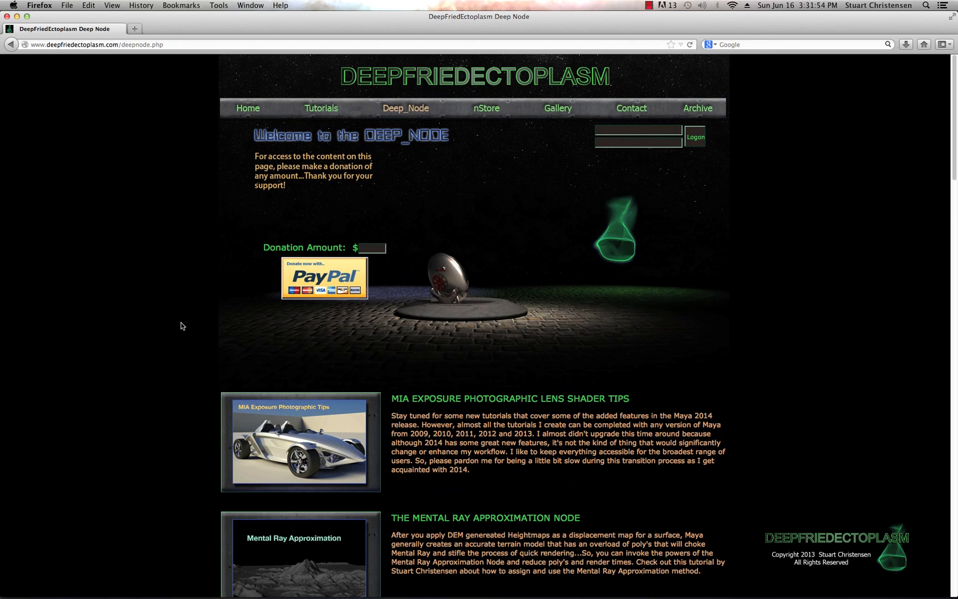
pyautogui.moveTo(249, 314)
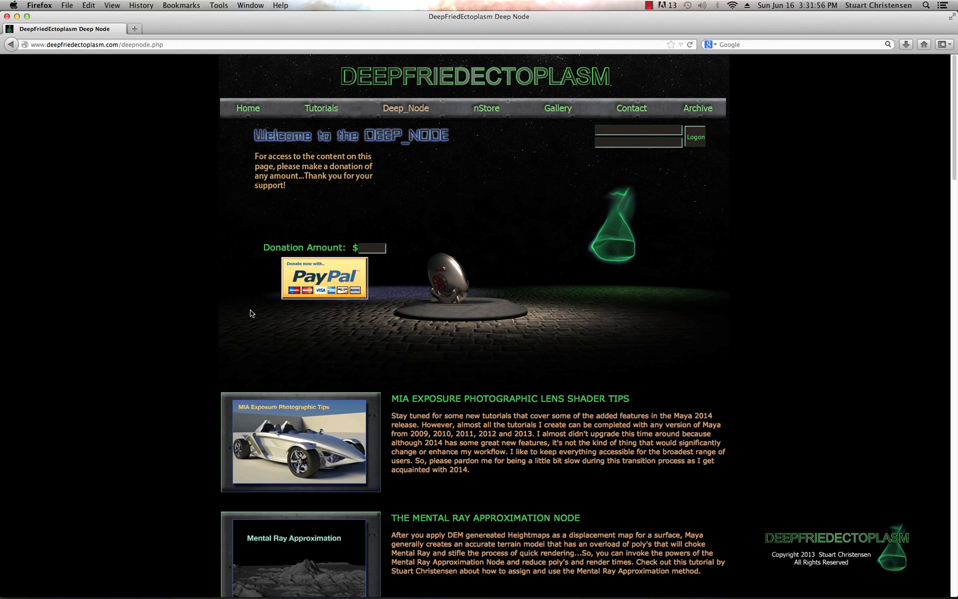
pyautogui.moveTo(295, 316)
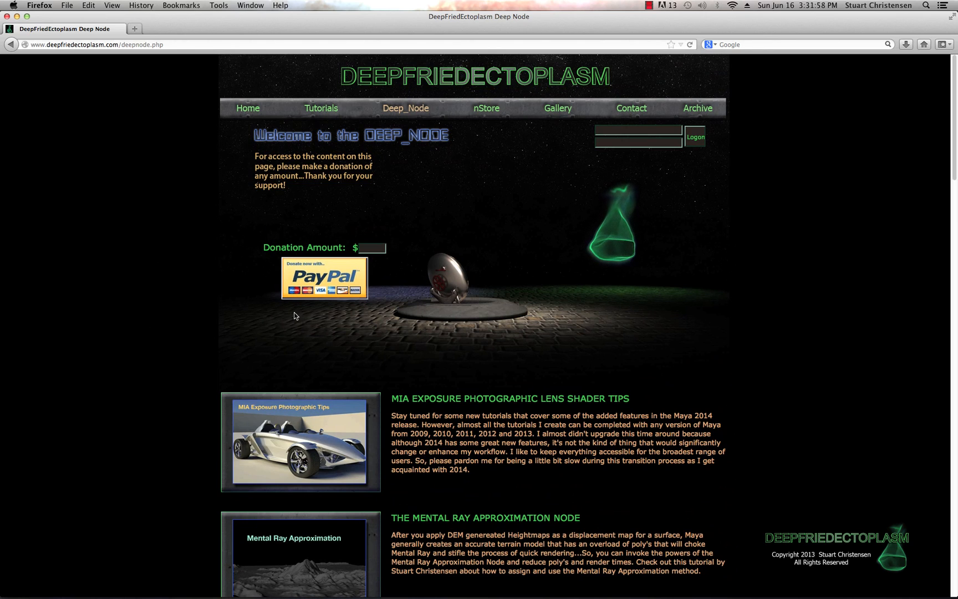
pyautogui.moveTo(225, 241)
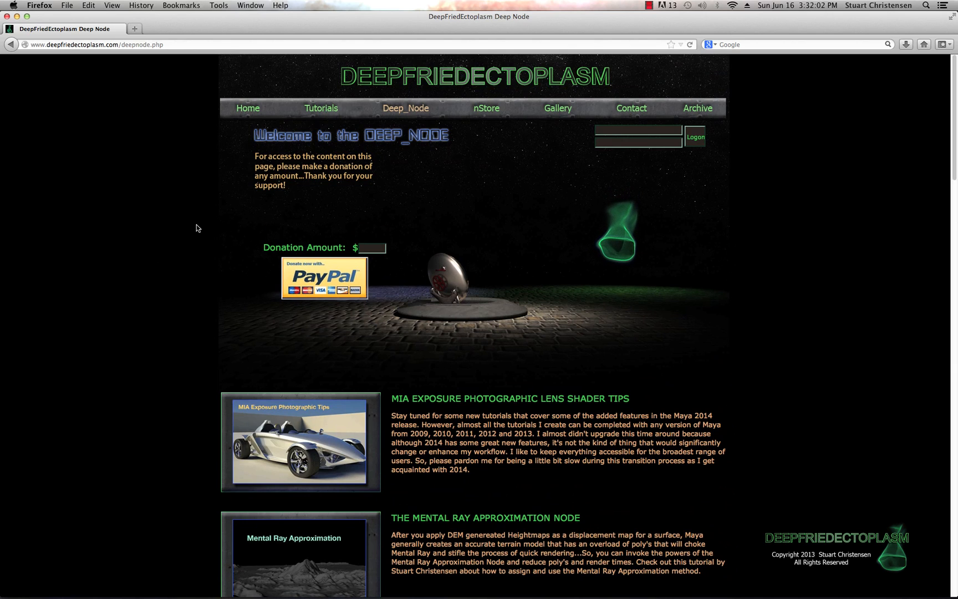
pyautogui.moveTo(248, 327)
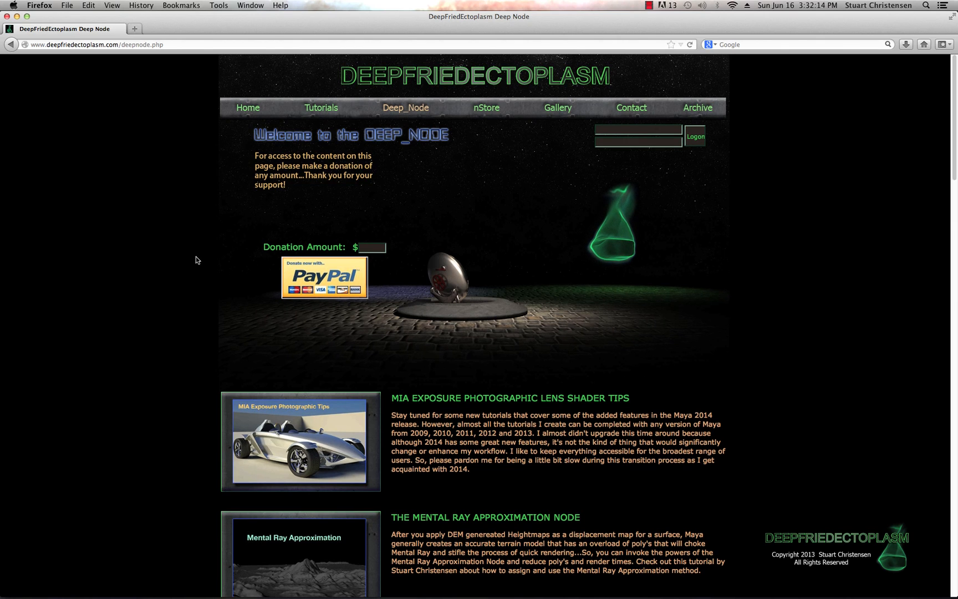
pyautogui.moveTo(425, 223)
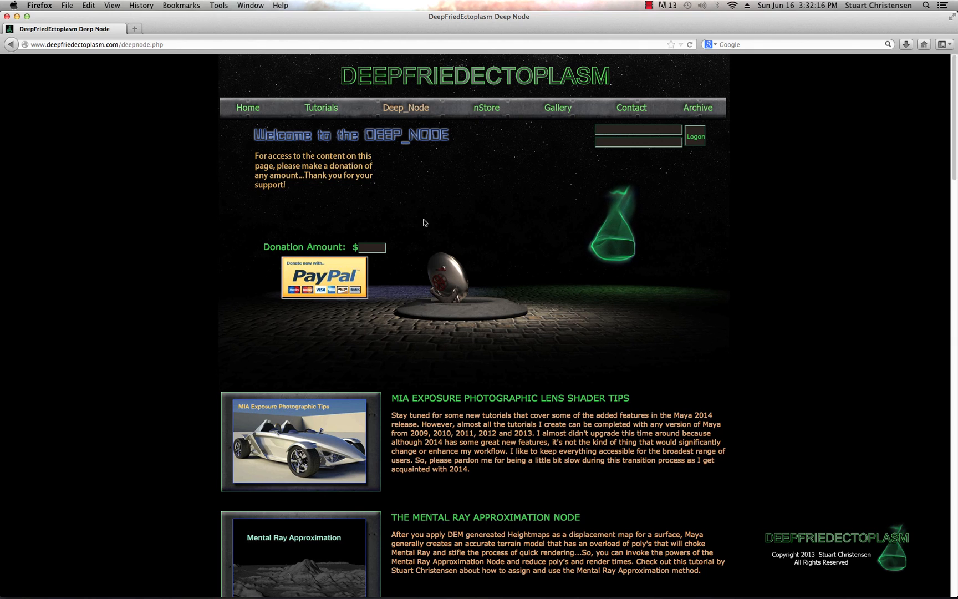
# - Visit the nStore page and look through its contents
pyautogui.click(486, 108)
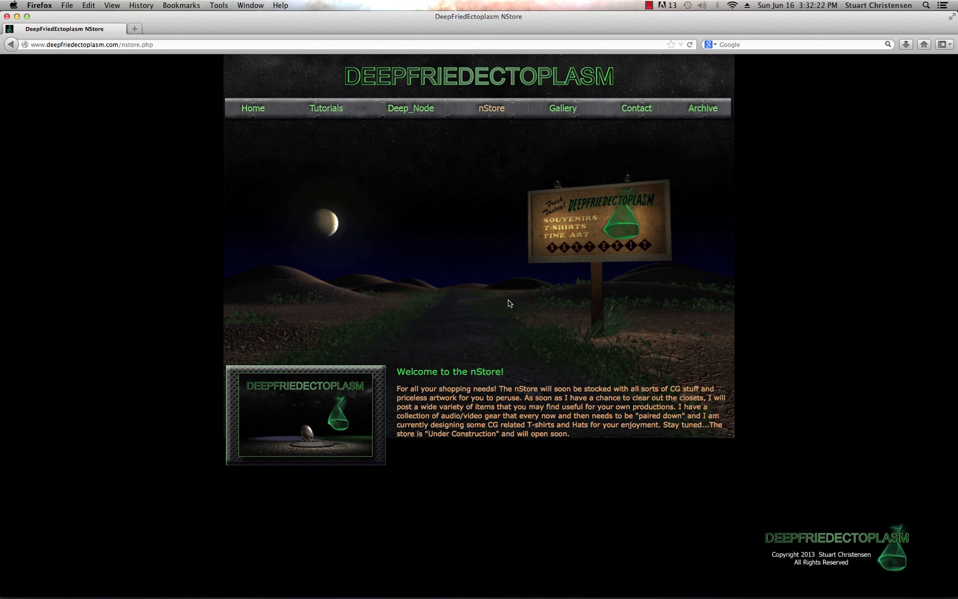
pyautogui.moveTo(568, 149)
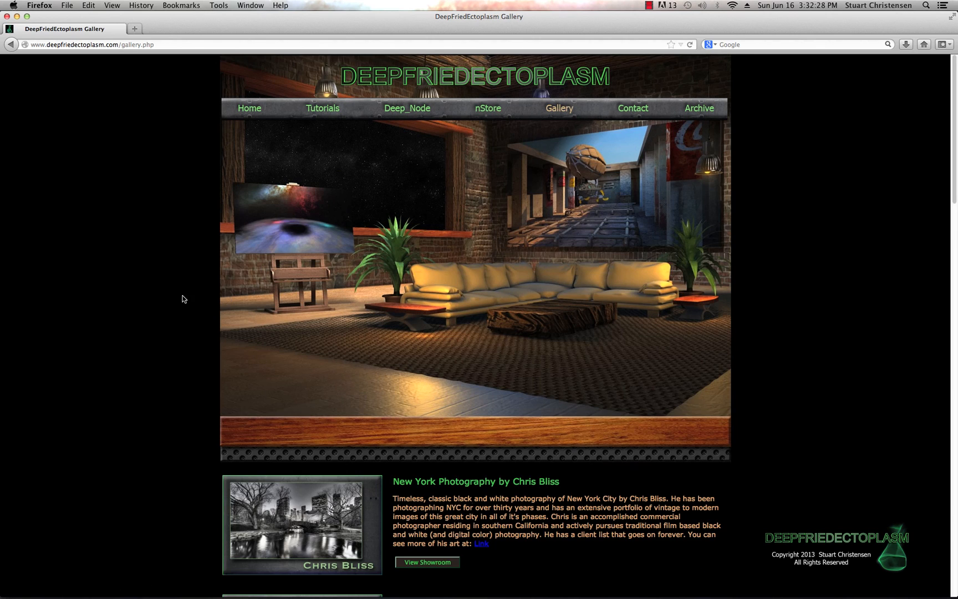
pyautogui.scroll(-3)
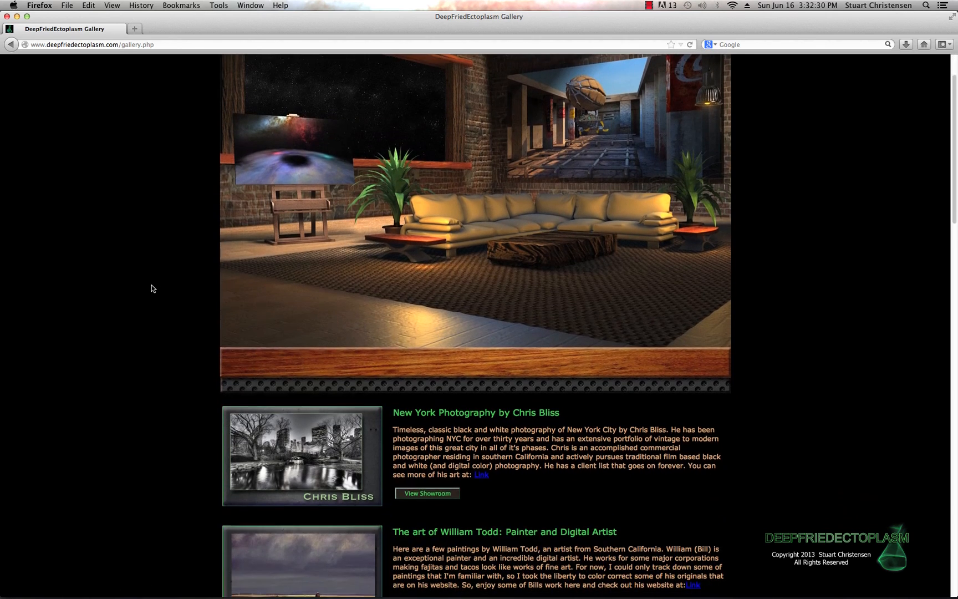
pyautogui.scroll(-3)
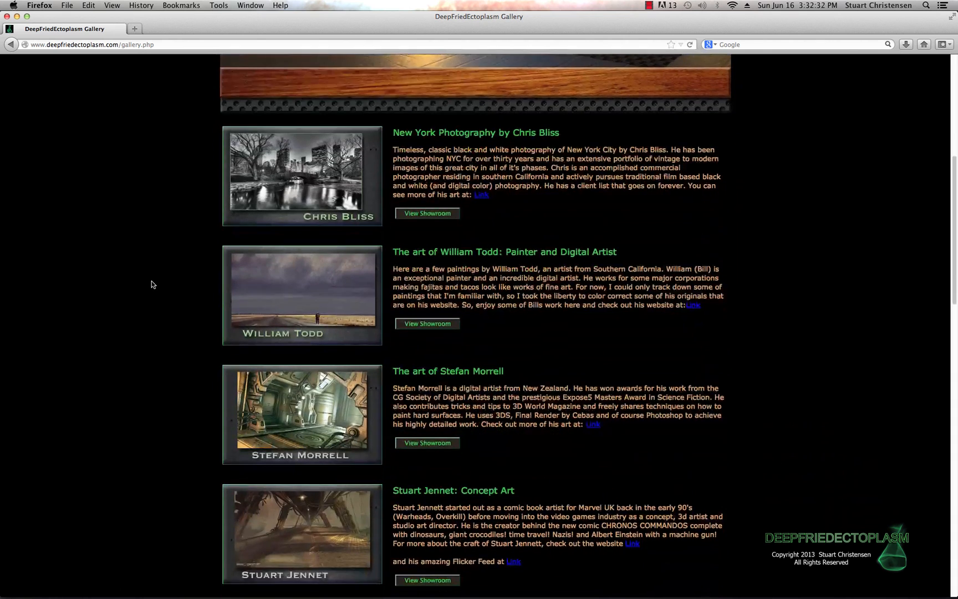
pyautogui.scroll(-3)
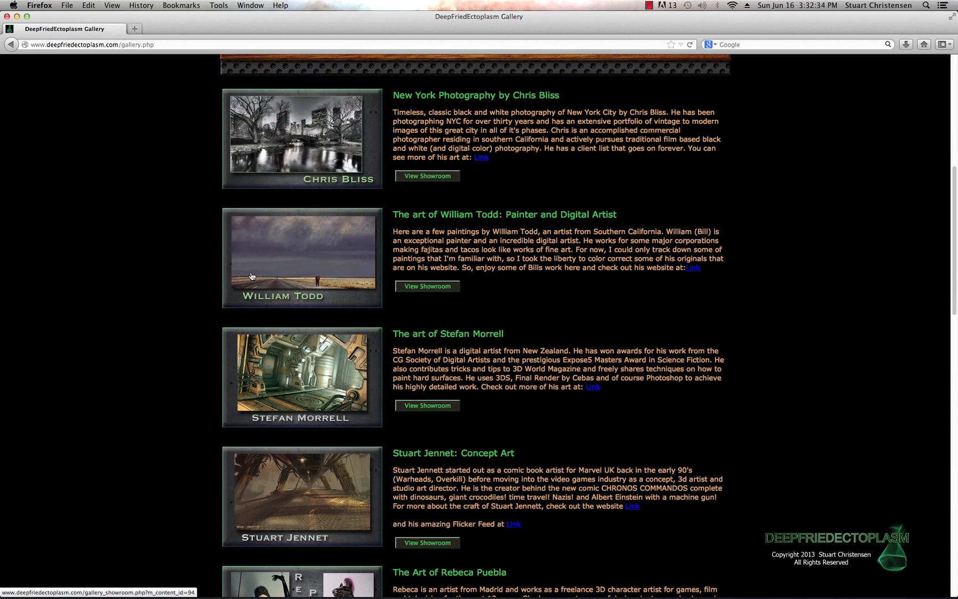
pyautogui.moveTo(268, 260)
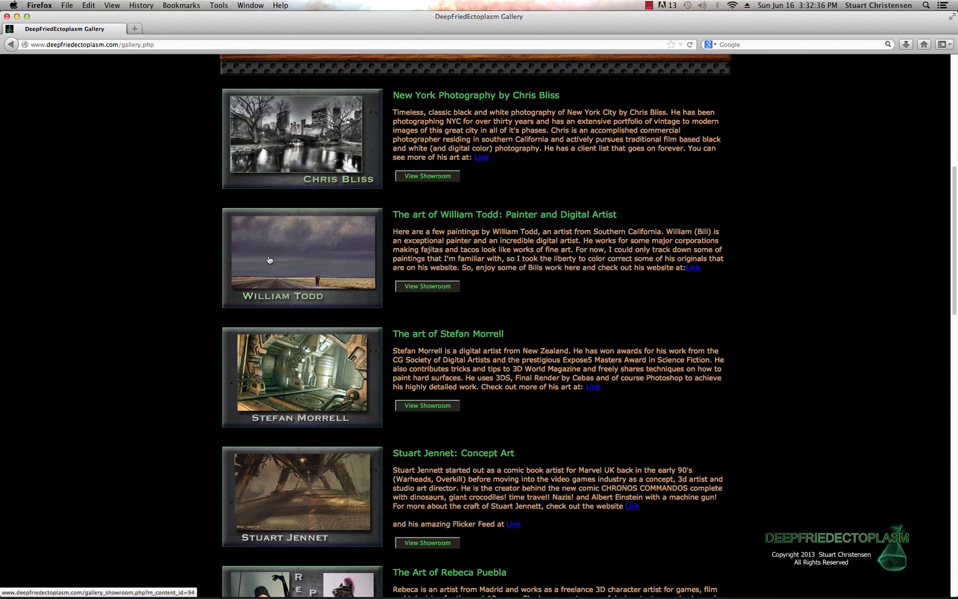
# - Browse the Gallery page's featured artist showcases
pyautogui.scroll(-3)
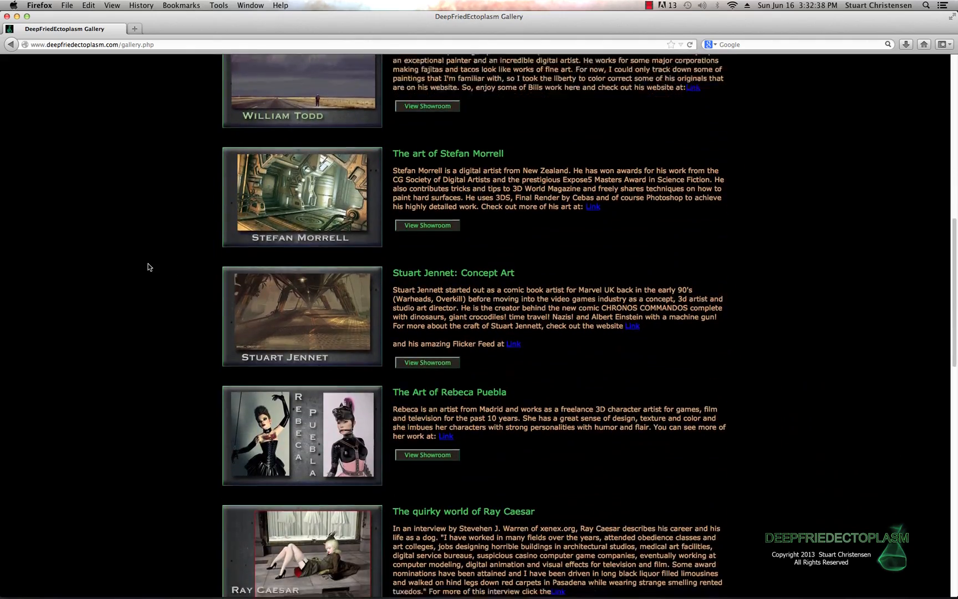
pyautogui.scroll(3)
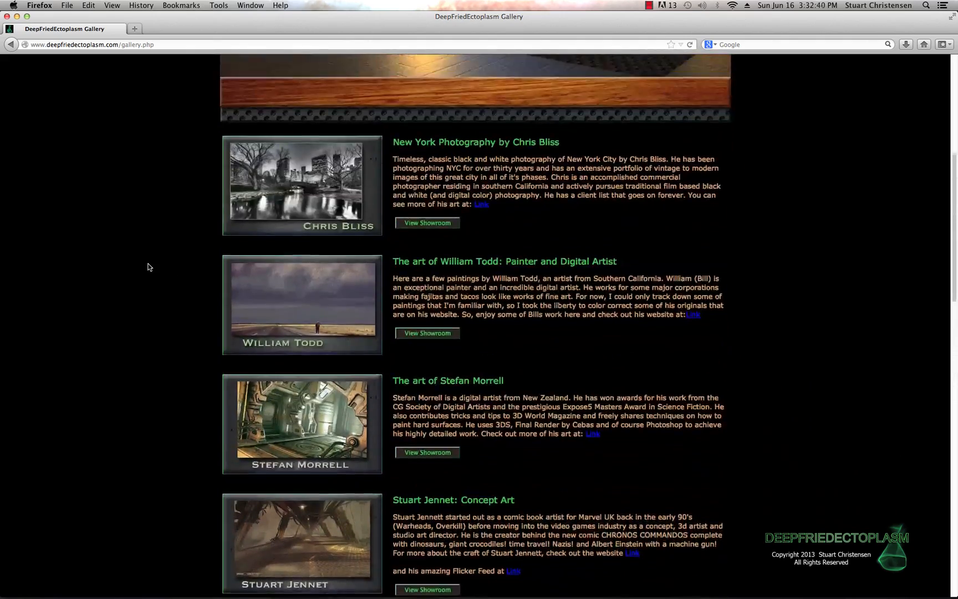
pyautogui.scroll(-3)
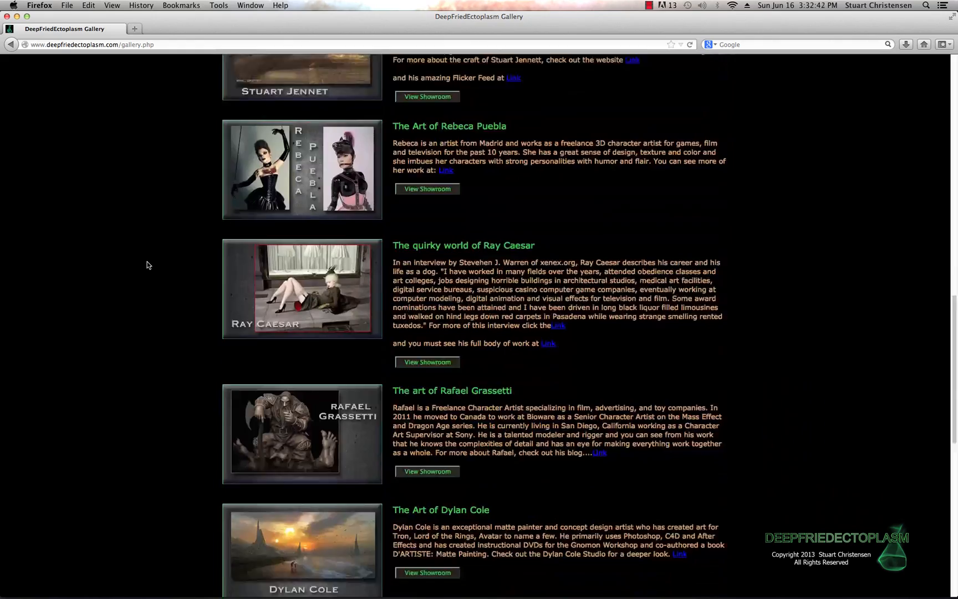
pyautogui.scroll(-3)
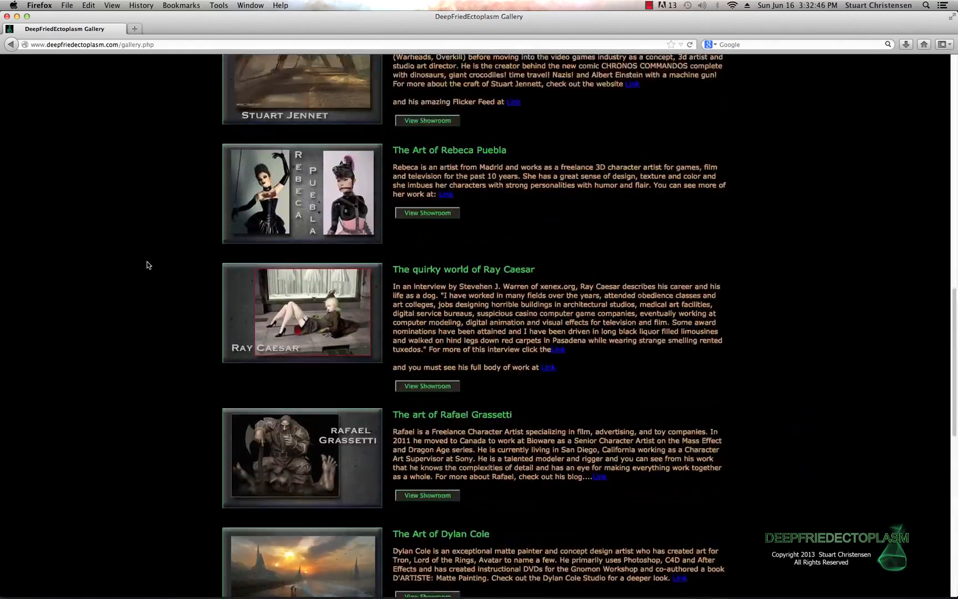
pyautogui.scroll(-3)
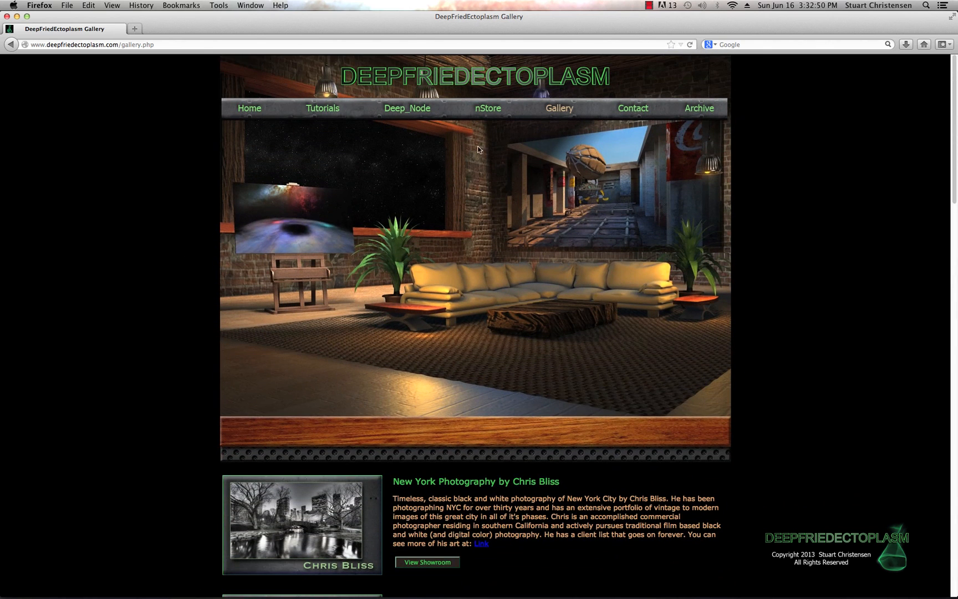
# - Visit the site's Contact page, then the Archive page
pyautogui.click(632, 108)
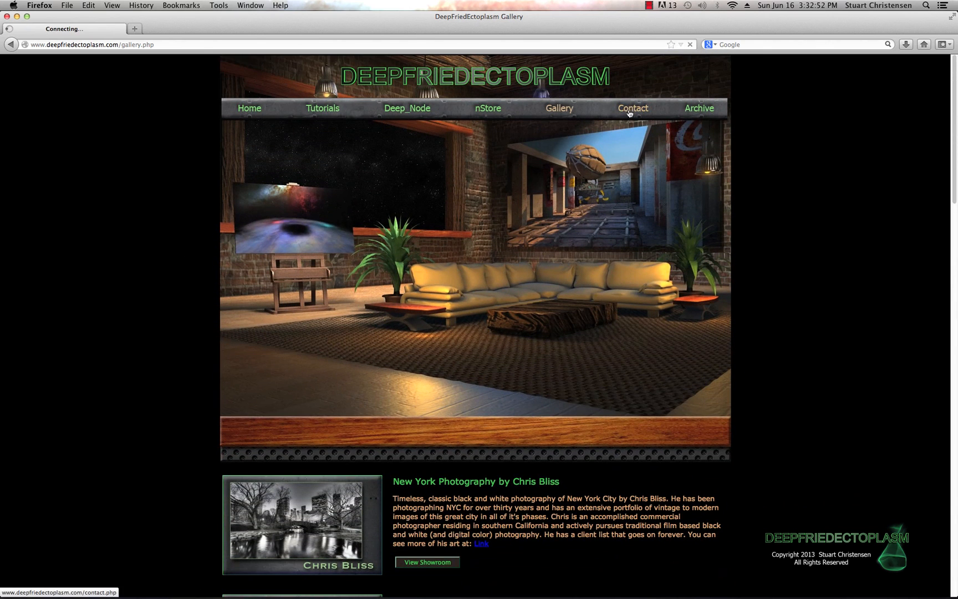
pyautogui.click(631, 108)
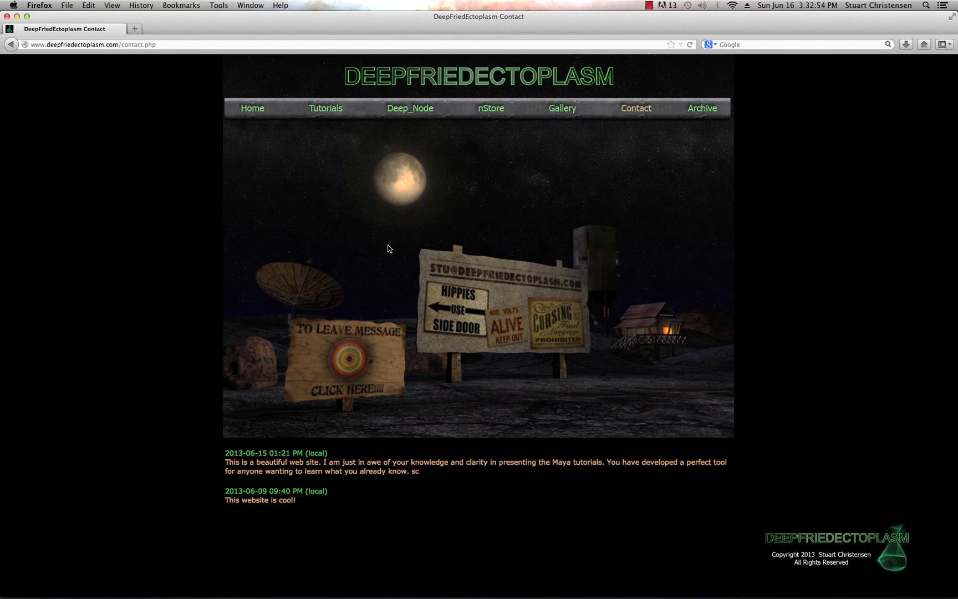
pyautogui.moveTo(541, 208)
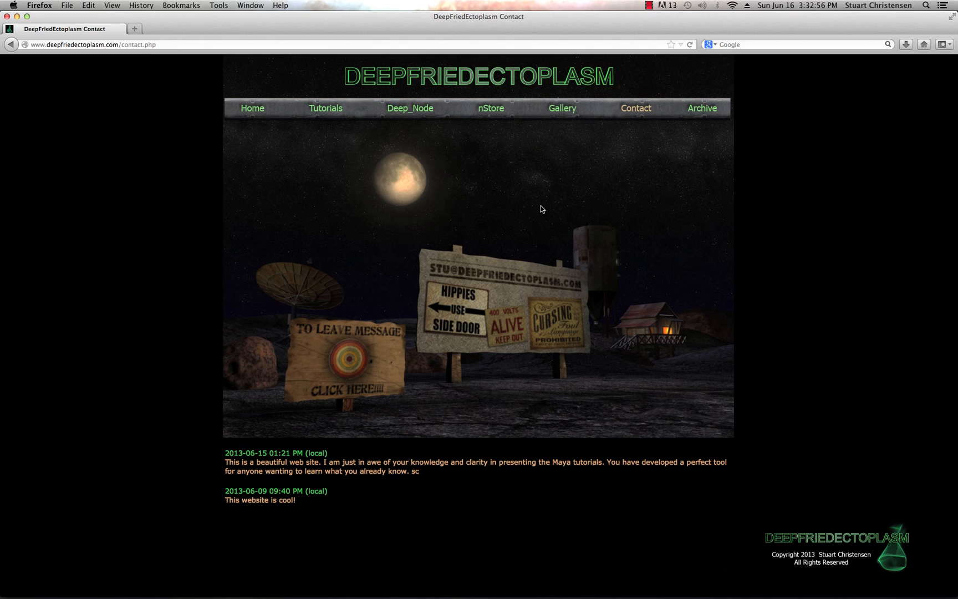
pyautogui.moveTo(335, 388)
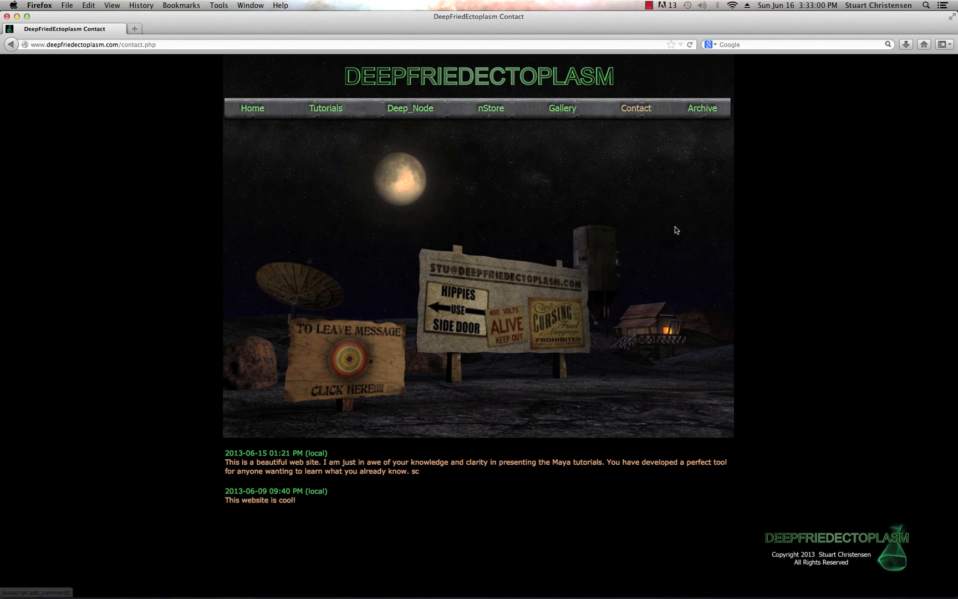
pyautogui.click(702, 109)
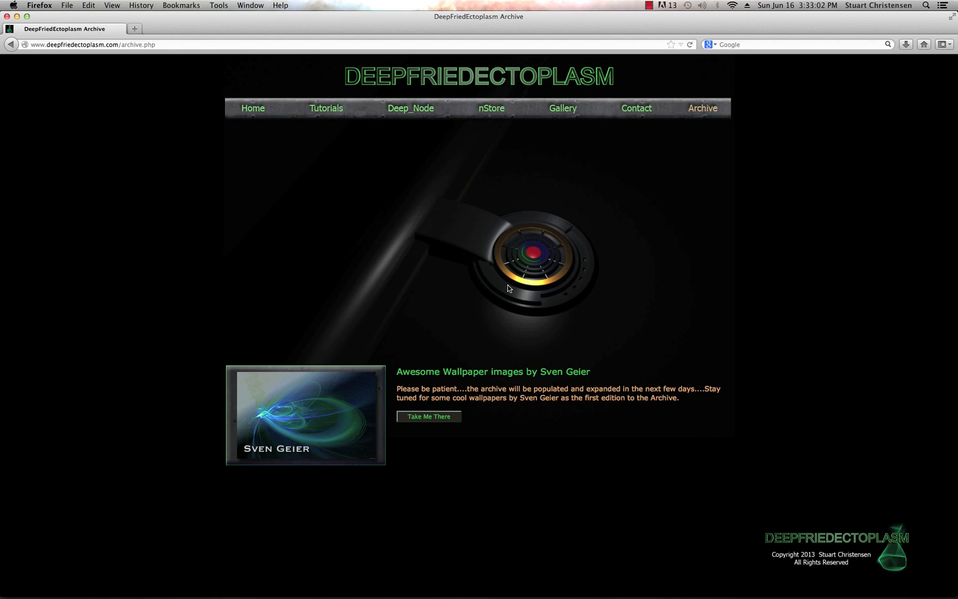
pyautogui.moveTo(306, 387)
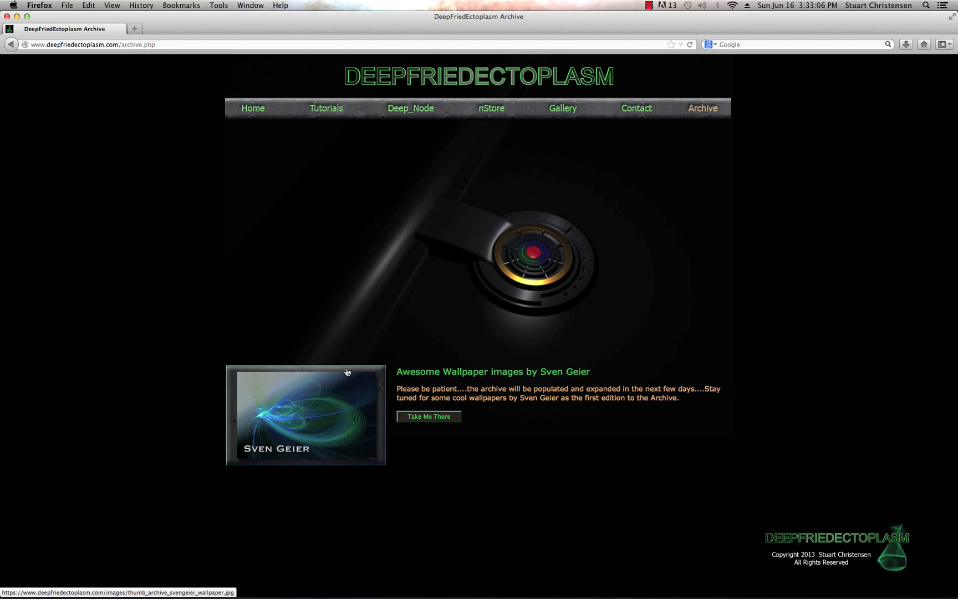
pyautogui.moveTo(488, 372)
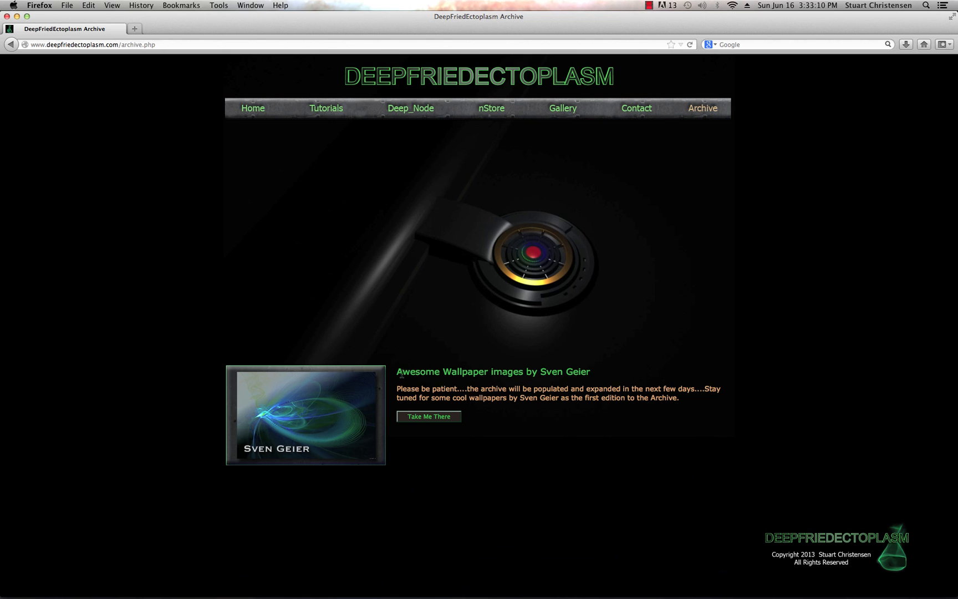
pyautogui.moveTo(184, 121)
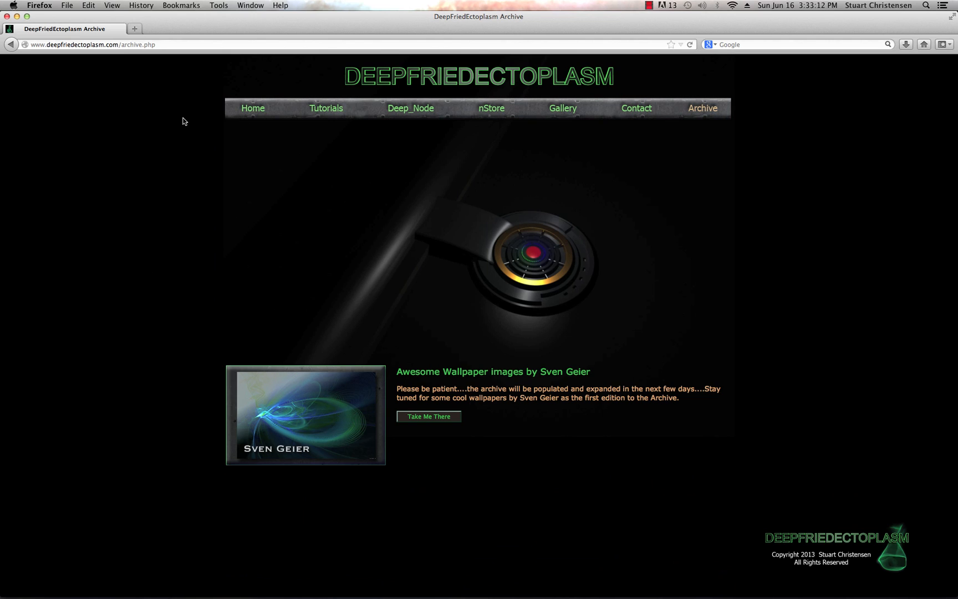
# - Return to the Home page and scroll through it
pyautogui.click(253, 109)
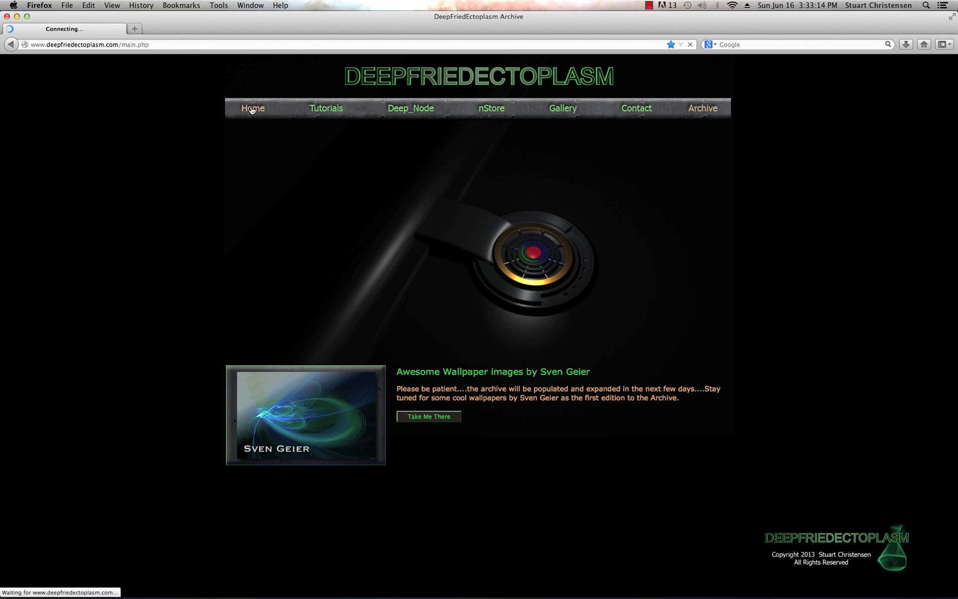
pyautogui.click(252, 108)
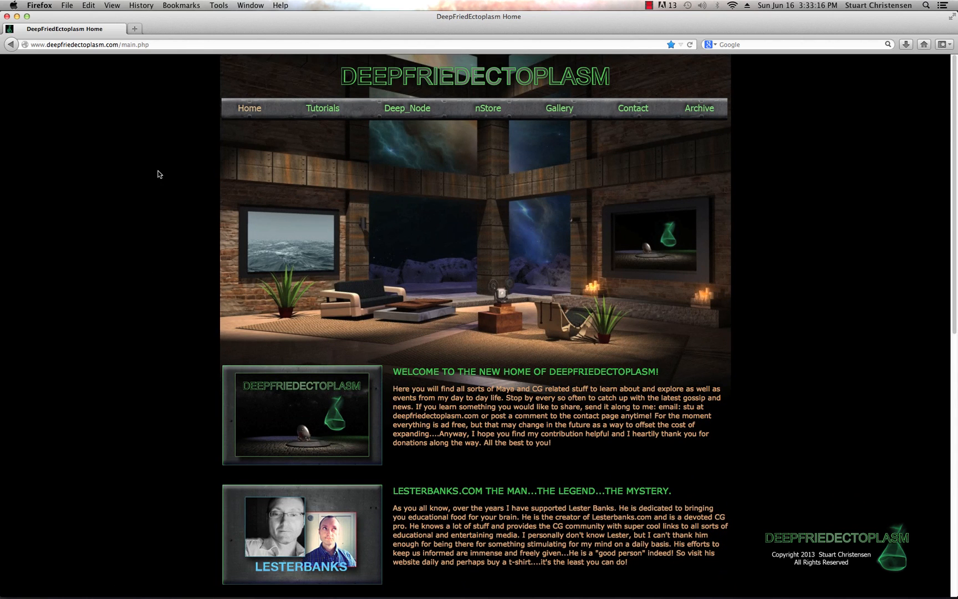
pyautogui.moveTo(141, 183)
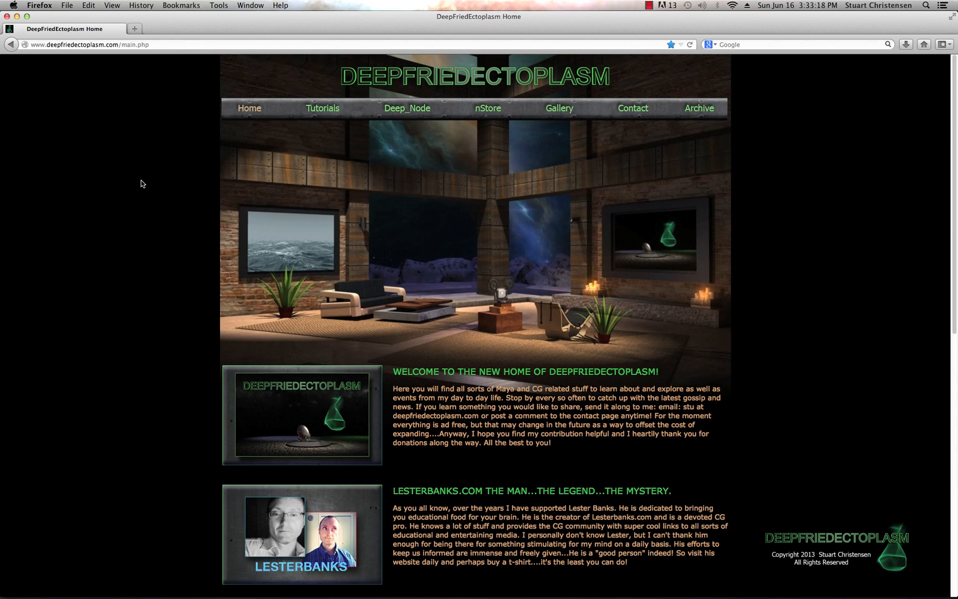
pyautogui.scroll(-3)
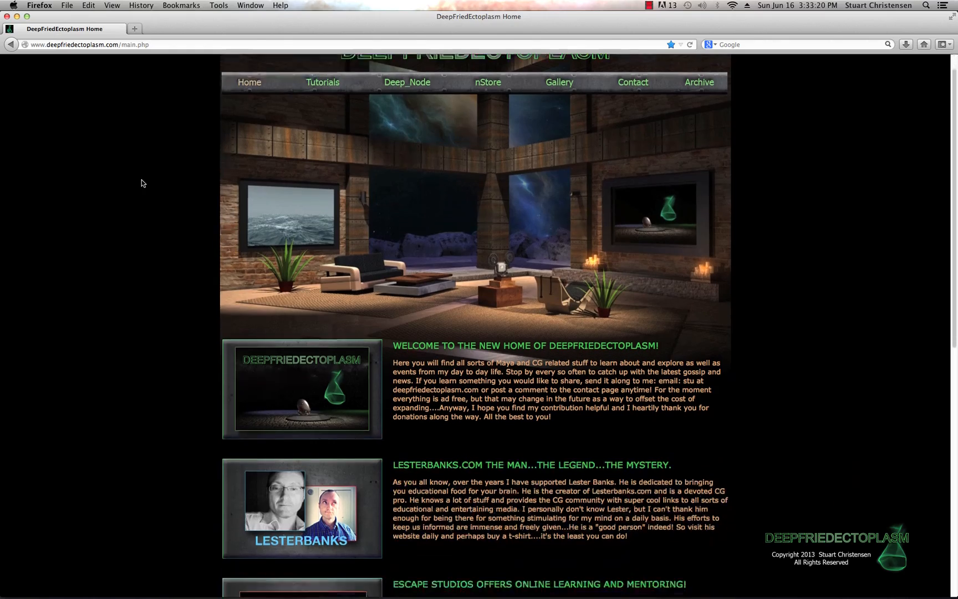
pyautogui.scroll(-3)
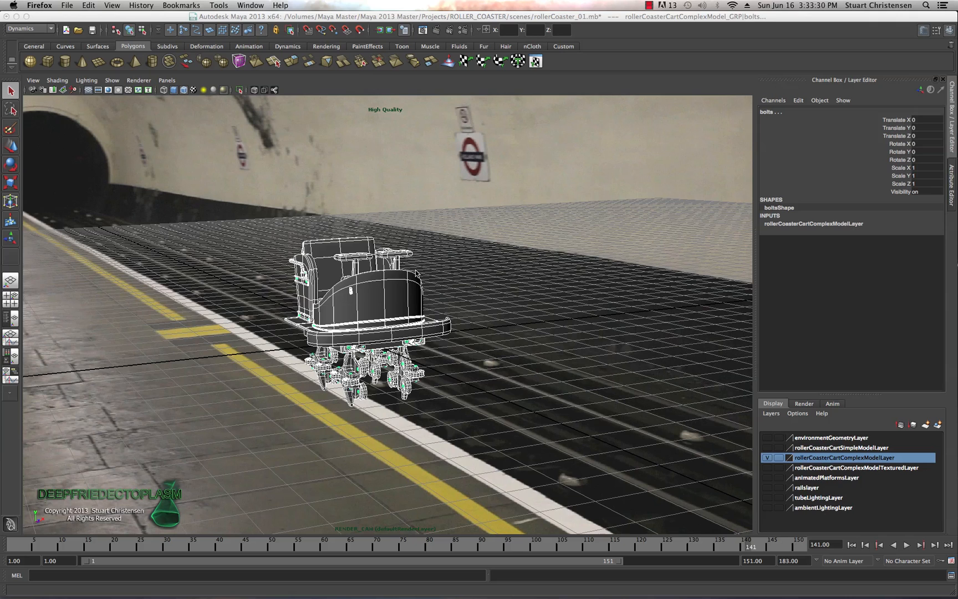
pyautogui.moveTo(627, 267)
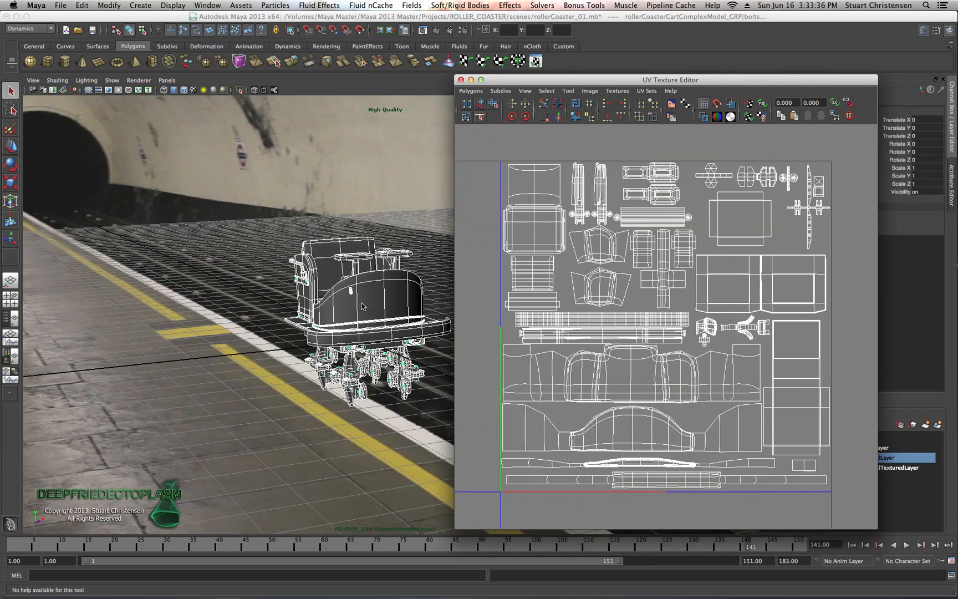
# - Start Polygons > UV Snapshot and browse to the Desktop as the save location
pyautogui.click(470, 91)
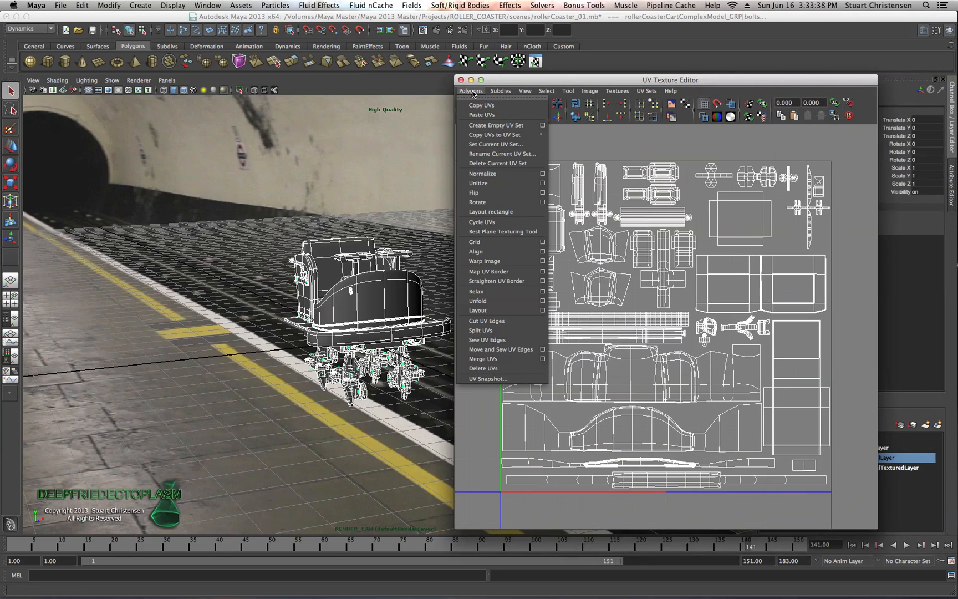
pyautogui.click(489, 379)
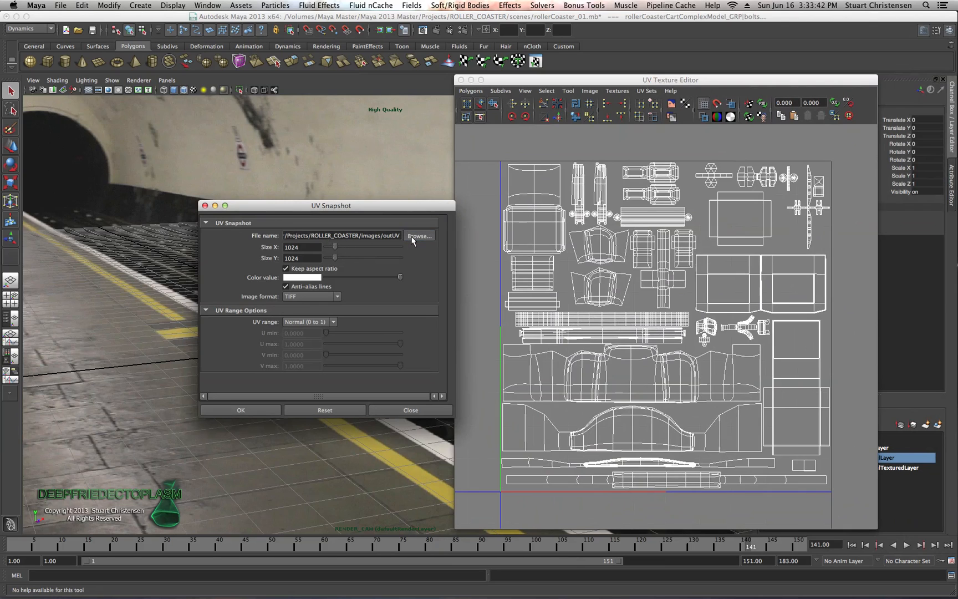
pyautogui.click(419, 236)
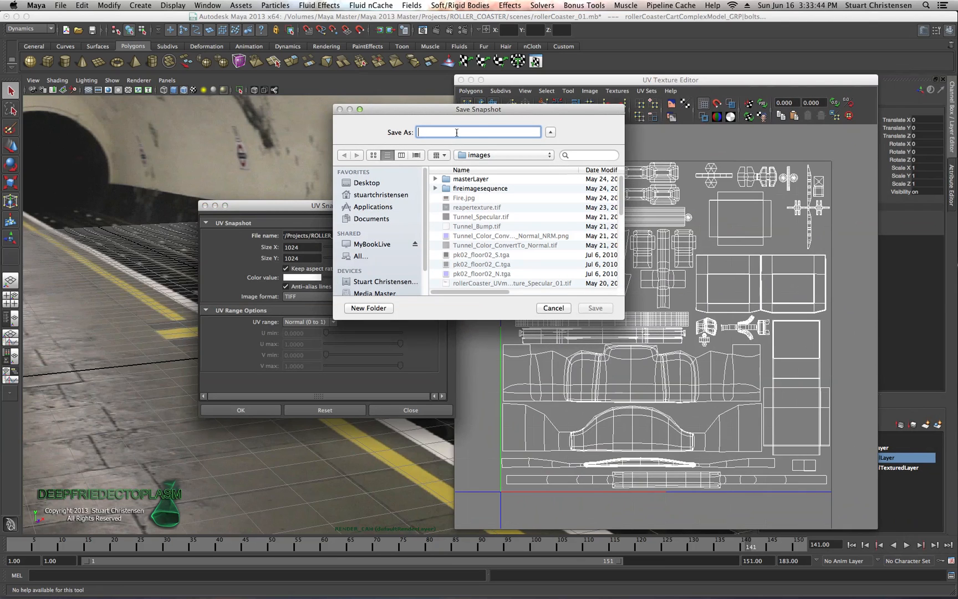
pyautogui.moveTo(367, 183)
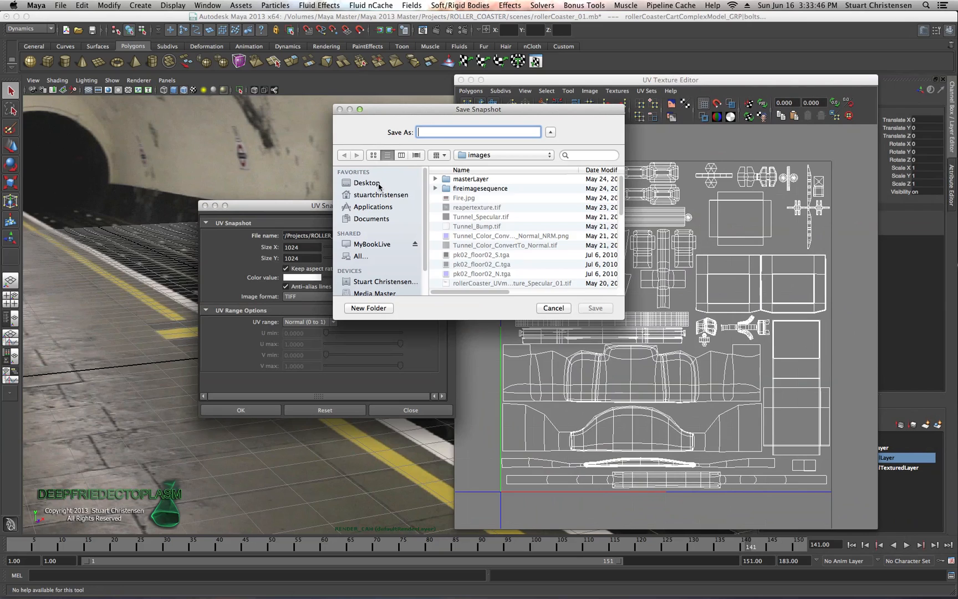
pyautogui.click(367, 183)
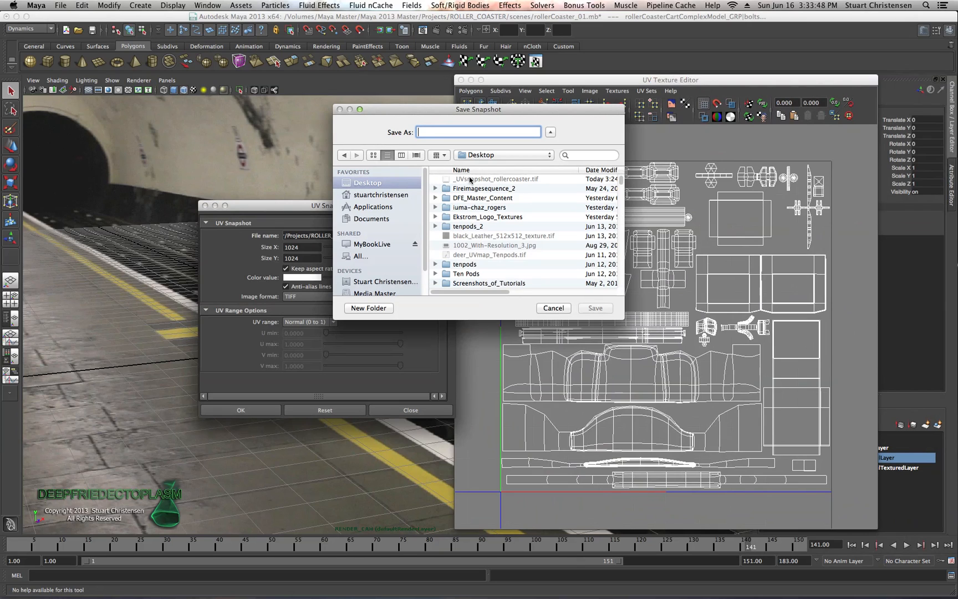
pyautogui.moveTo(534, 184)
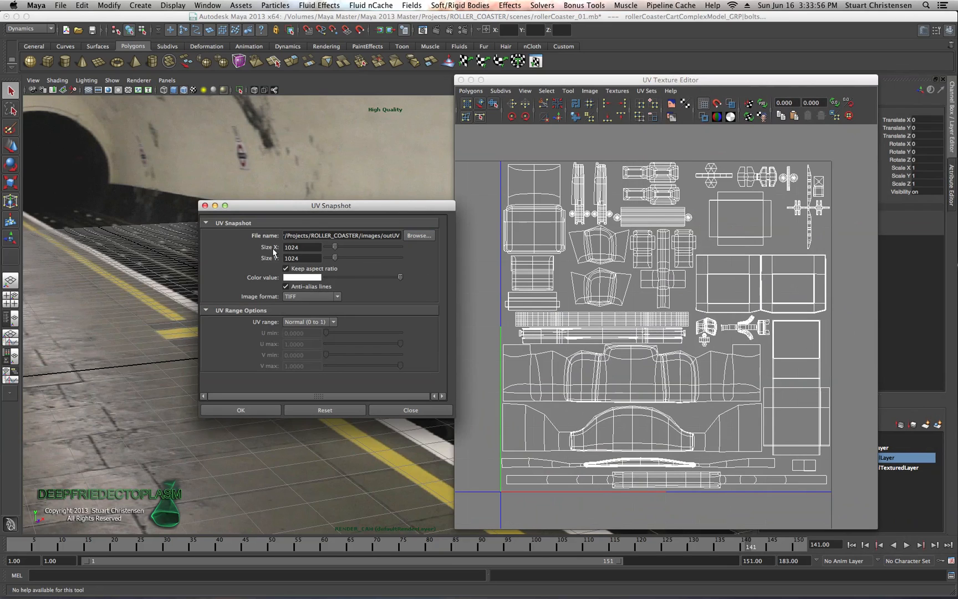
# - Close the UV Snapshot dialog and leave Maya for Photoshop
pyautogui.click(299, 247)
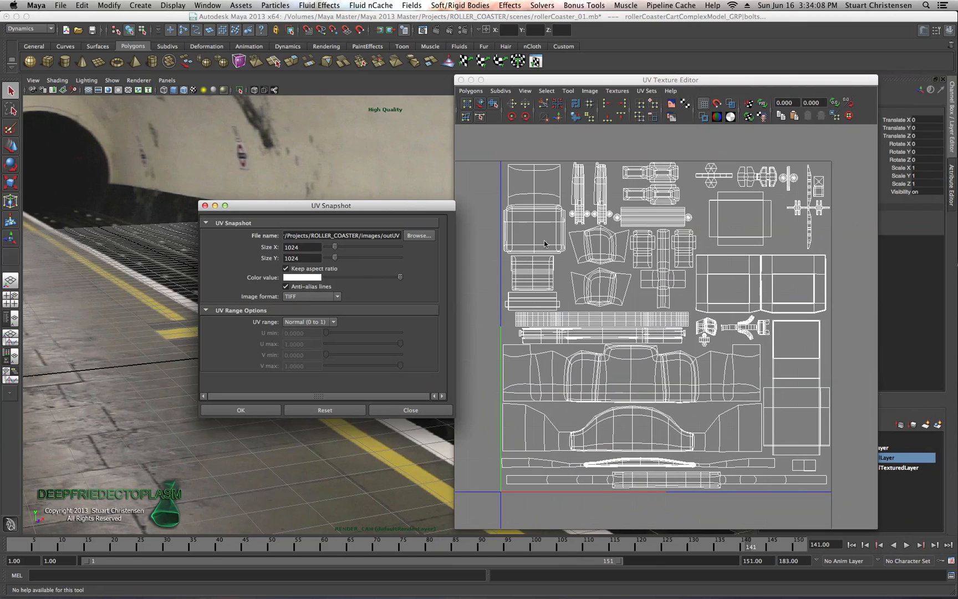
pyautogui.moveTo(563, 231)
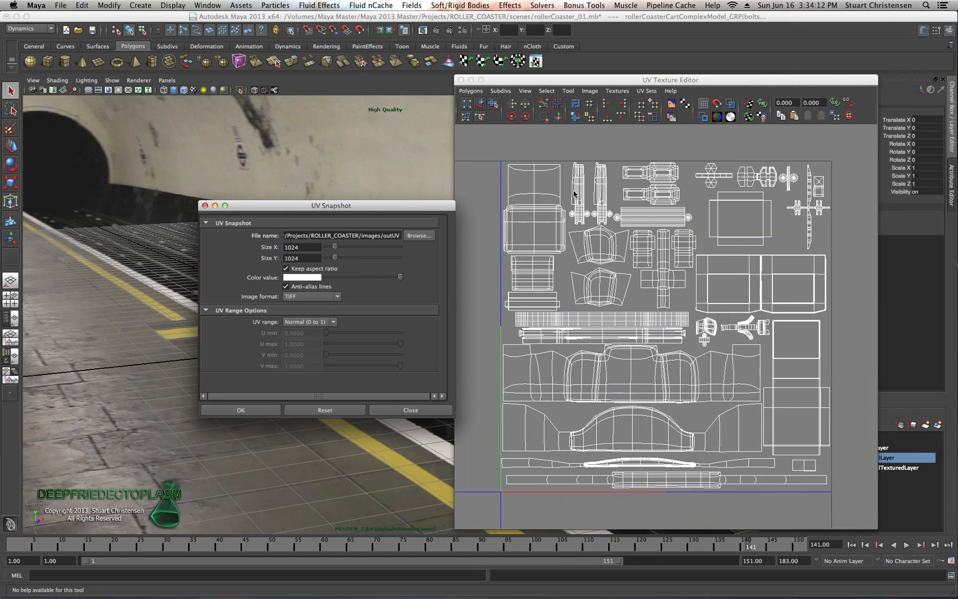
pyautogui.moveTo(568, 193)
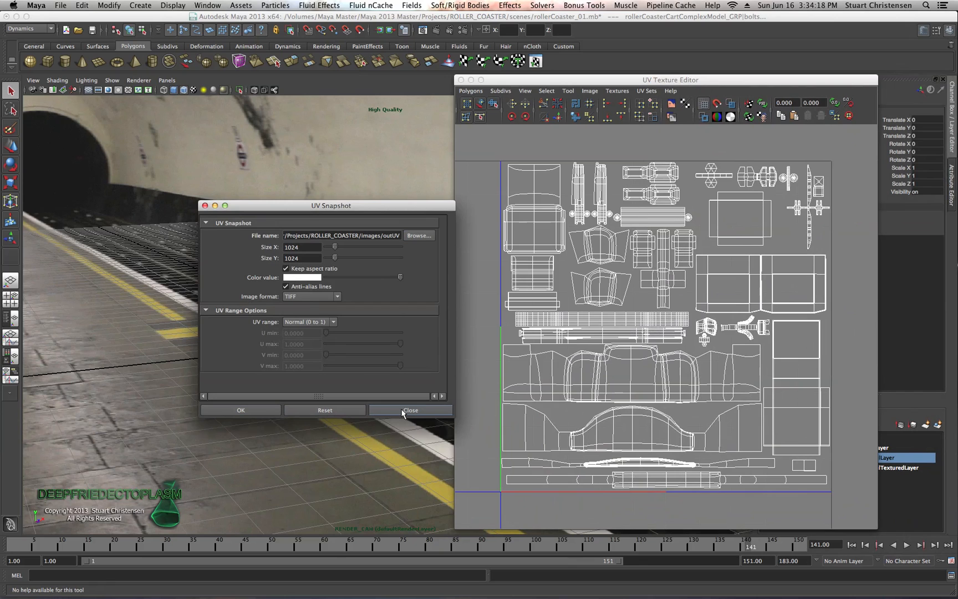
pyautogui.click(409, 410)
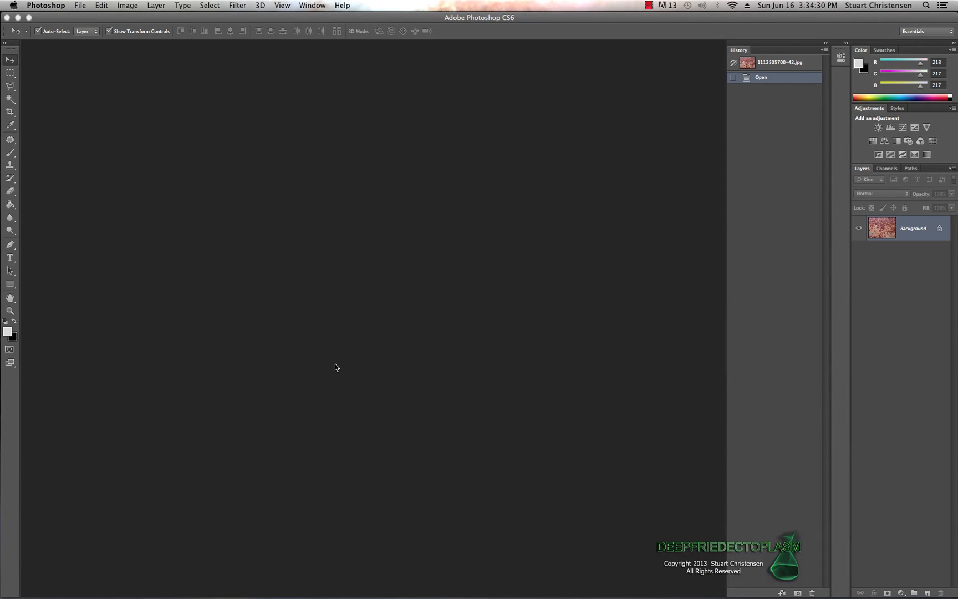
# - Open _UVsnapshot_rollercoaster.tif from the Desktop
pyautogui.click(80, 5)
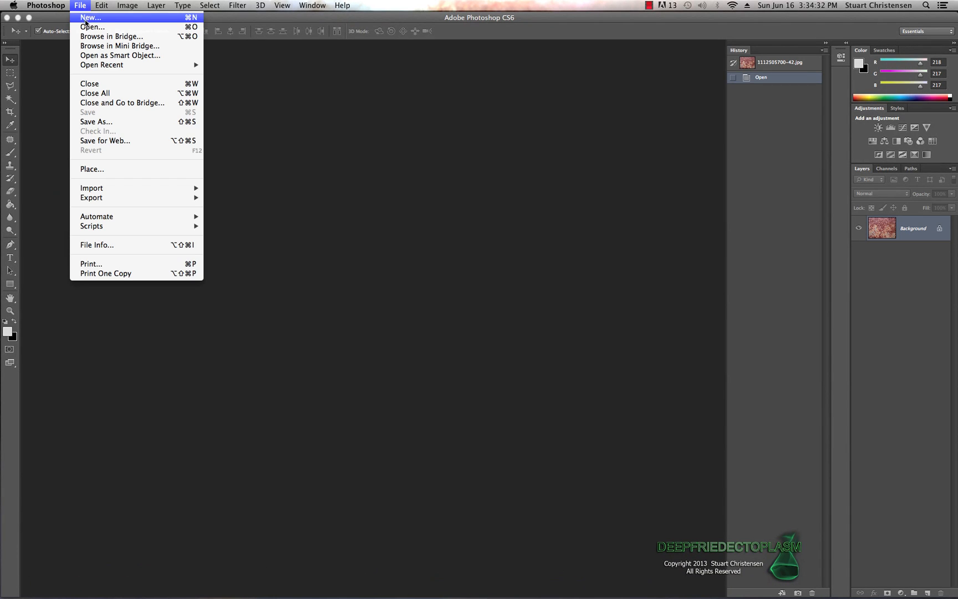
pyautogui.click(92, 27)
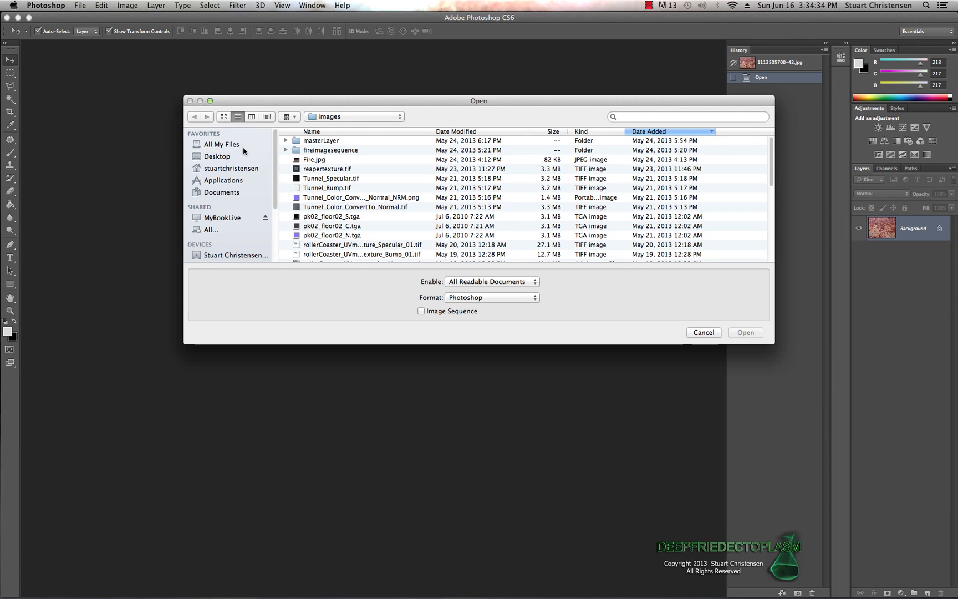
pyautogui.click(217, 156)
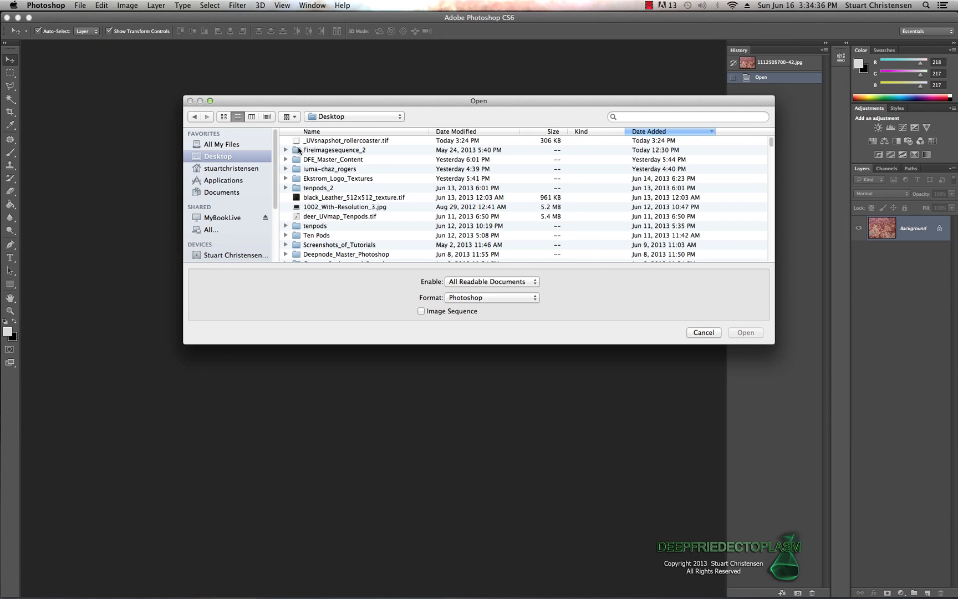
pyautogui.click(346, 141)
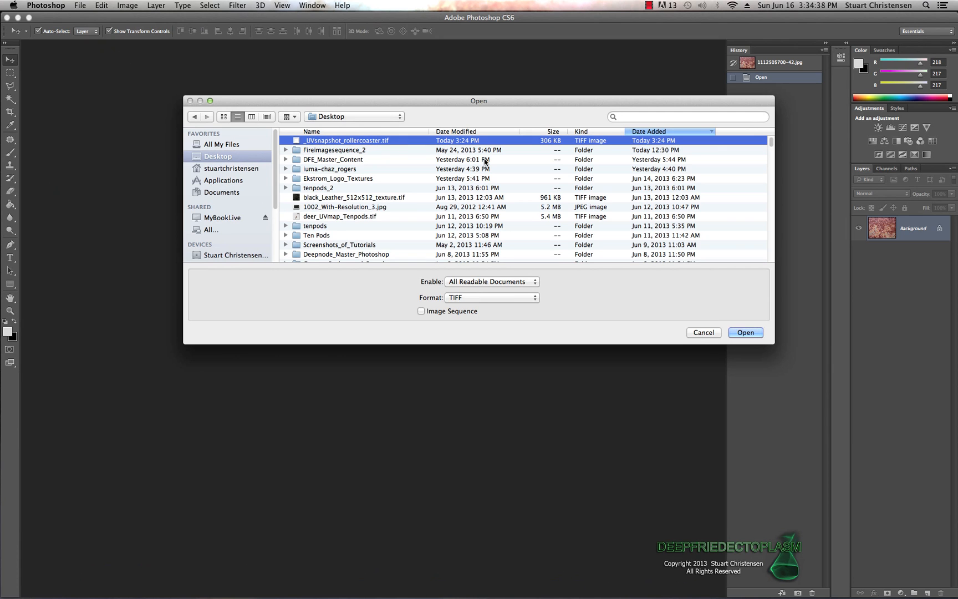
pyautogui.click(743, 332)
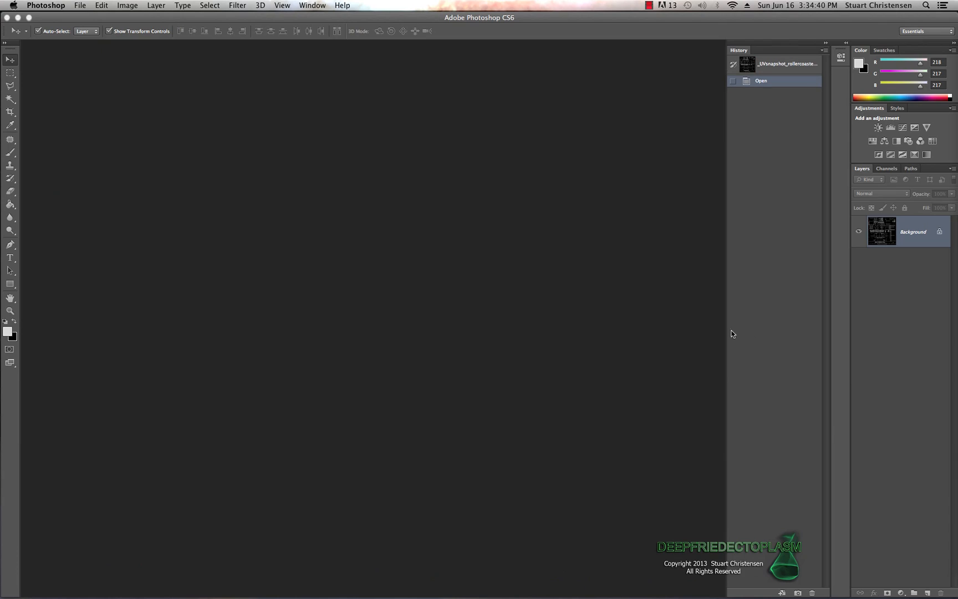
# - Convert the locked Background into an editable Layer 0
pyautogui.click(762, 80)
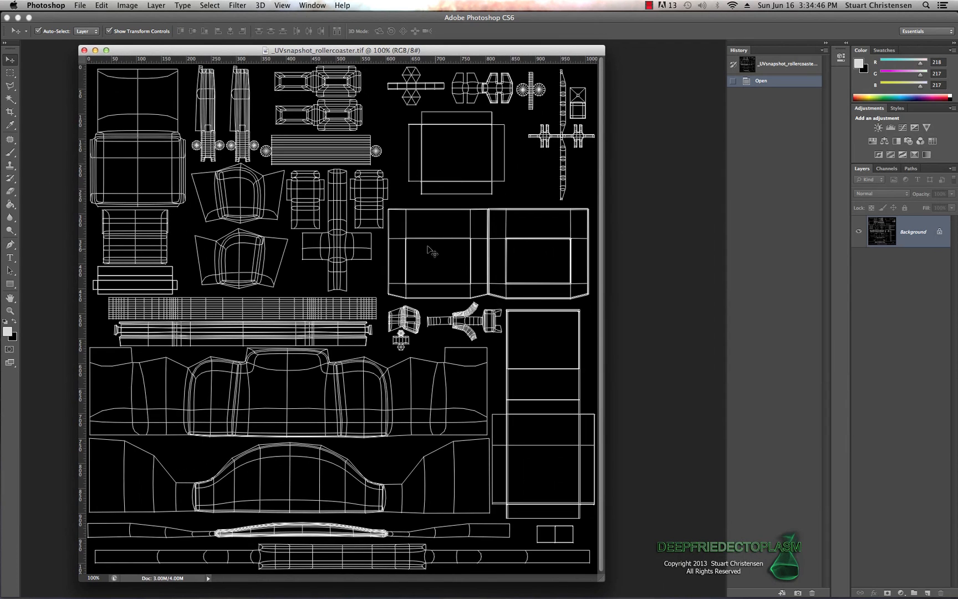
pyautogui.moveTo(354, 250)
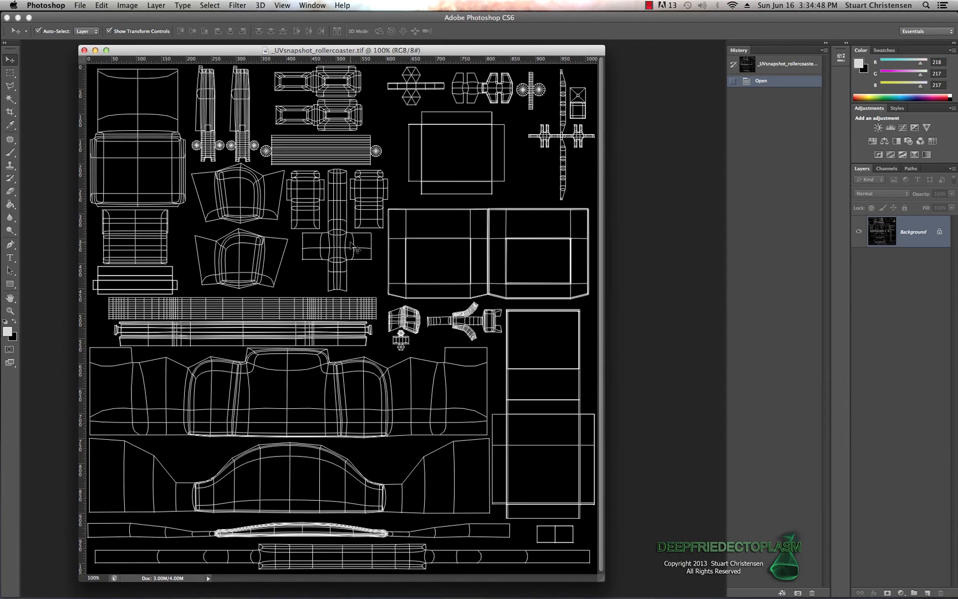
pyautogui.moveTo(485, 235)
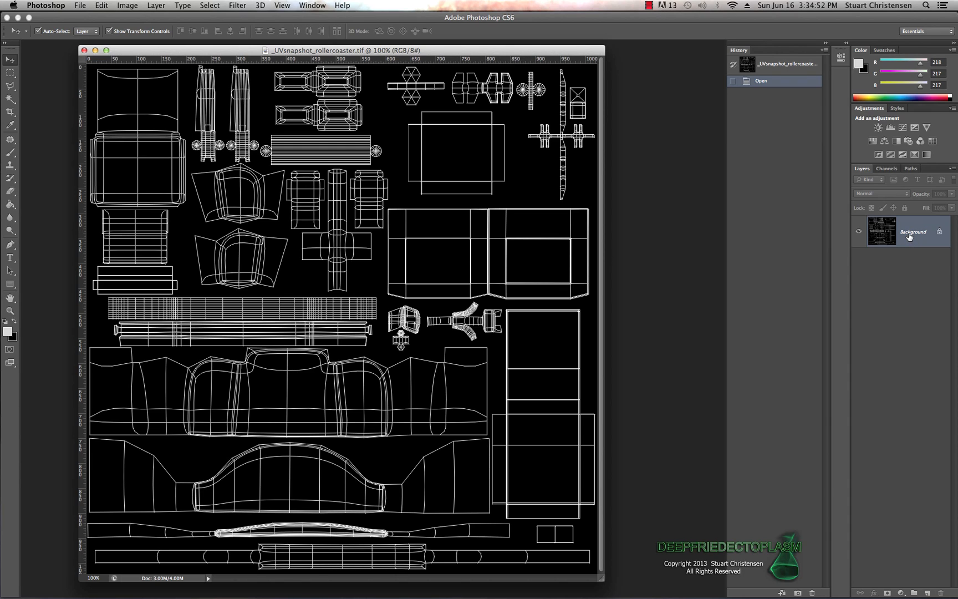
pyautogui.moveTo(917, 242)
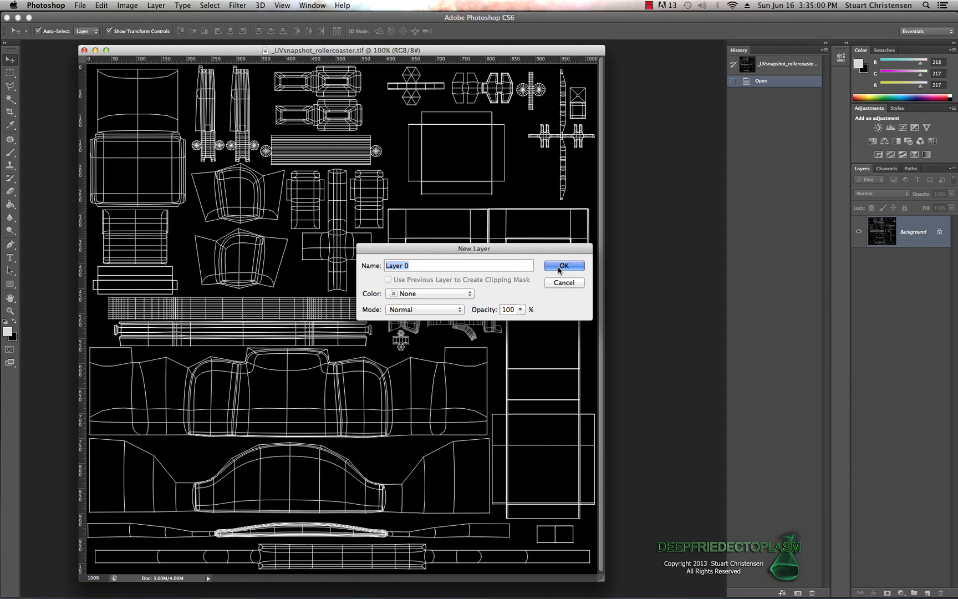
pyautogui.click(562, 264)
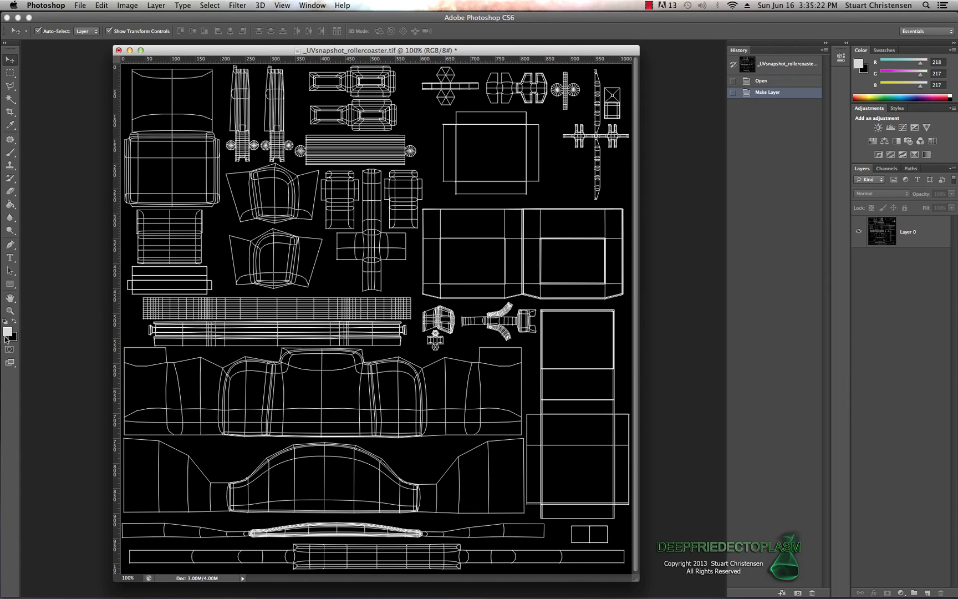
pyautogui.moveTo(8, 325)
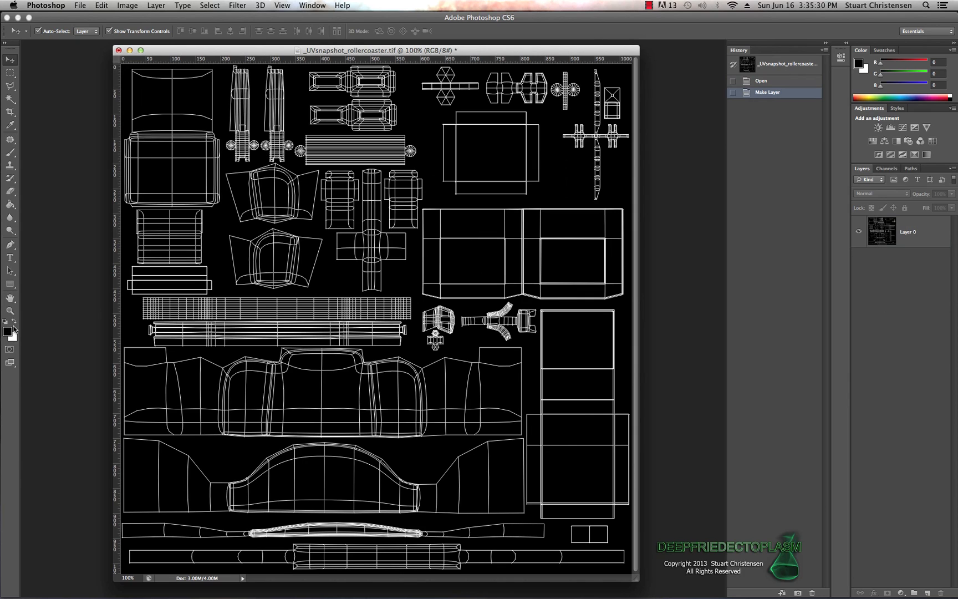
# - Swap white to foreground, then pick light grey #e1e0e0 as the foreground colour
pyautogui.click(14, 324)
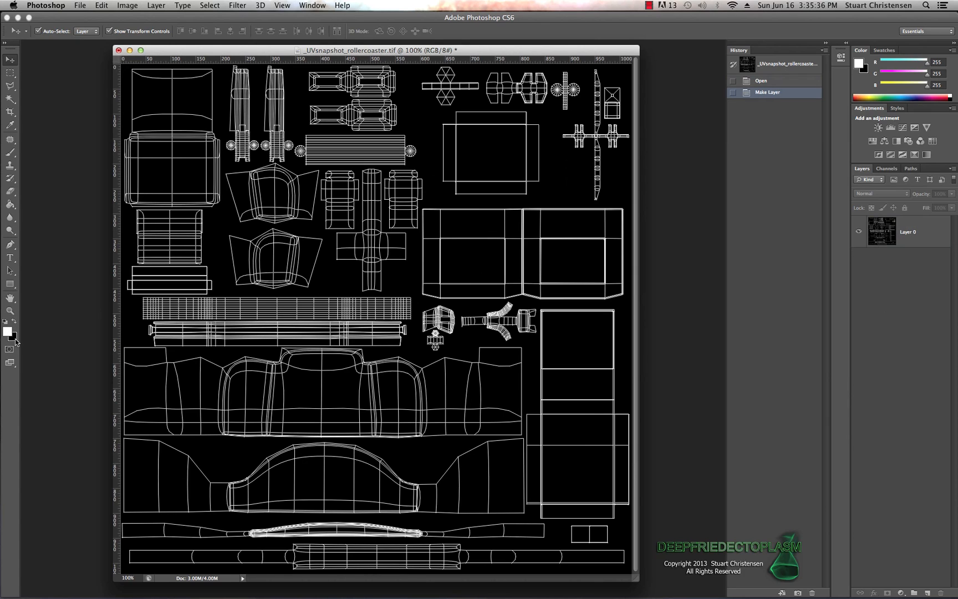
pyautogui.click(8, 331)
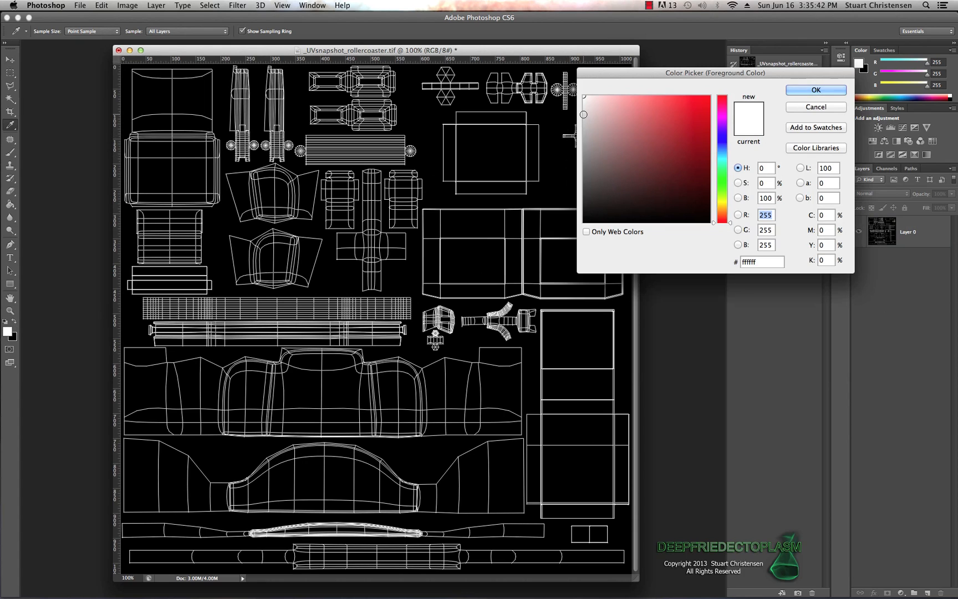
pyautogui.click(583, 109)
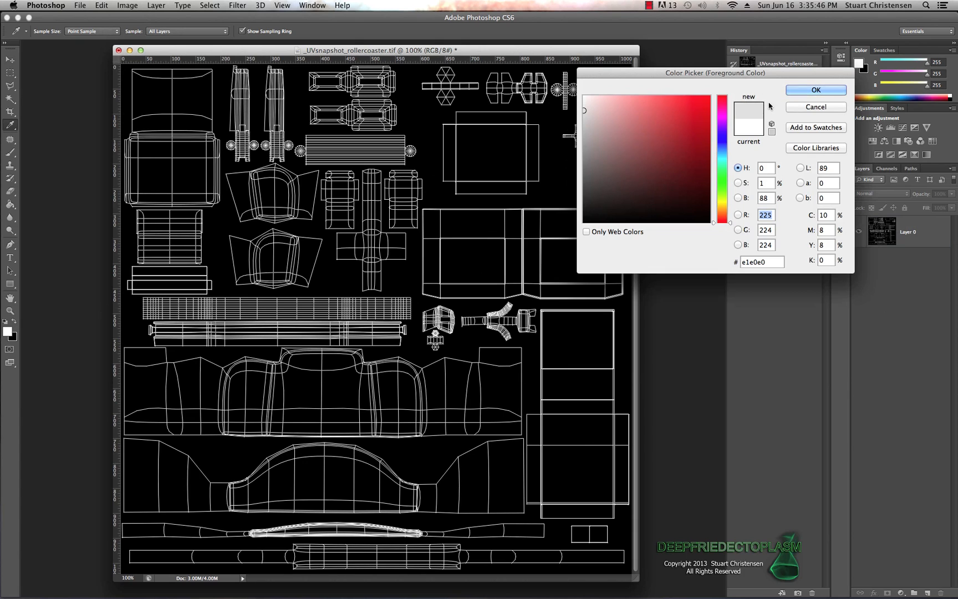
pyautogui.click(815, 90)
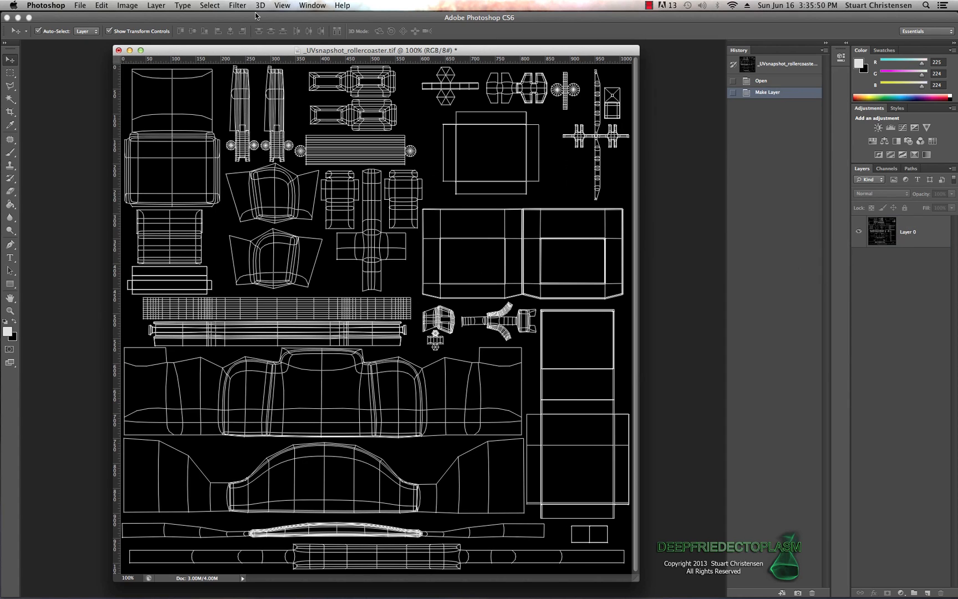
pyautogui.click(156, 5)
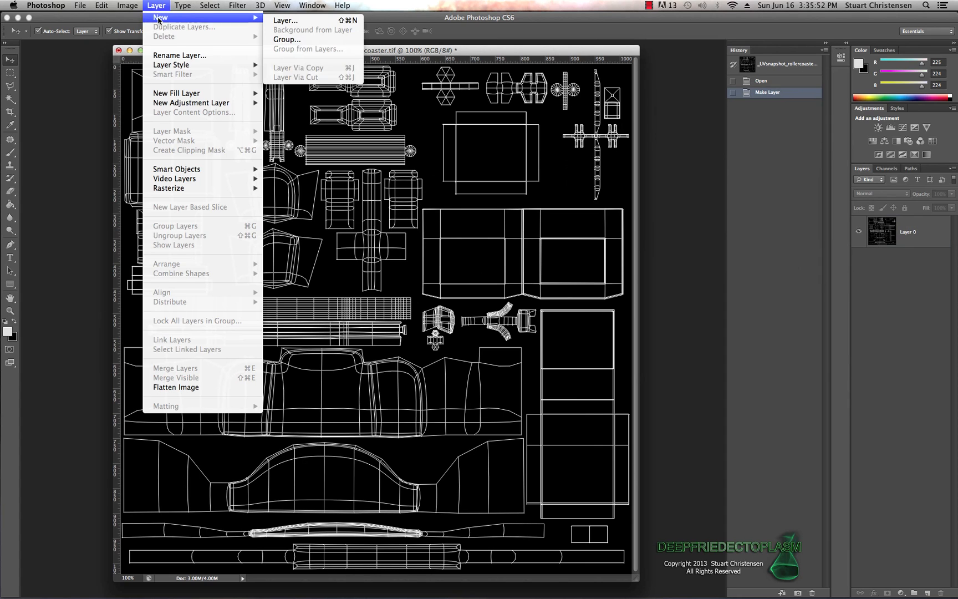
# - Create a new Layer 1 above the UV snapshot and hide wireframe Layer 0
pyautogui.click(286, 20)
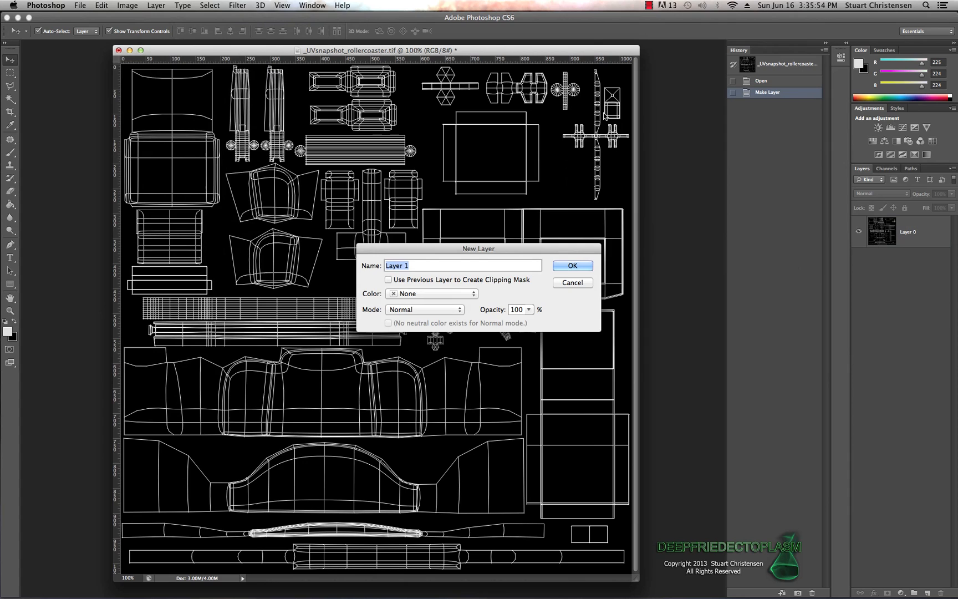
pyautogui.click(571, 265)
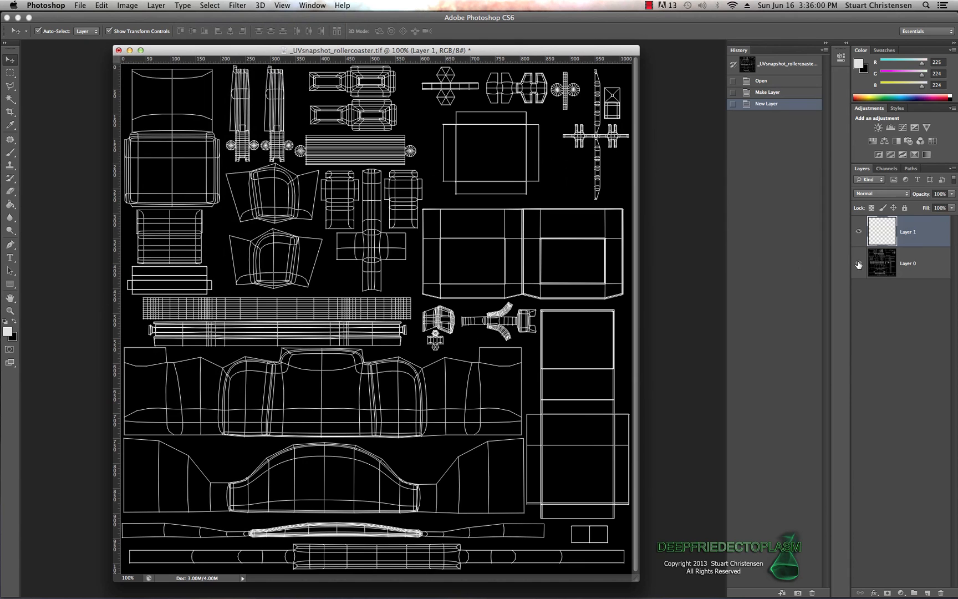
pyautogui.click(858, 263)
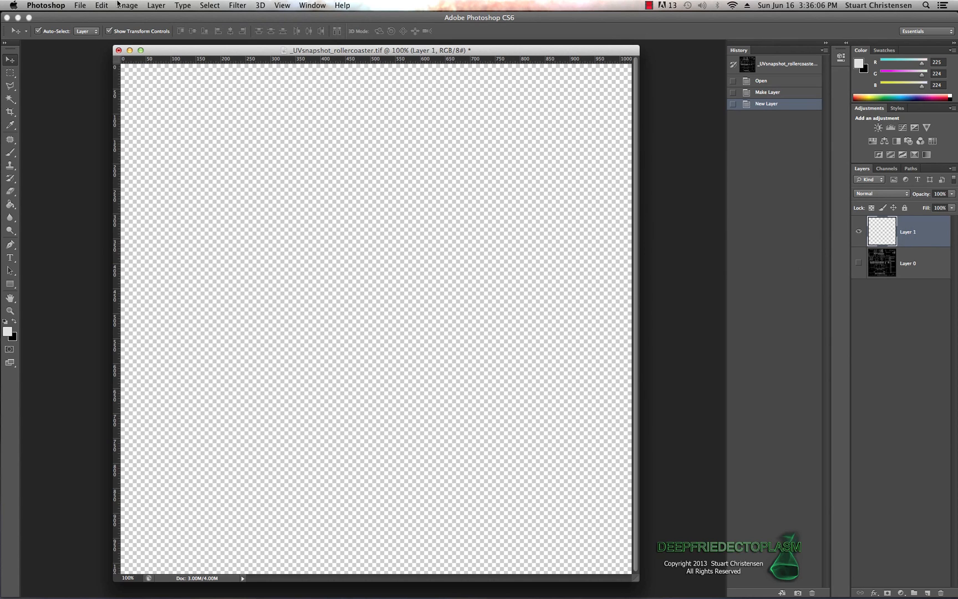
# - Fill Layer 1 with the light grey foreground colour via Edit > Fill
pyautogui.click(100, 4)
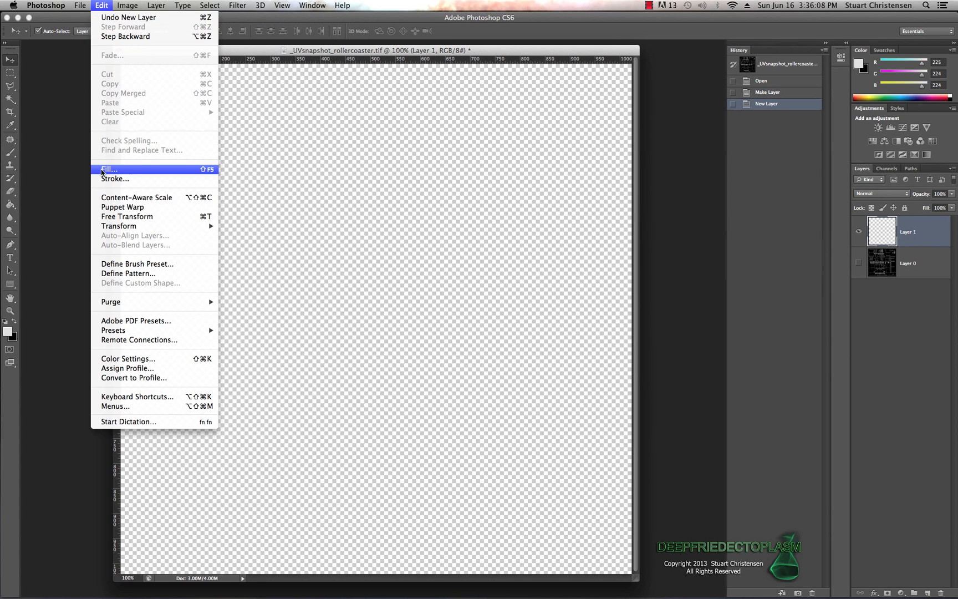
pyautogui.click(108, 169)
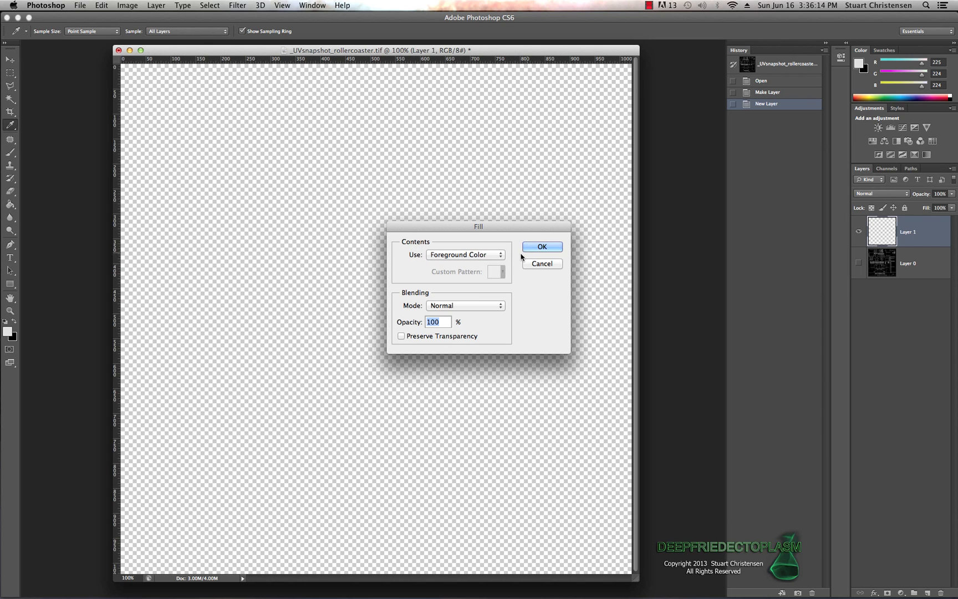
pyautogui.click(541, 246)
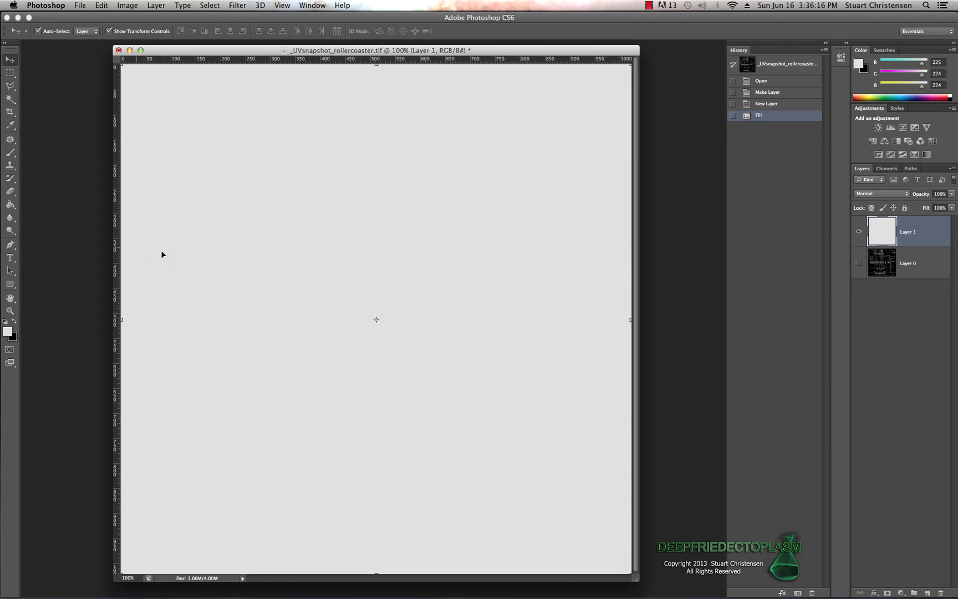
pyautogui.moveTo(254, 282)
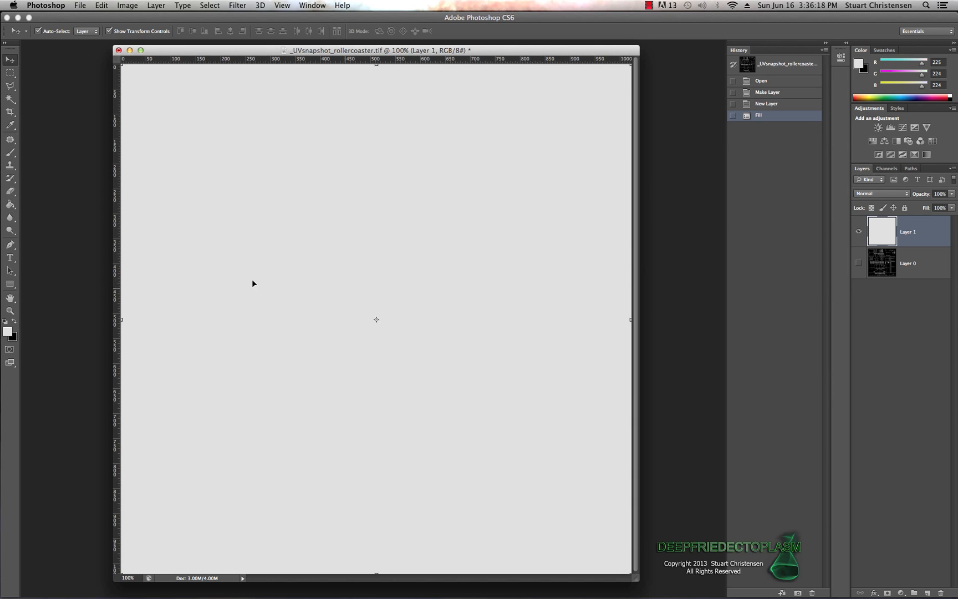
pyautogui.moveTo(622, 310)
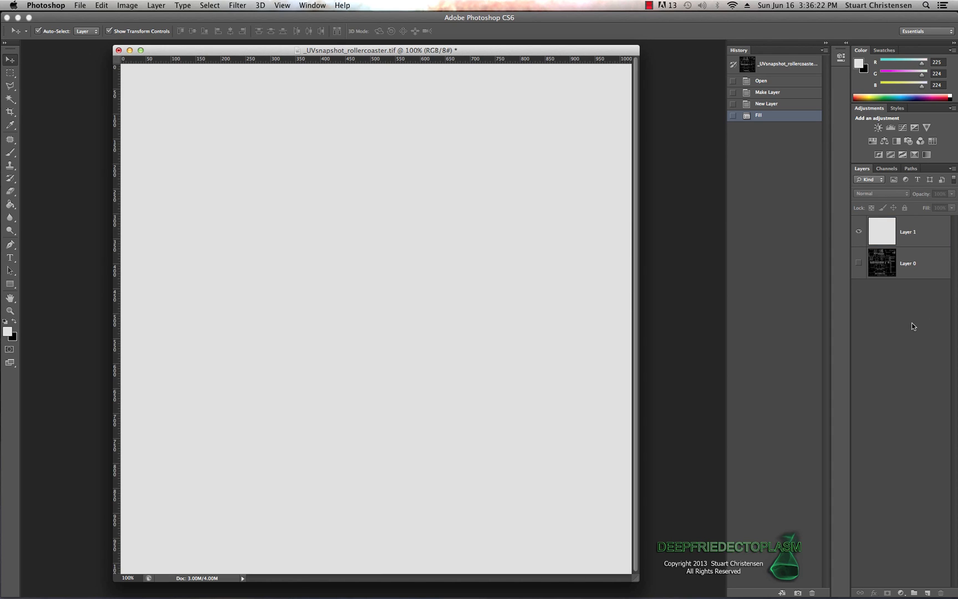
pyautogui.click(859, 262)
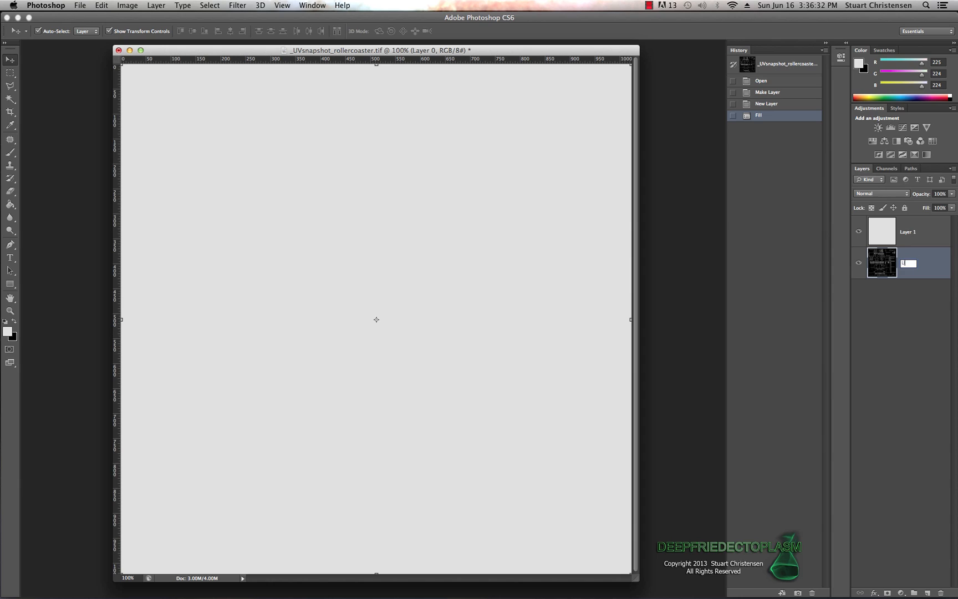
# - Rename the layers to UV_Layer and Background Layer
pyautogui.write('UV')
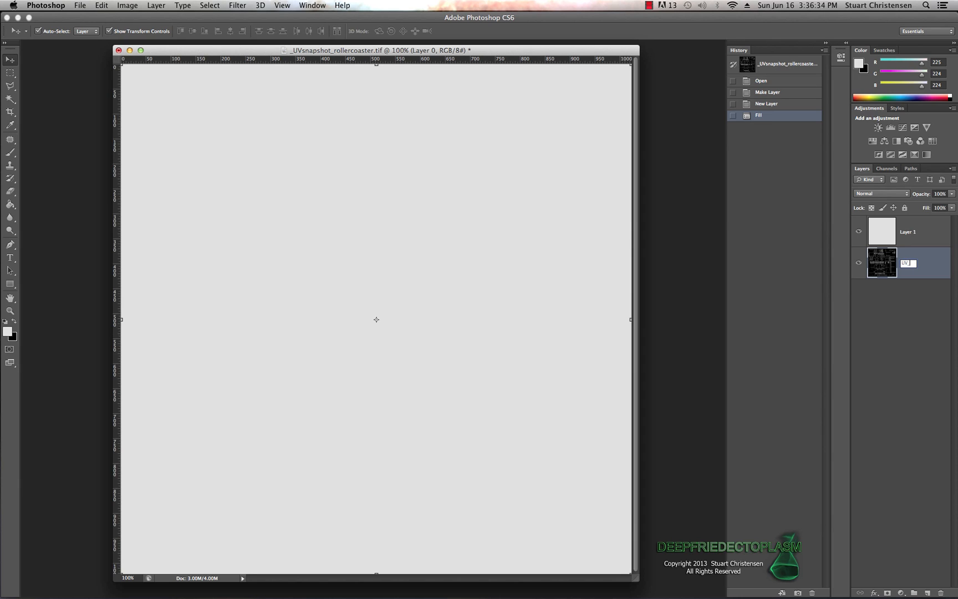
pyautogui.write('UV_Layer')
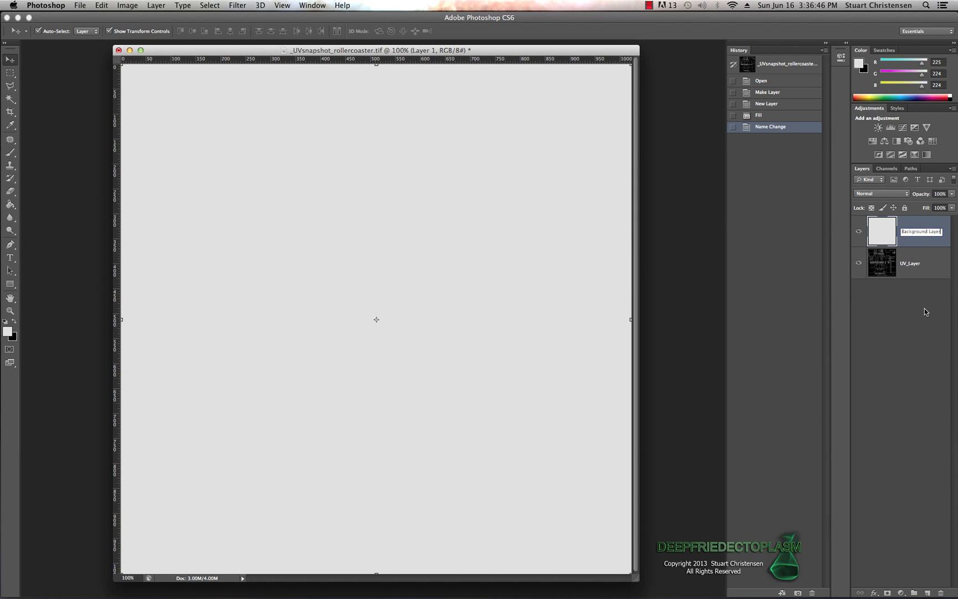
pyautogui.press('Return')
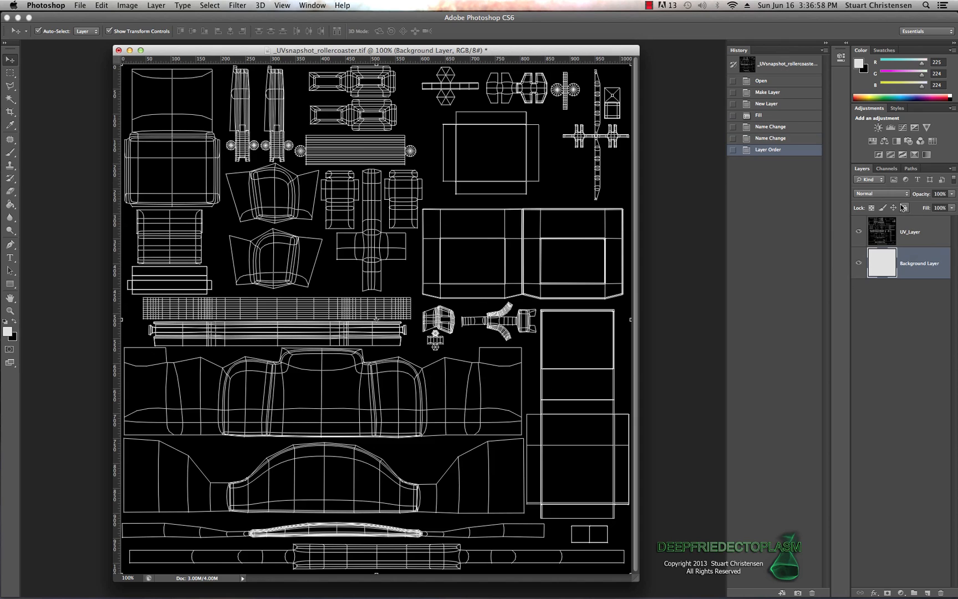
# - Set UV_Layer on top to the Difference blend mode, then deselect the layers
pyautogui.click(911, 232)
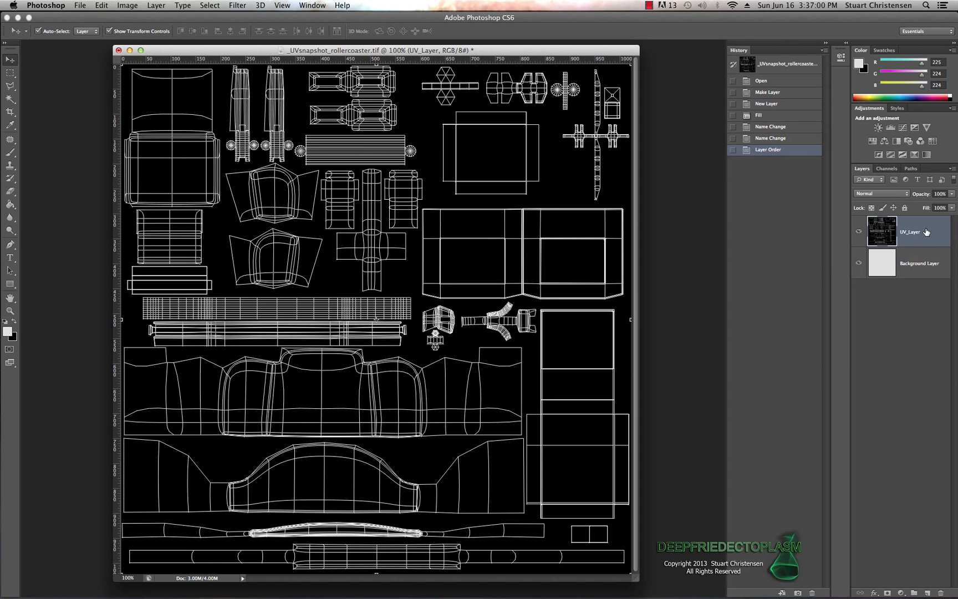
pyautogui.moveTo(908, 195)
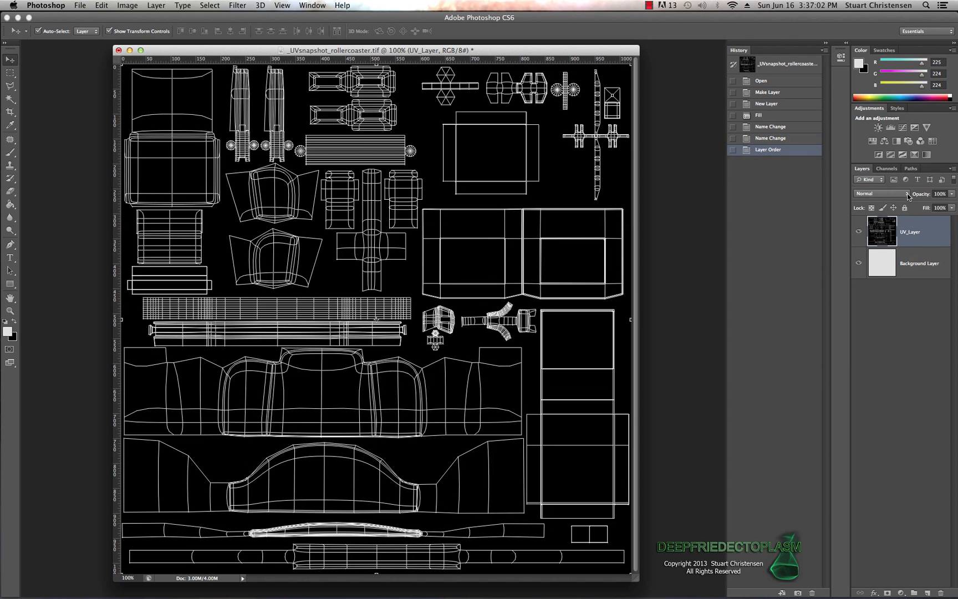
pyautogui.click(879, 194)
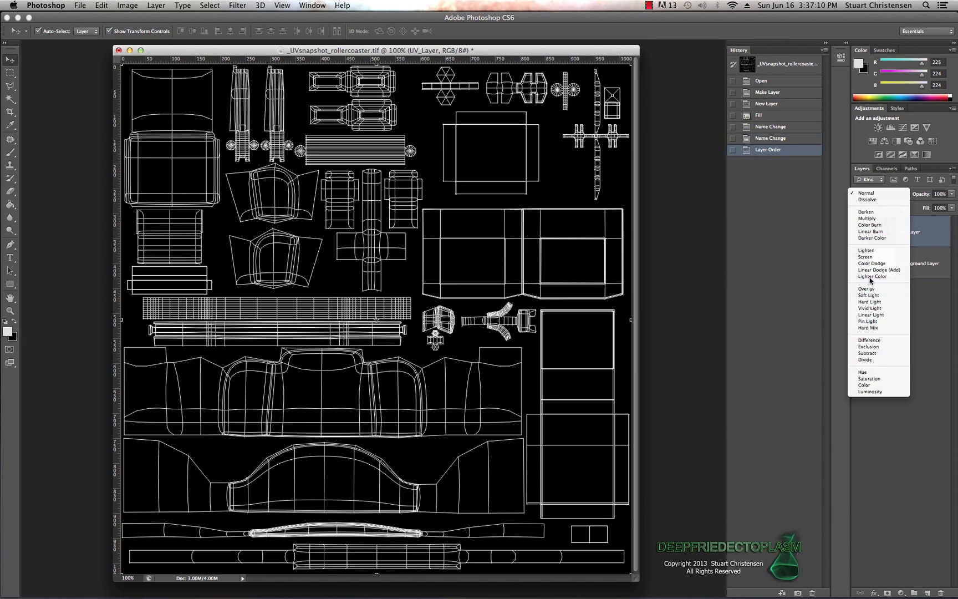
pyautogui.click(868, 339)
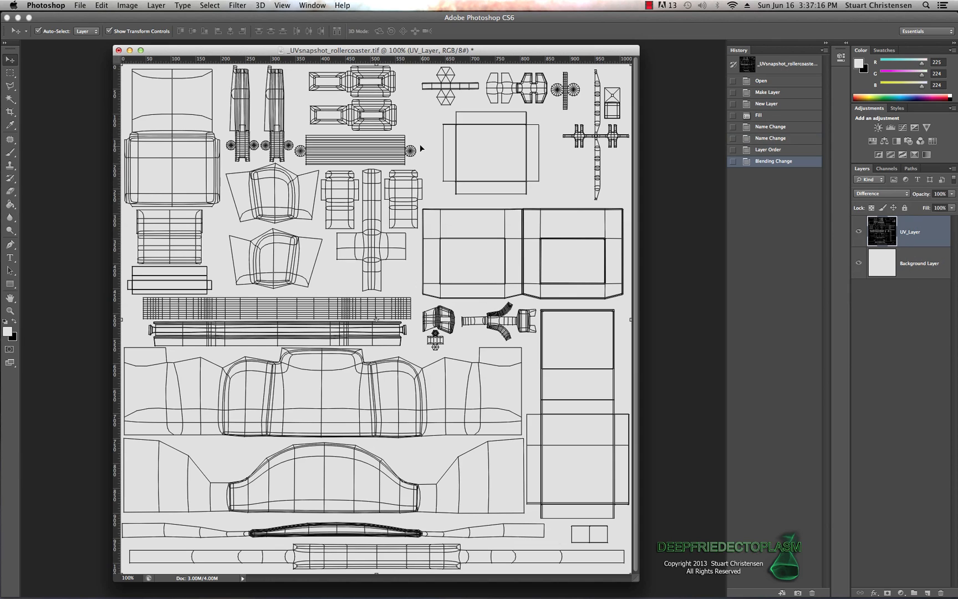
pyautogui.moveTo(393, 287)
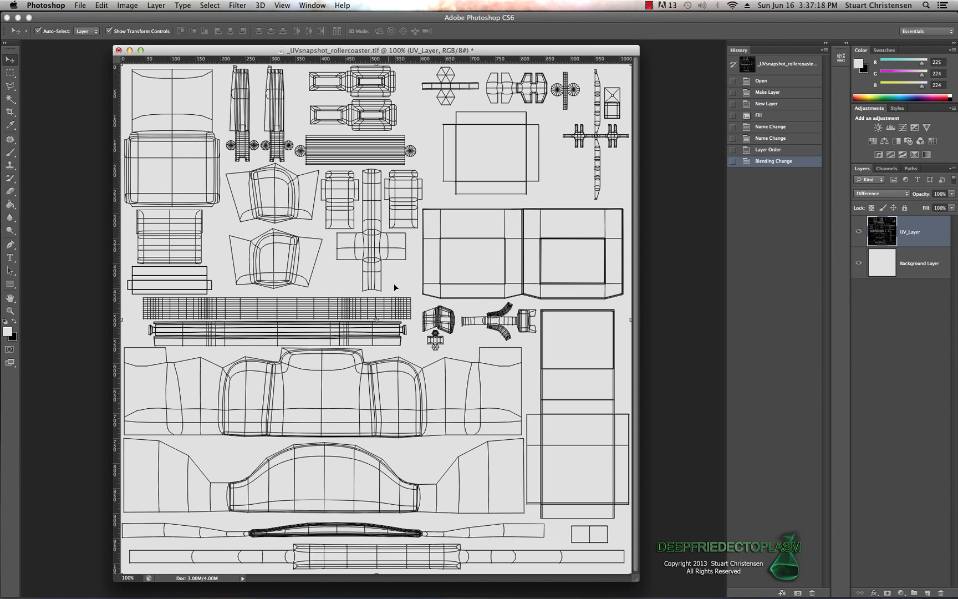
pyautogui.moveTo(408, 273)
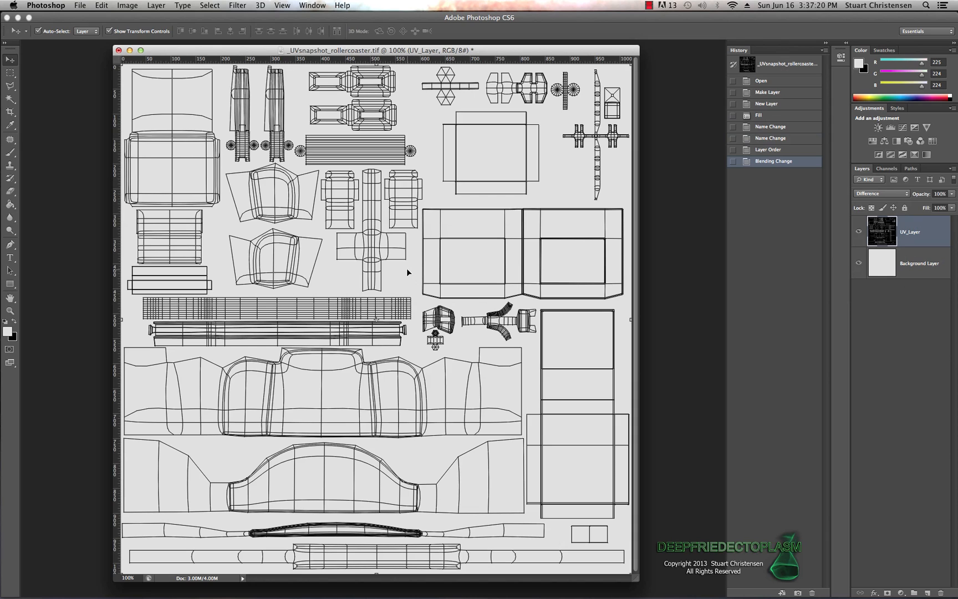
pyautogui.moveTo(876, 310)
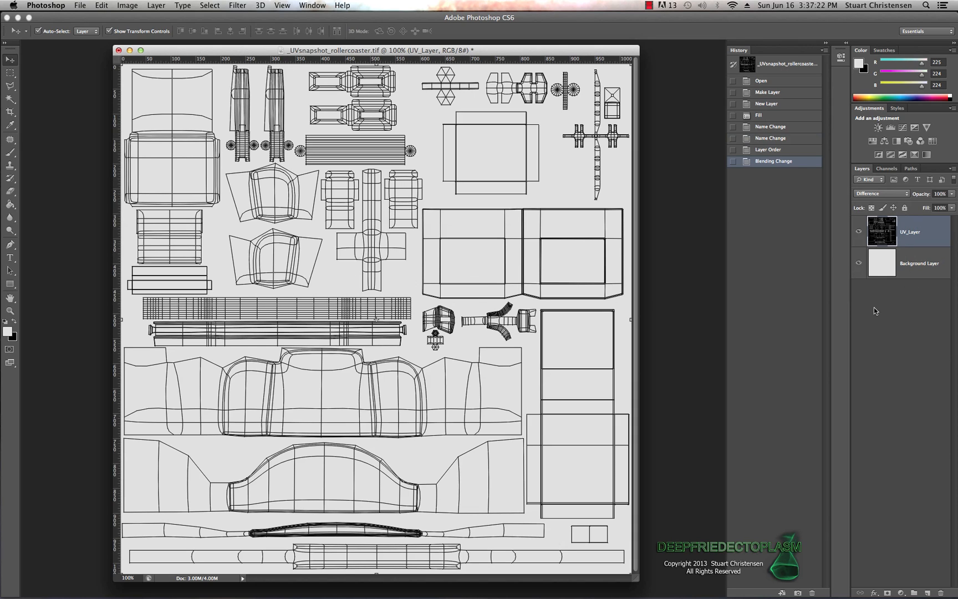
pyautogui.click(881, 194)
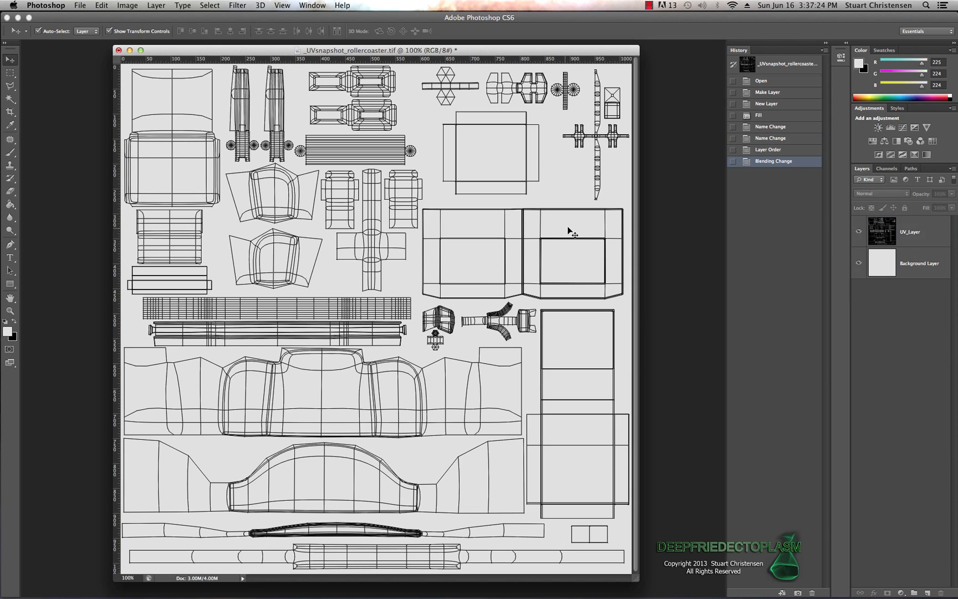
pyautogui.moveTo(530, 288)
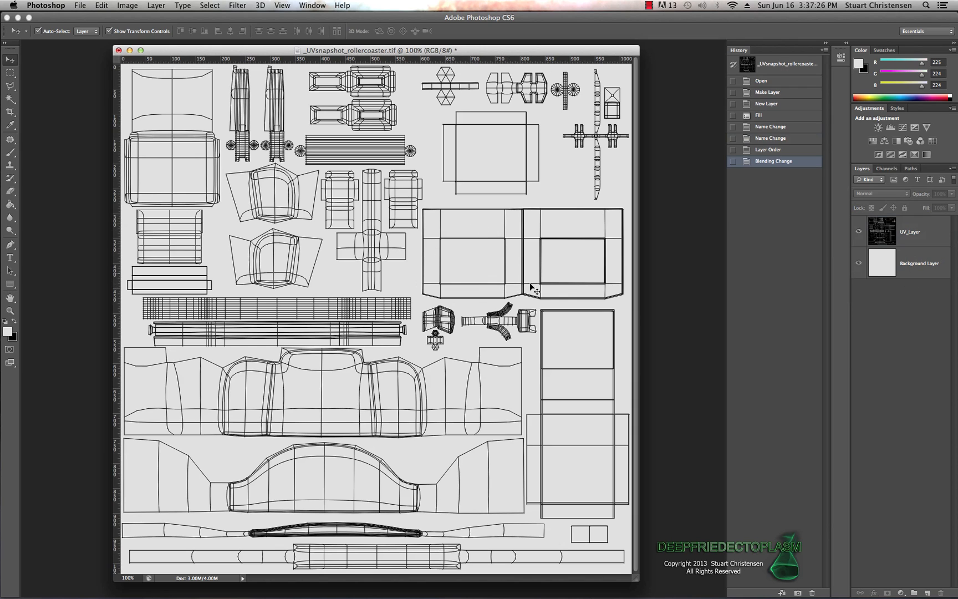
pyautogui.moveTo(541, 238)
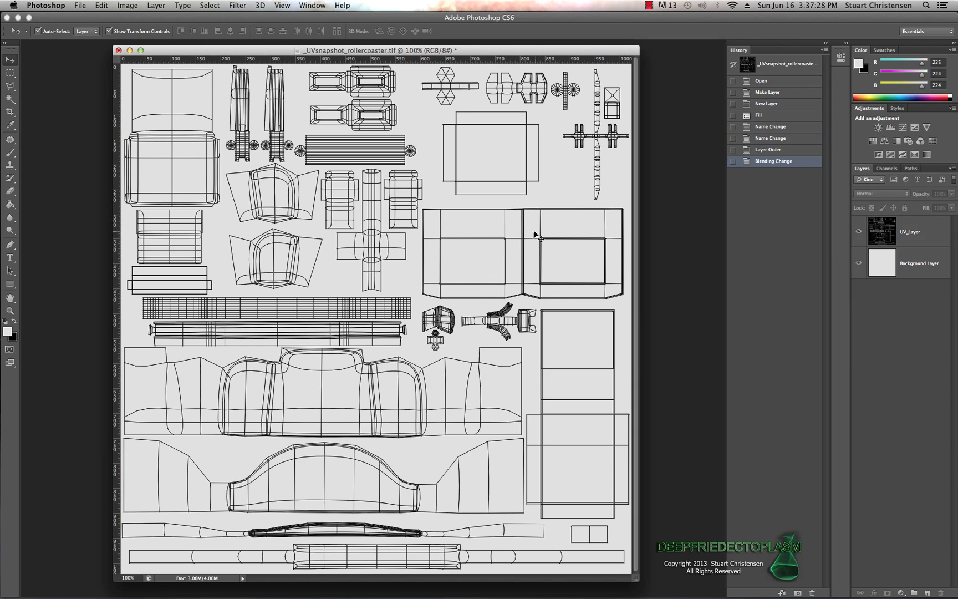
pyautogui.moveTo(519, 227)
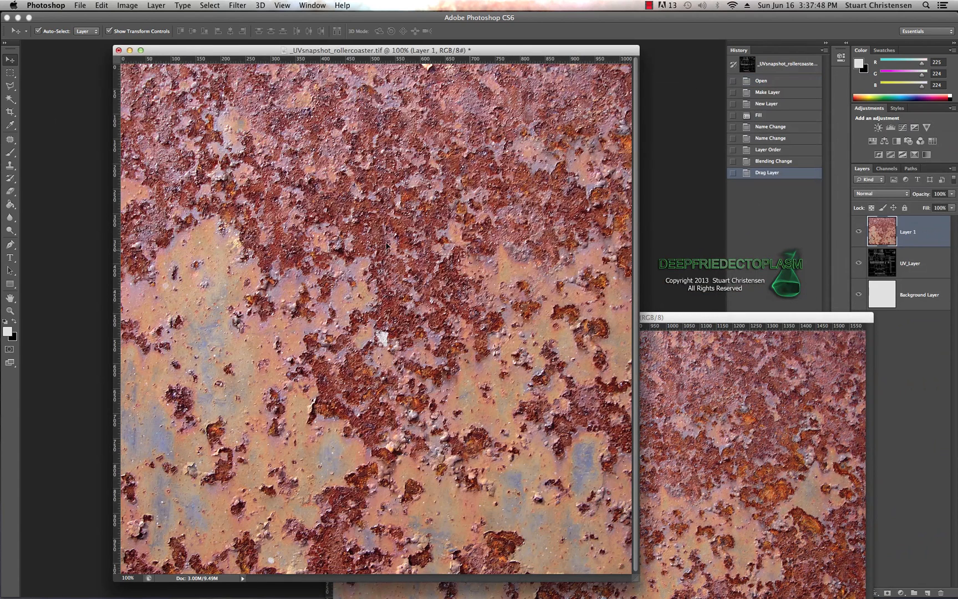
pyautogui.moveTo(434, 106)
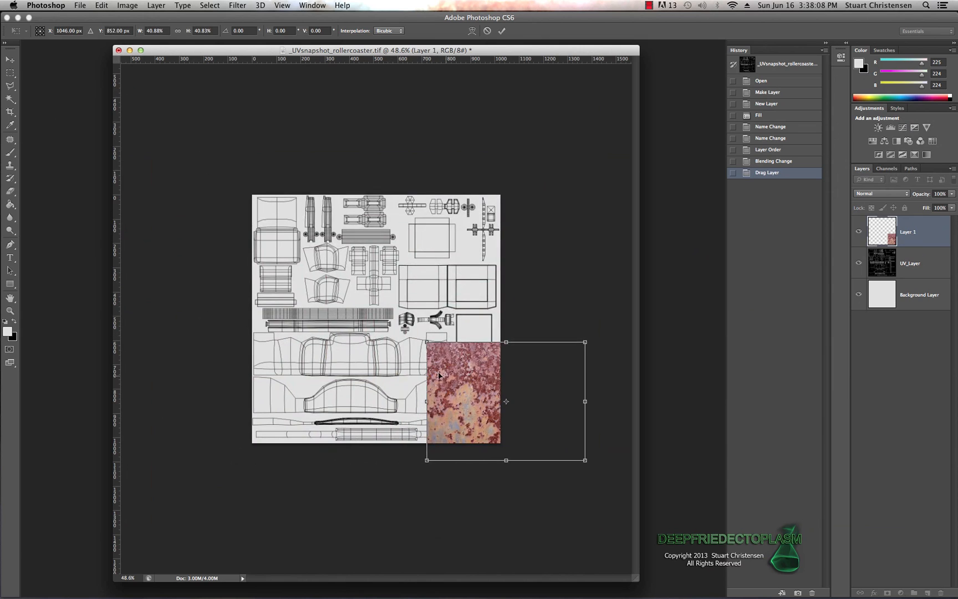
# - Scale the rust texture down and place it over the box-shaped shells right of centre
pyautogui.moveTo(462, 391); pyautogui.dragTo(435, 291)
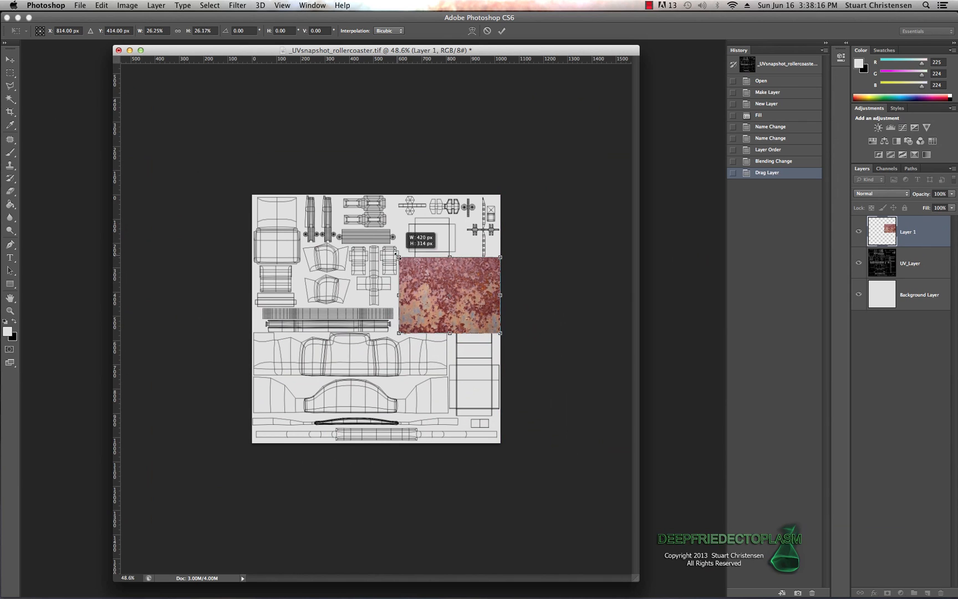
pyautogui.moveTo(449, 296); pyautogui.dragTo(449, 284)
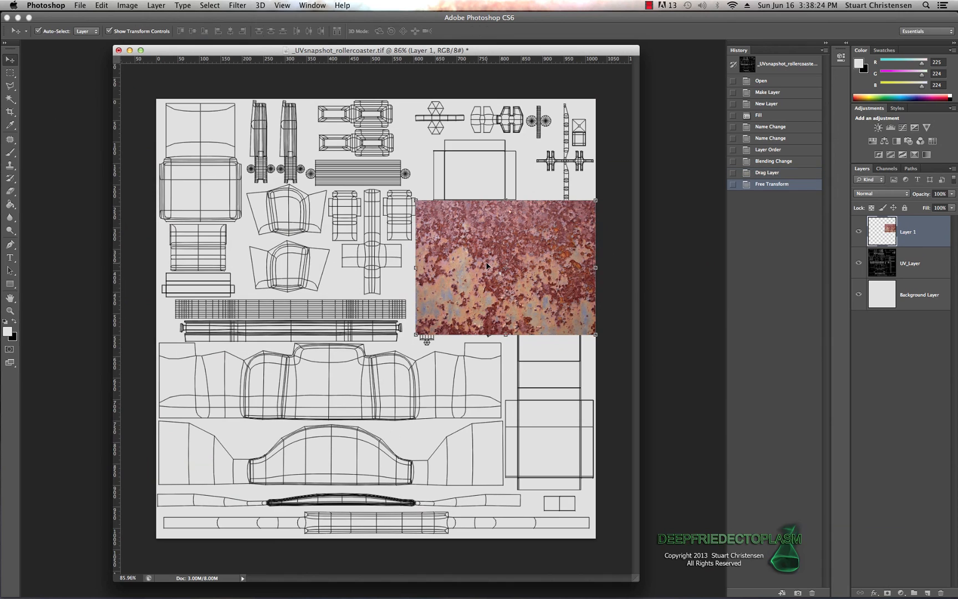
pyautogui.moveTo(744, 257)
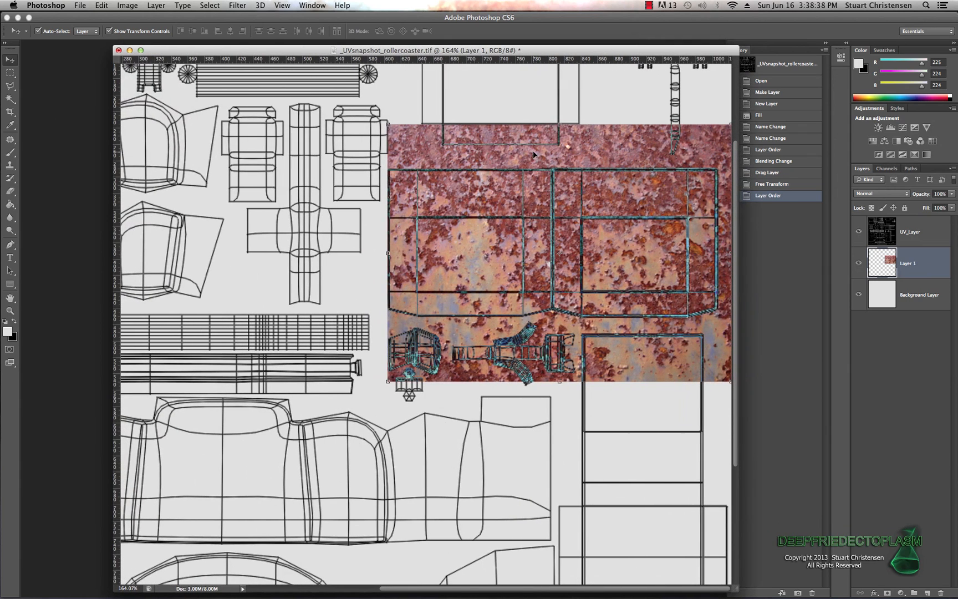
# - Select UV_Layer and Background Layer together and lock them, leaving rust Layer 1 editable
pyautogui.click(909, 232)
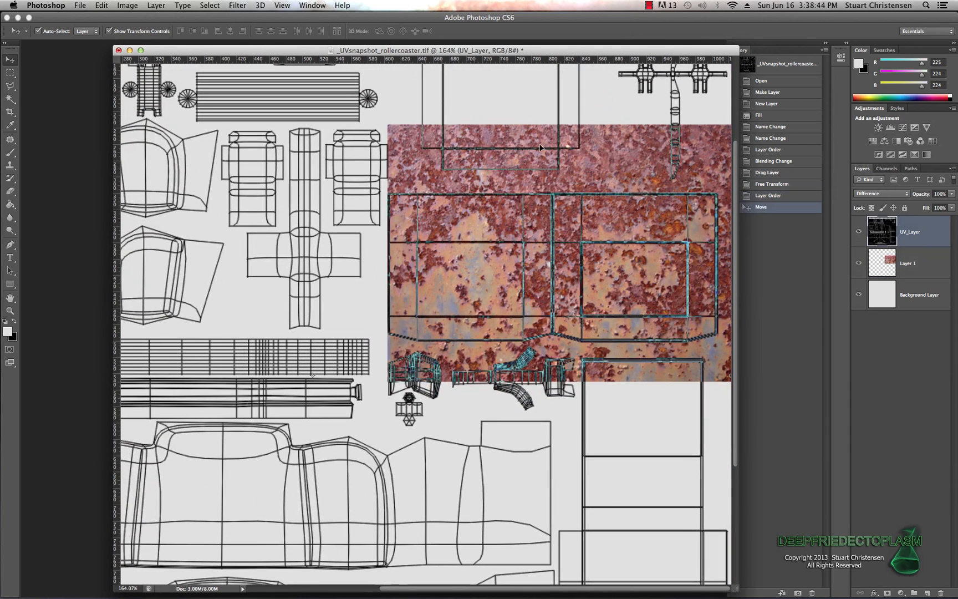
pyautogui.click(101, 4)
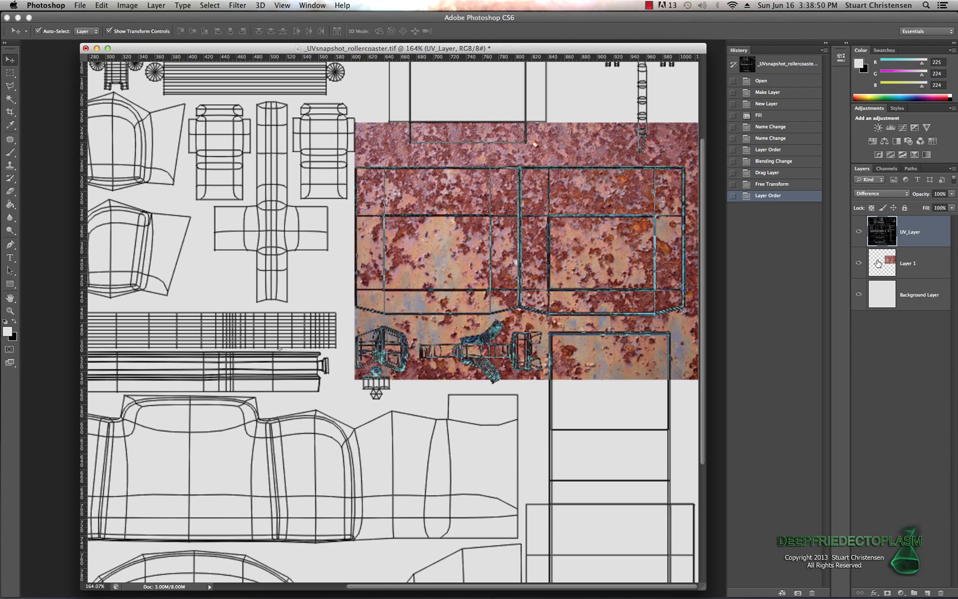
pyautogui.click(908, 263)
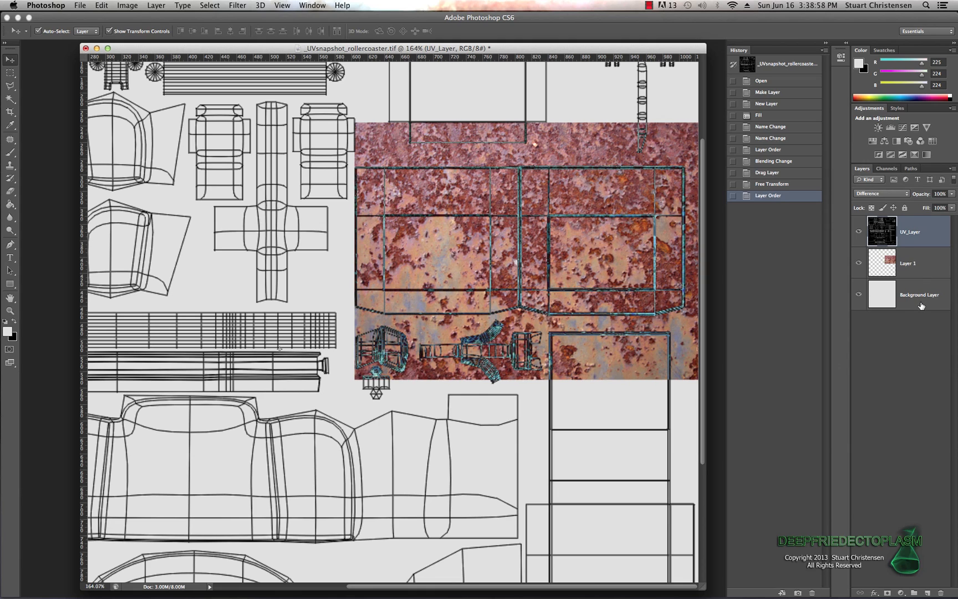
pyautogui.click(907, 231)
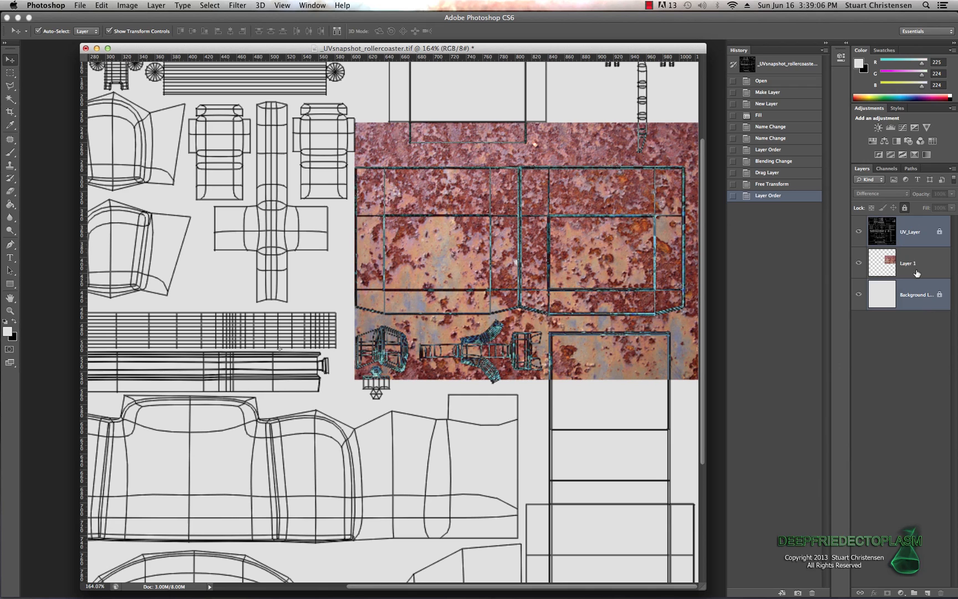
pyautogui.moveTo(918, 267)
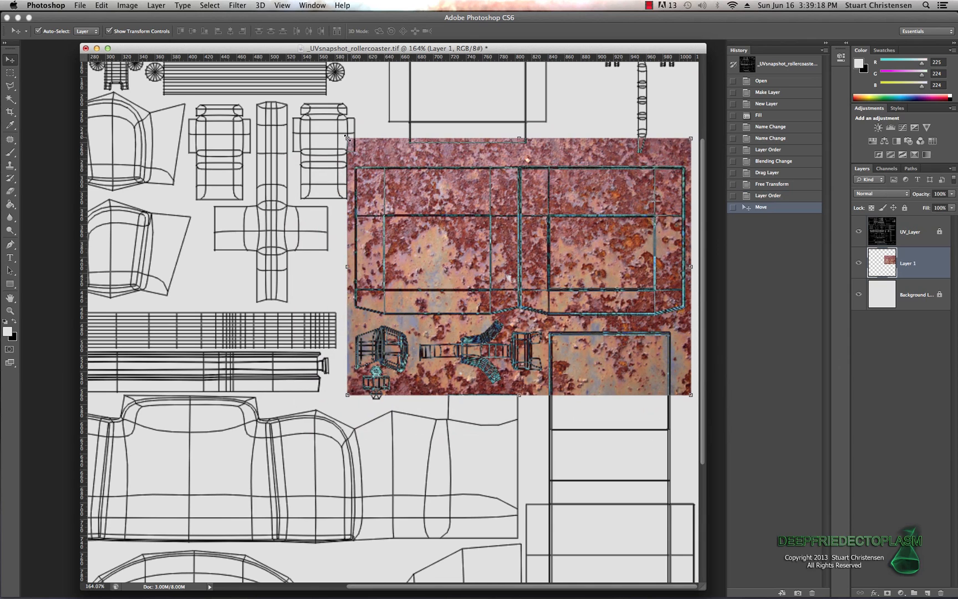
pyautogui.moveTo(486, 161)
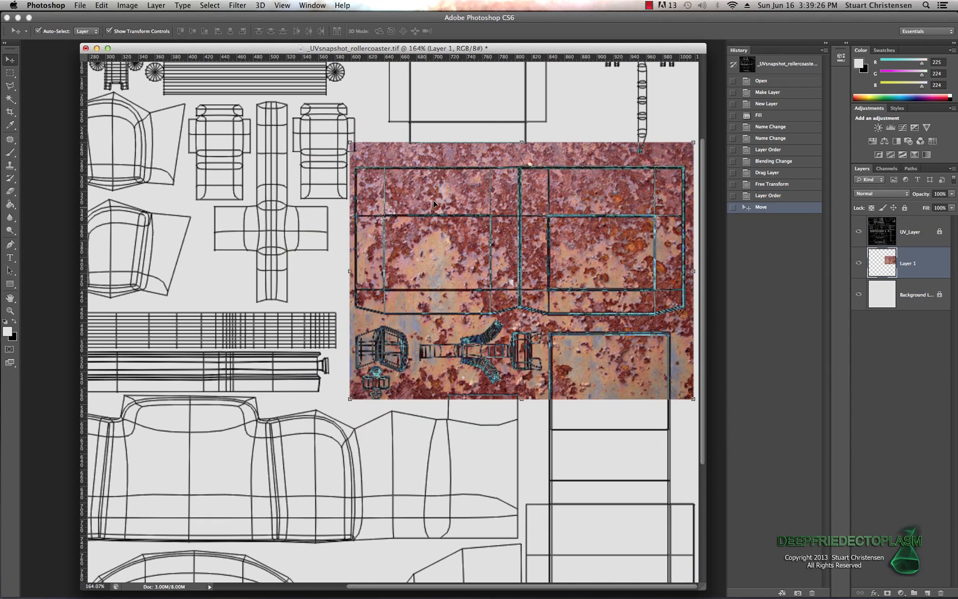
pyautogui.moveTo(558, 222)
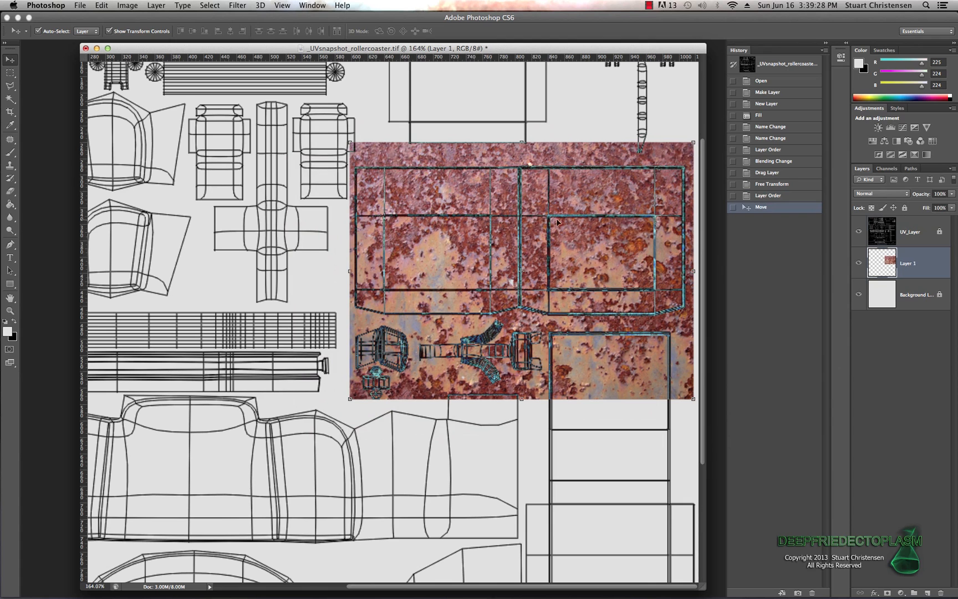
pyautogui.moveTo(473, 243)
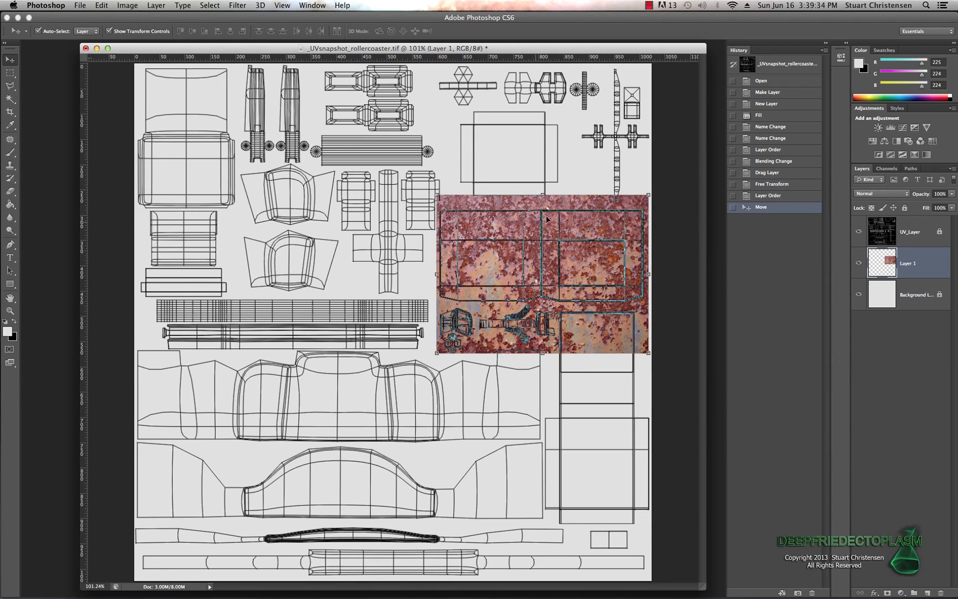
pyautogui.moveTo(591, 271)
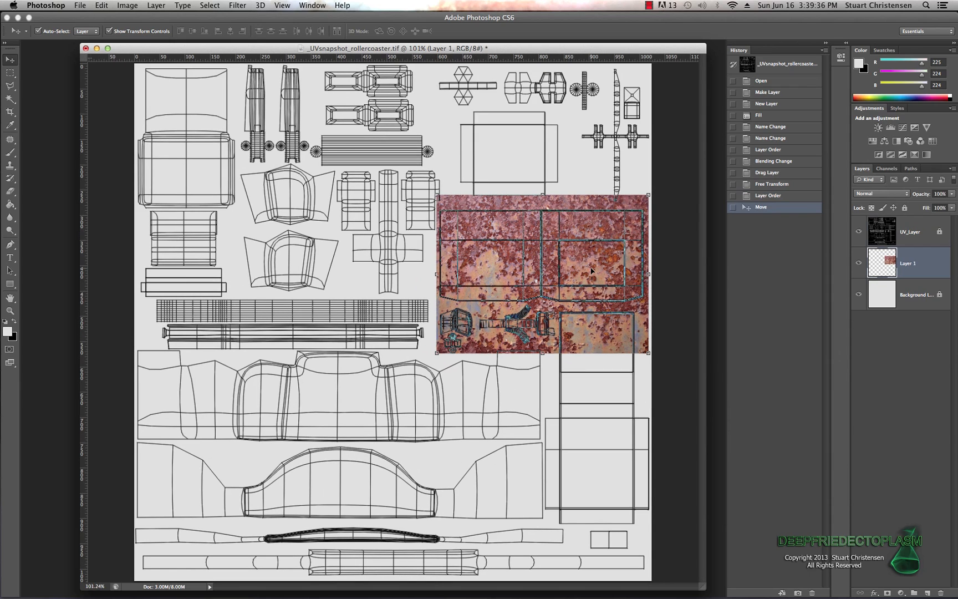
pyautogui.moveTo(457, 169)
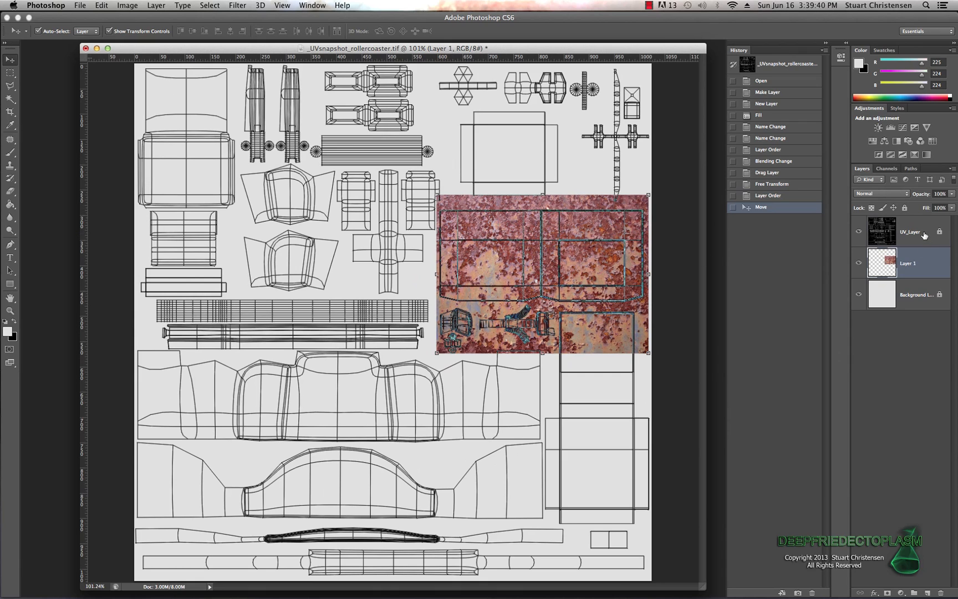
# - Nudge rust Layer 1 over the side panel shells and make UV_Layer active for sampling
pyautogui.click(910, 232)
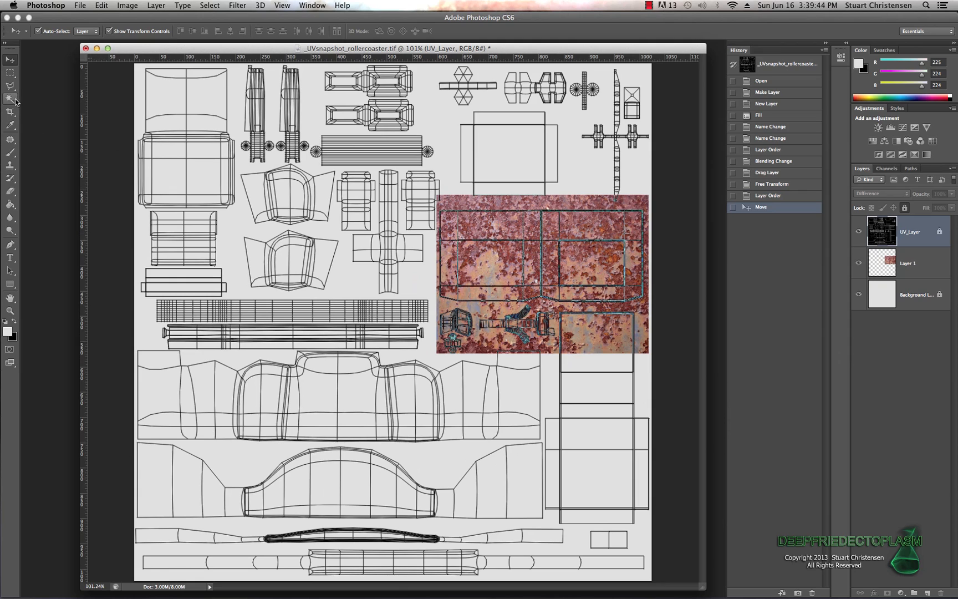
# - Magic Wand the empty area on UV_Layer and delete that region from rust Layer 1
pyautogui.click(10, 99)
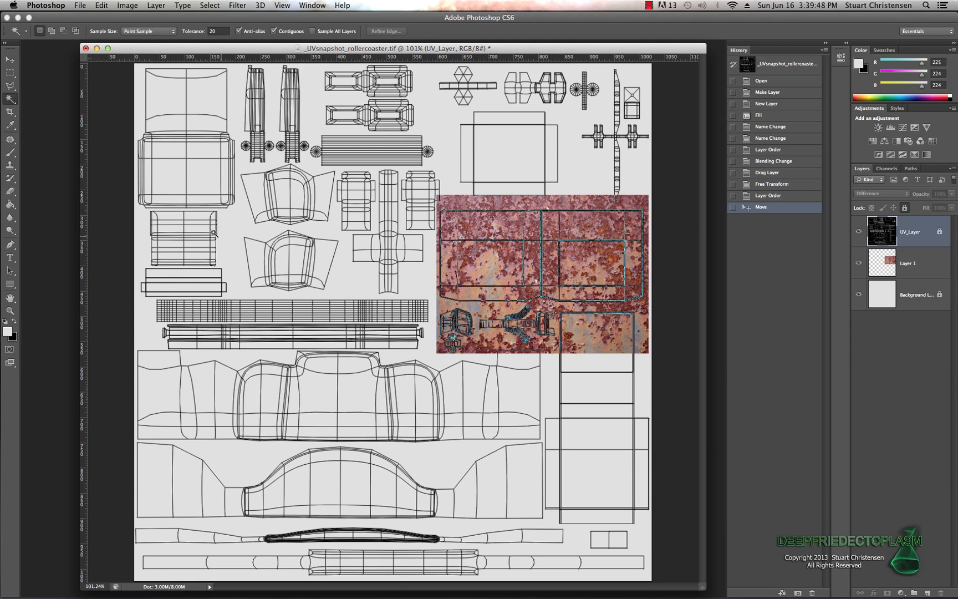
pyautogui.moveTo(243, 220)
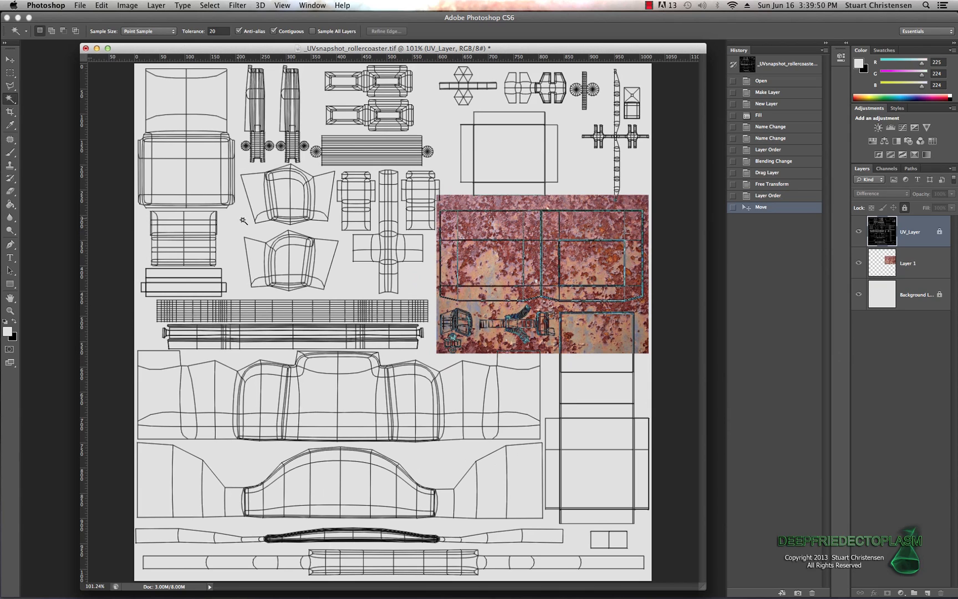
pyautogui.moveTo(177, 307)
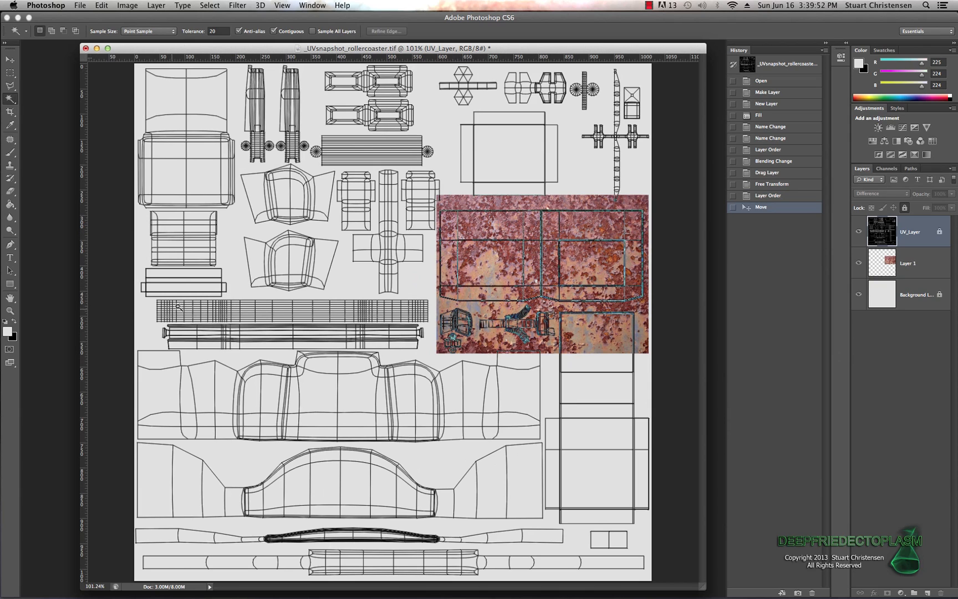
pyautogui.moveTo(255, 272)
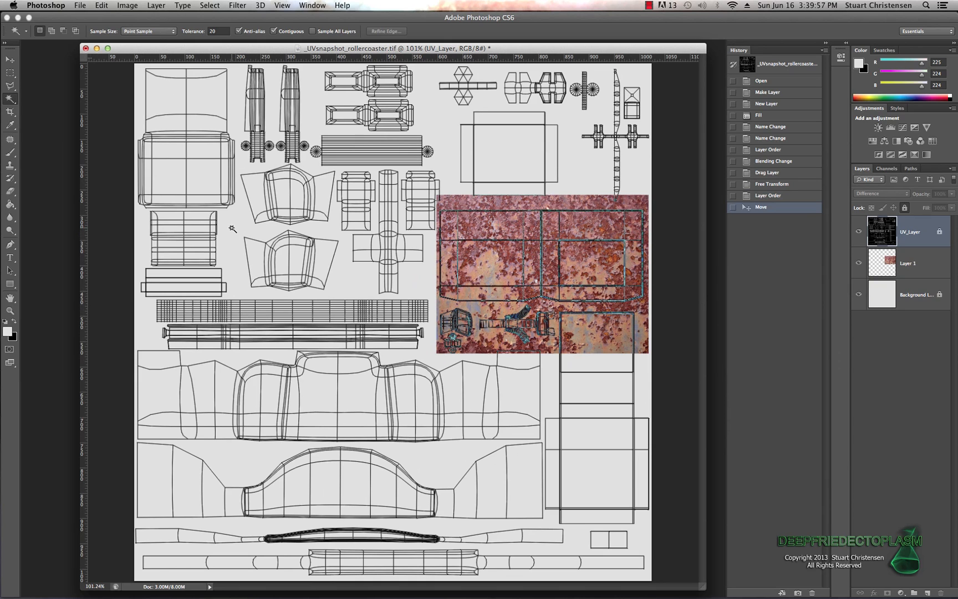
pyautogui.click(230, 231)
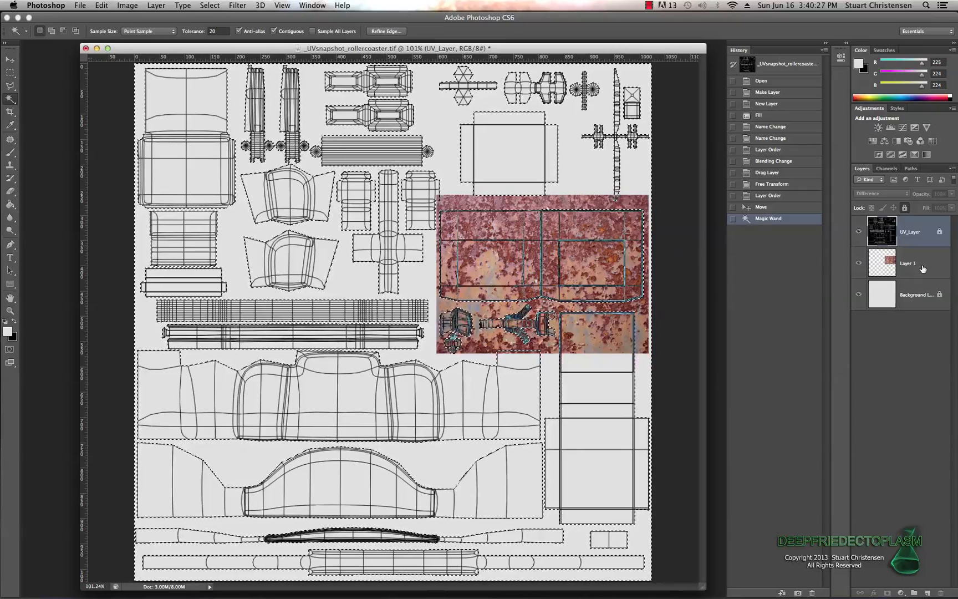
pyautogui.click(907, 263)
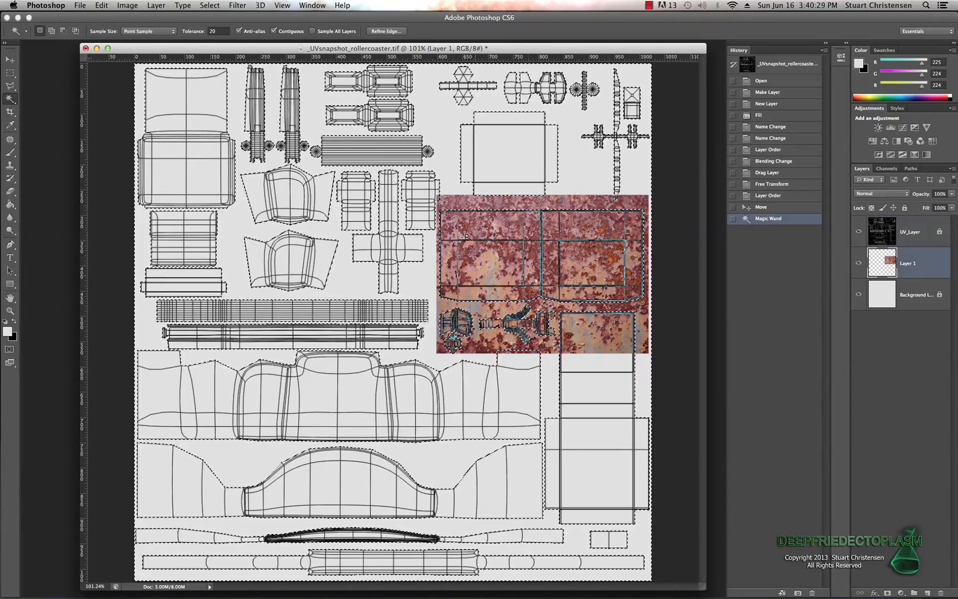
pyautogui.press('Delete')
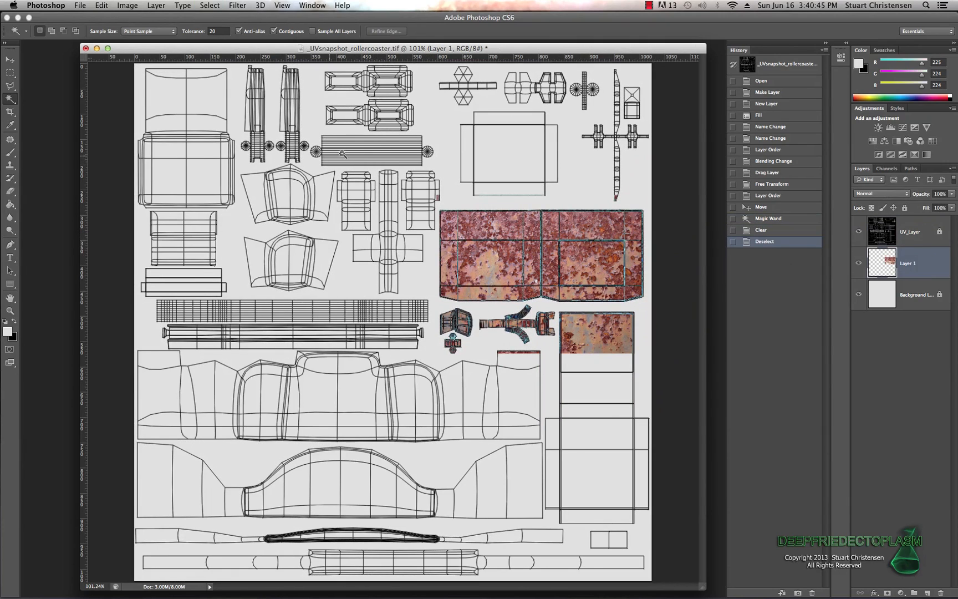
pyautogui.moveTo(298, 201)
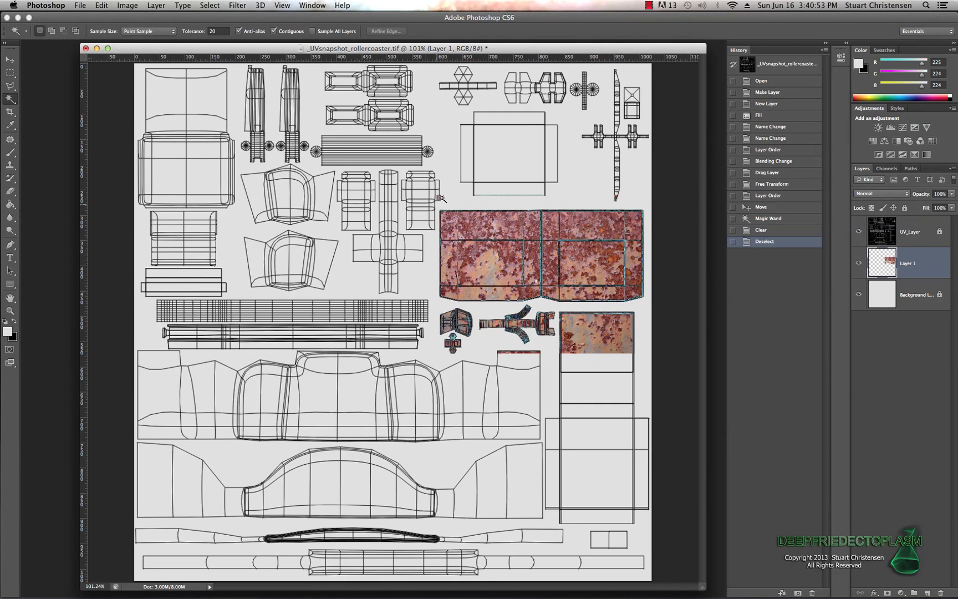
# - Erase the leftover rust from the small shells beneath the side panels with the Eraser
pyautogui.click(10, 194)
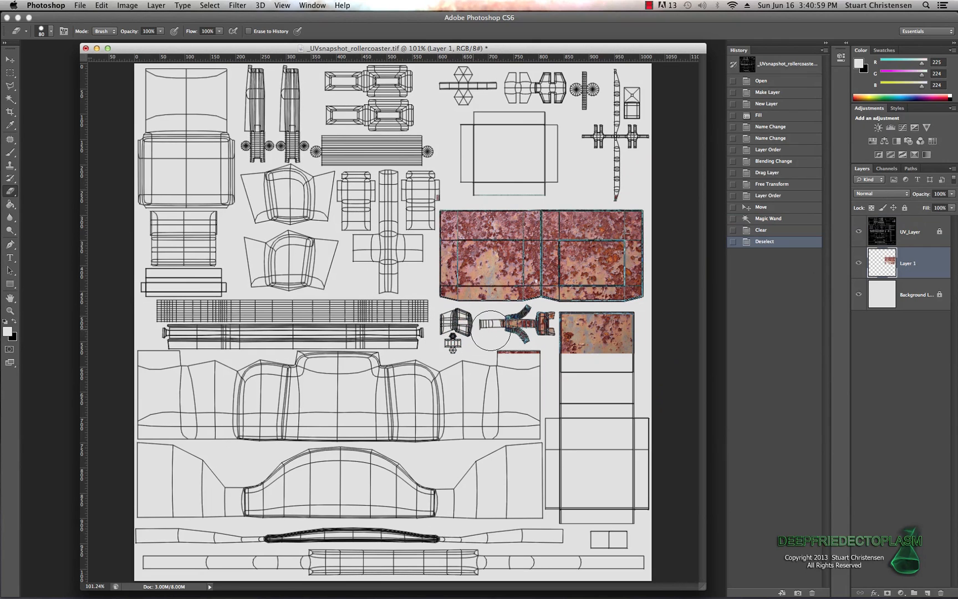
pyautogui.moveTo(489, 330); pyautogui.dragTo(537, 330)
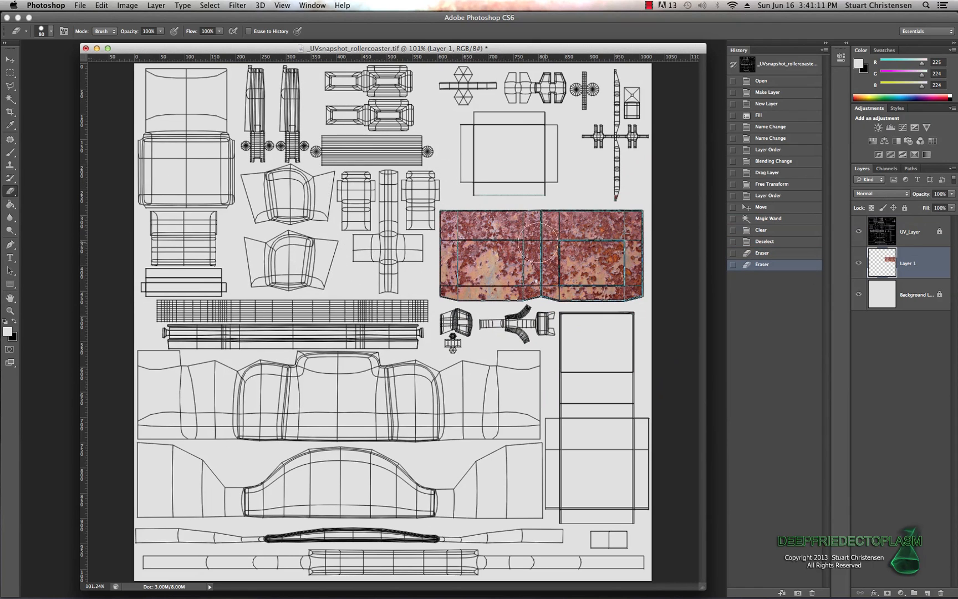
pyautogui.moveTo(421, 169)
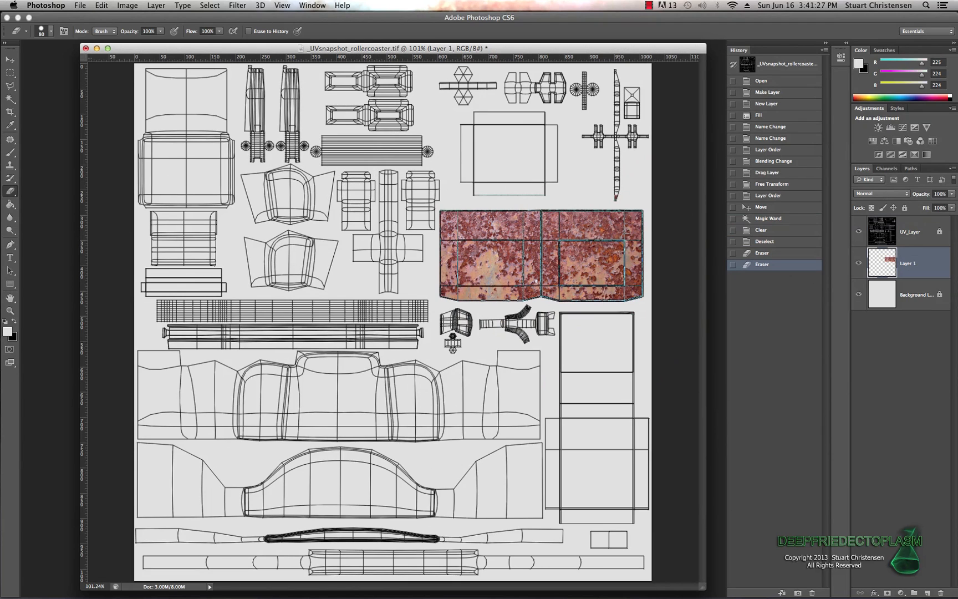
pyautogui.moveTo(918, 230)
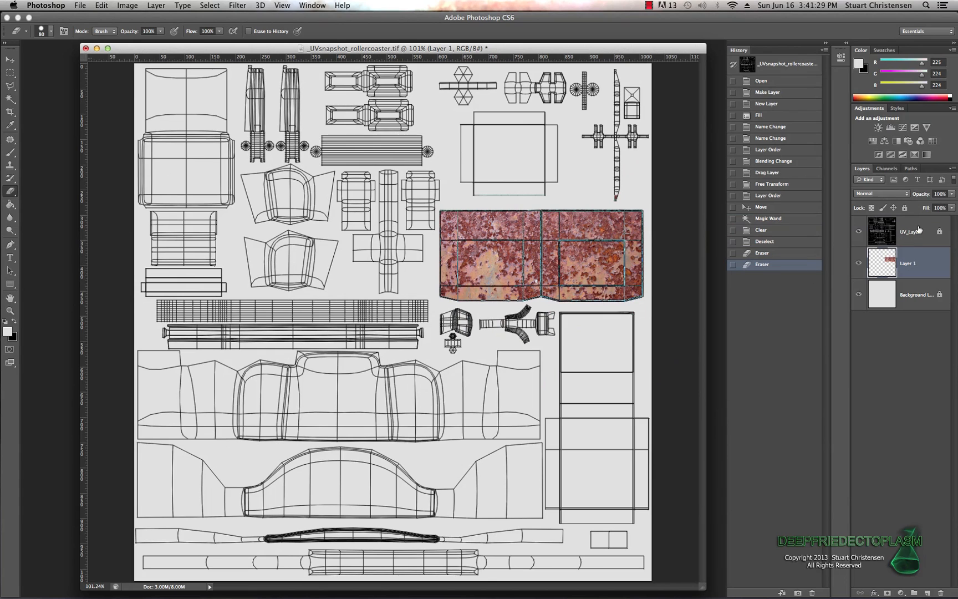
pyautogui.moveTo(914, 234)
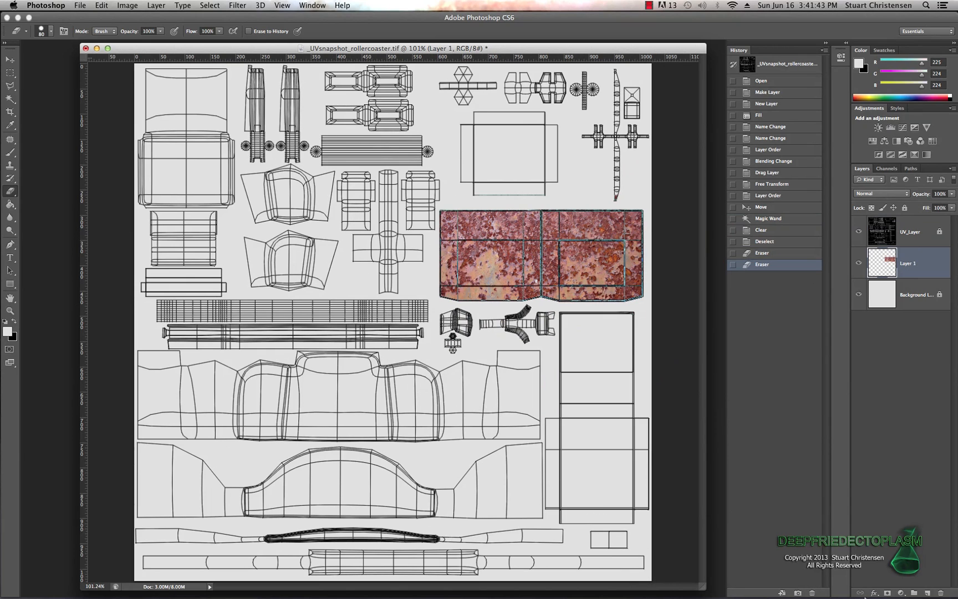
pyautogui.moveTo(910, 591)
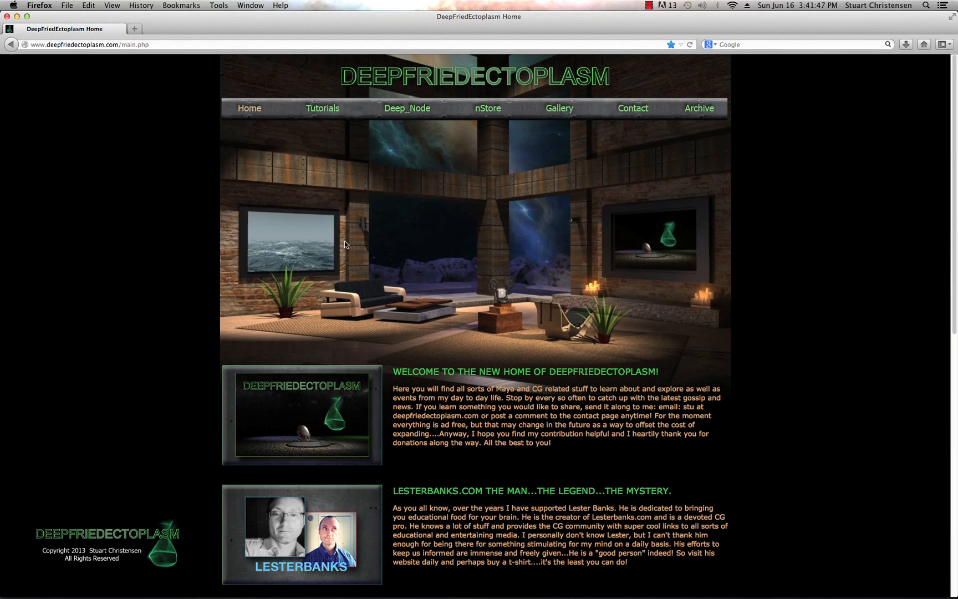
pyautogui.moveTo(134, 229)
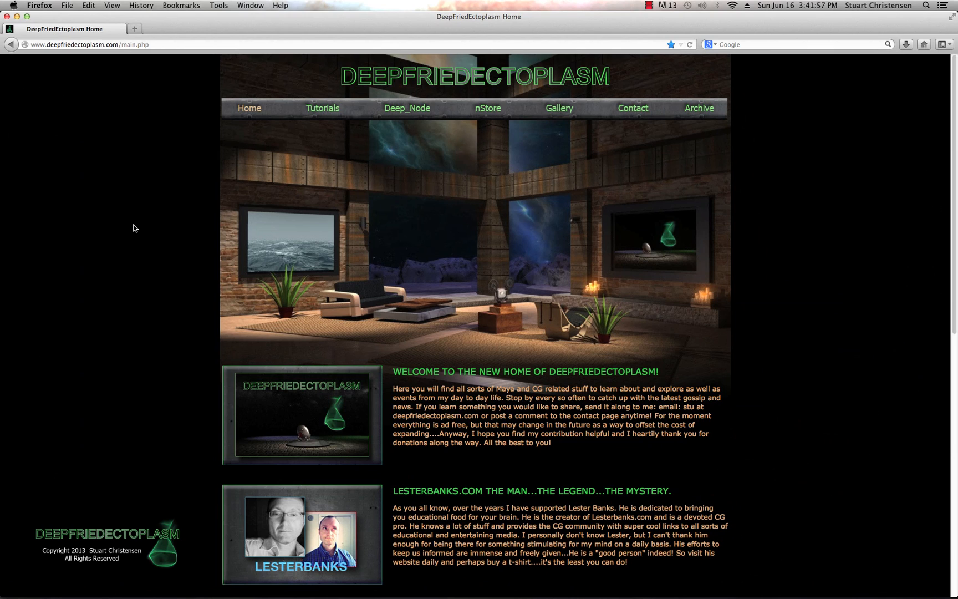
pyautogui.moveTo(145, 259)
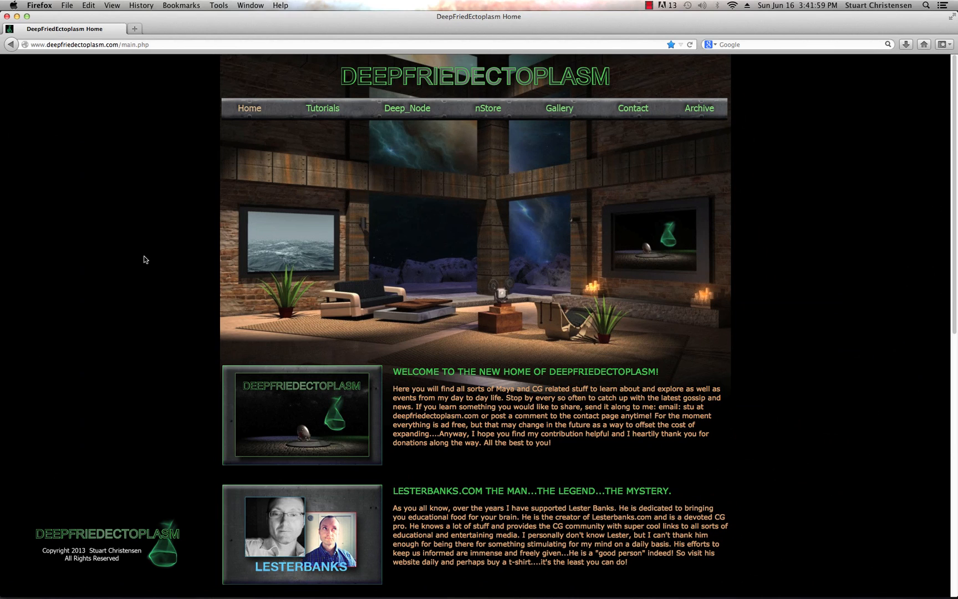